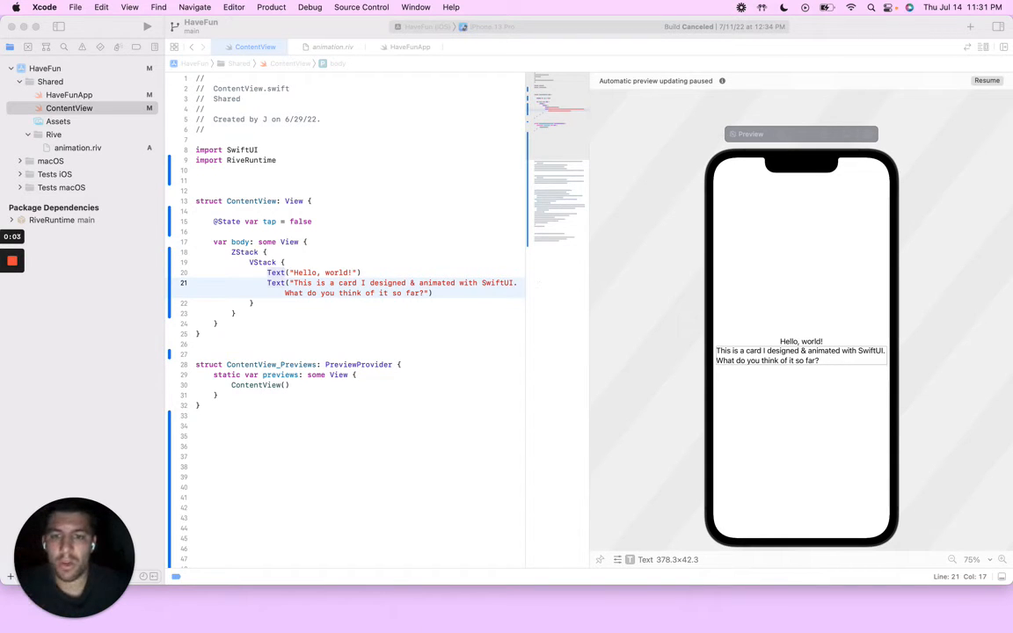
# Bring Safari forward and go from the Twitter home feed to rive.app
pyautogui.click(544, 605)
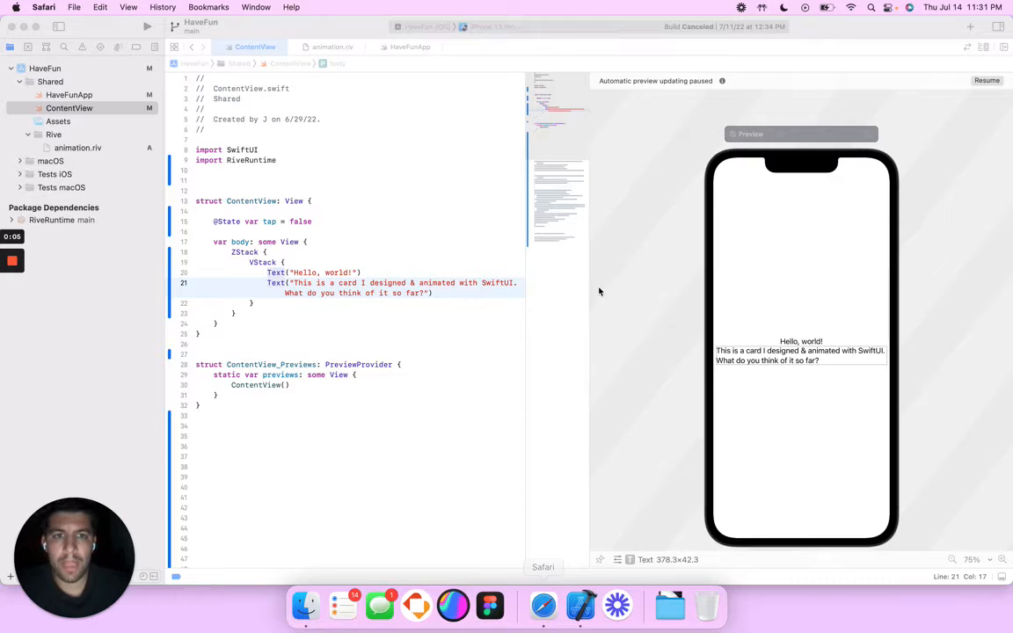
pyautogui.click(543, 605)
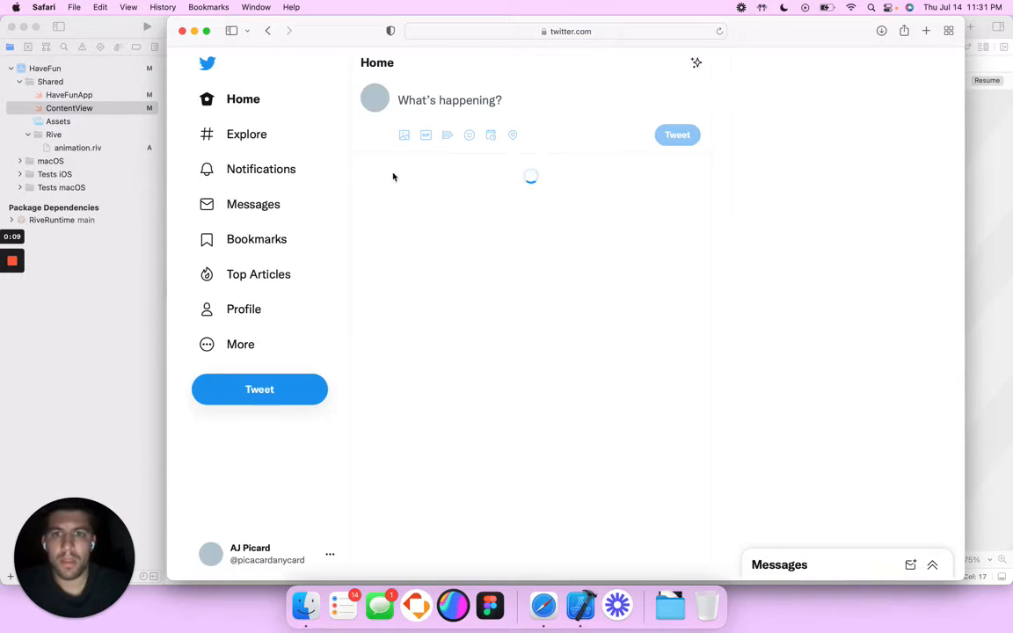
pyautogui.click(259, 238)
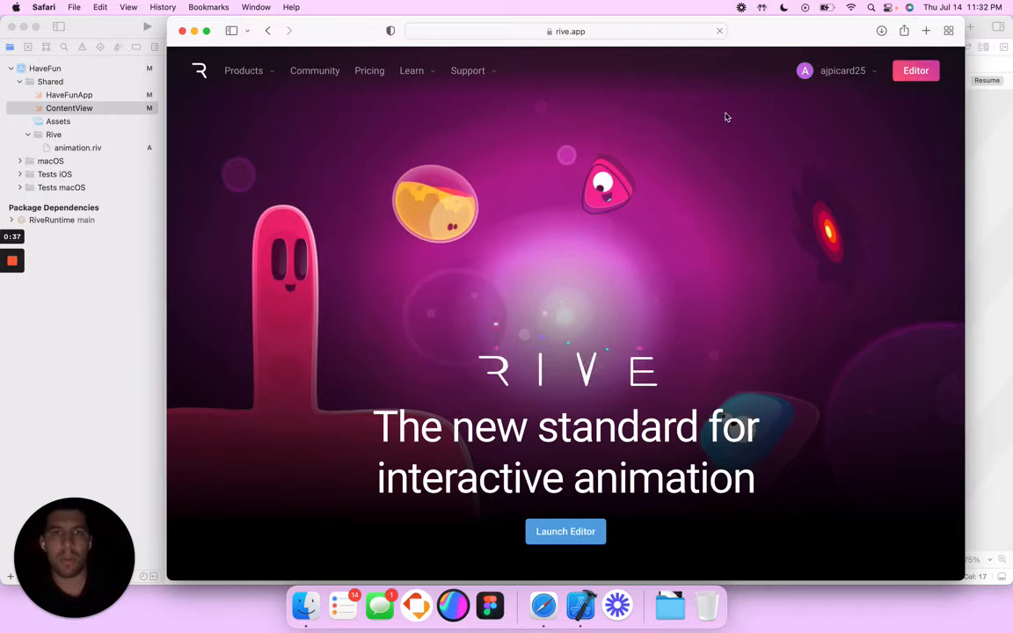
# Launch the Rive editor and open the Animation file inside the ZoZo folder
pyautogui.click(841, 70)
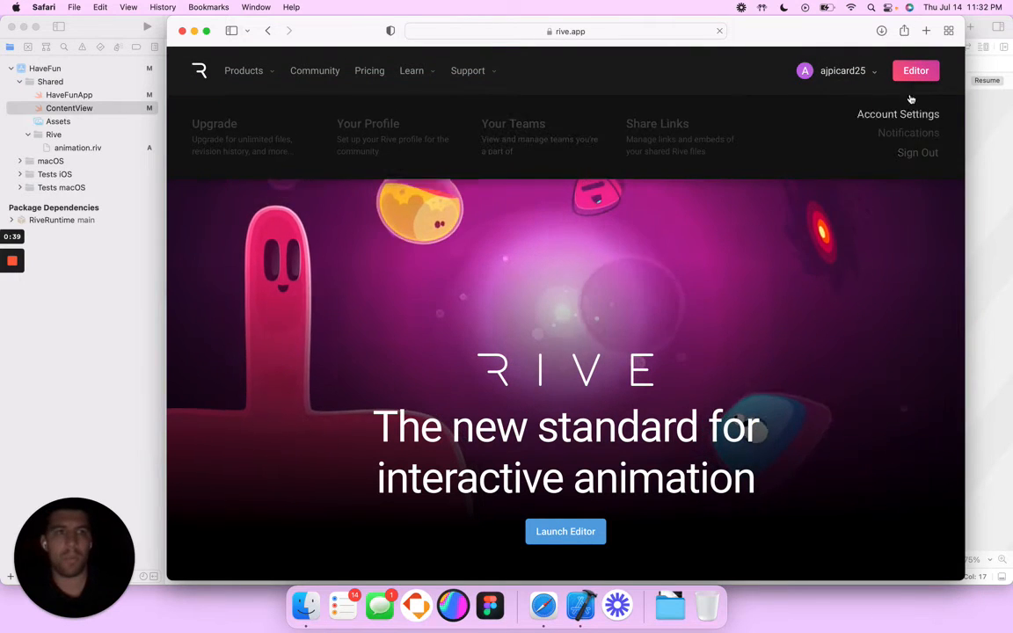
pyautogui.click(916, 71)
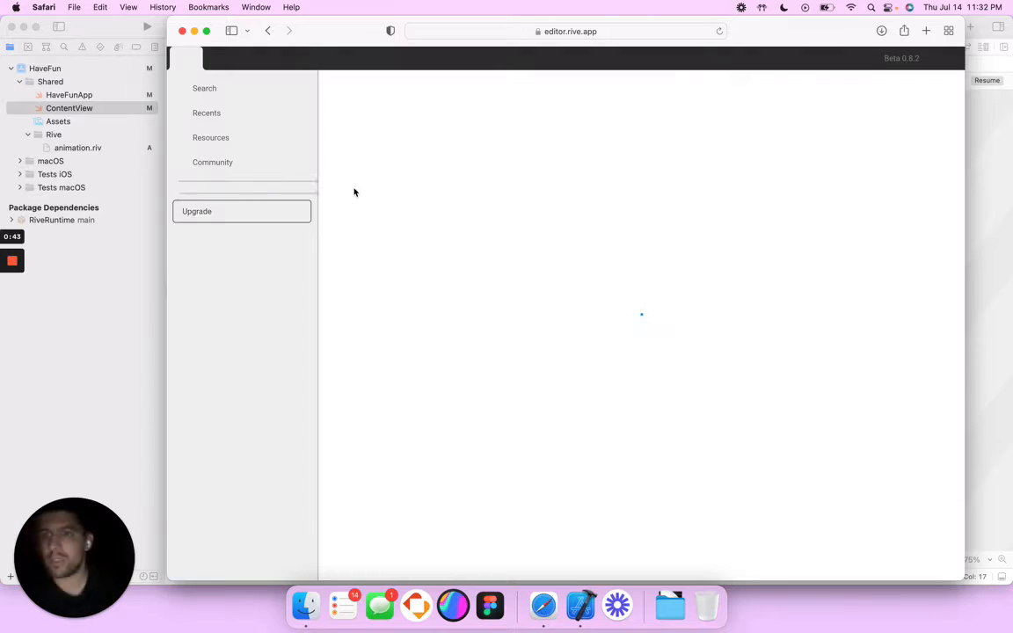
pyautogui.click(214, 199)
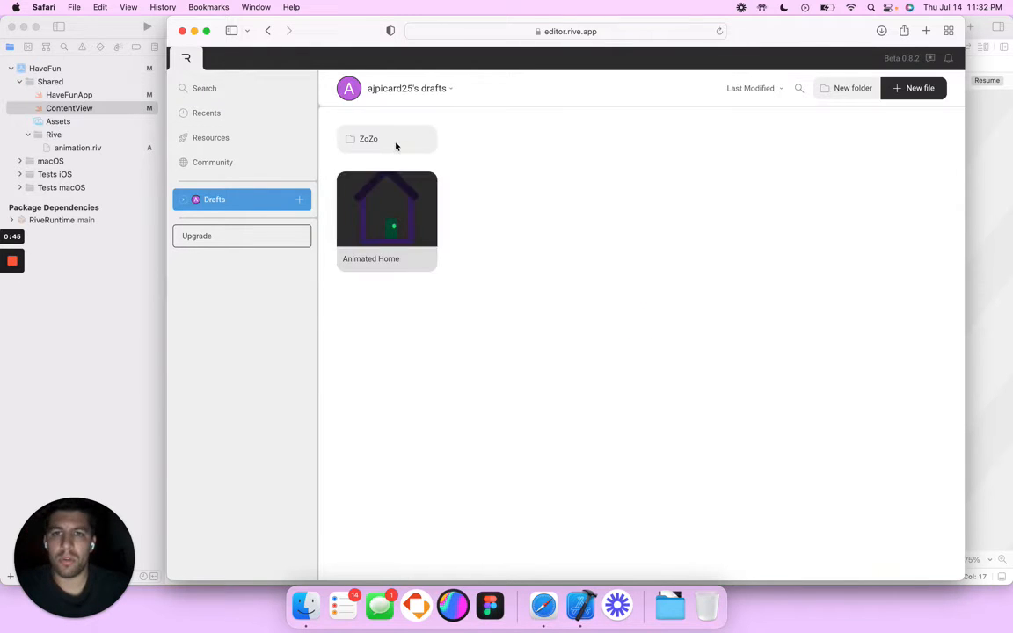
pyautogui.doubleClick(368, 138)
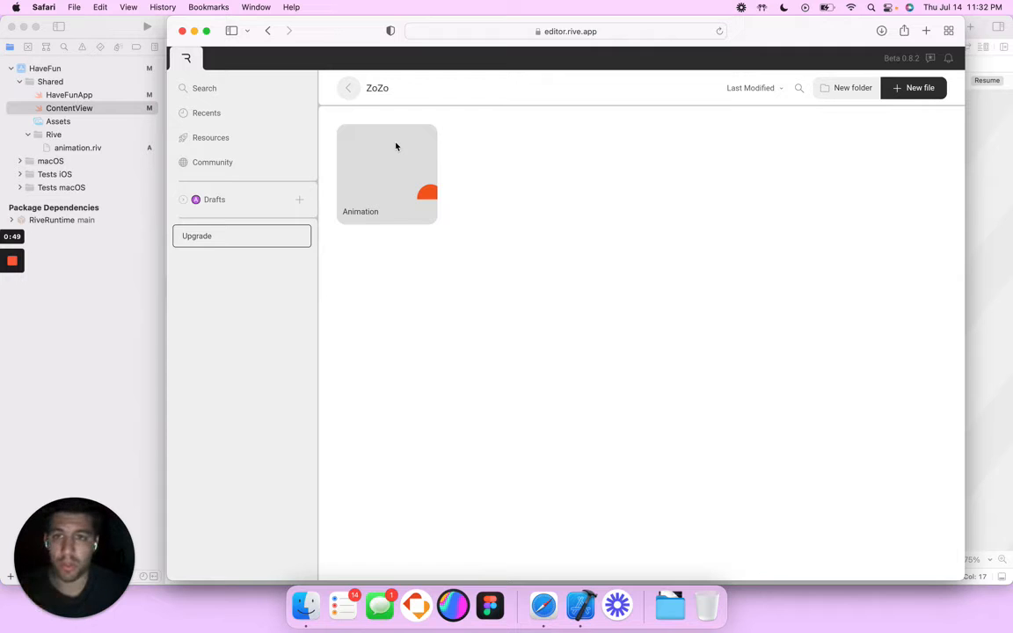
pyautogui.doubleClick(387, 167)
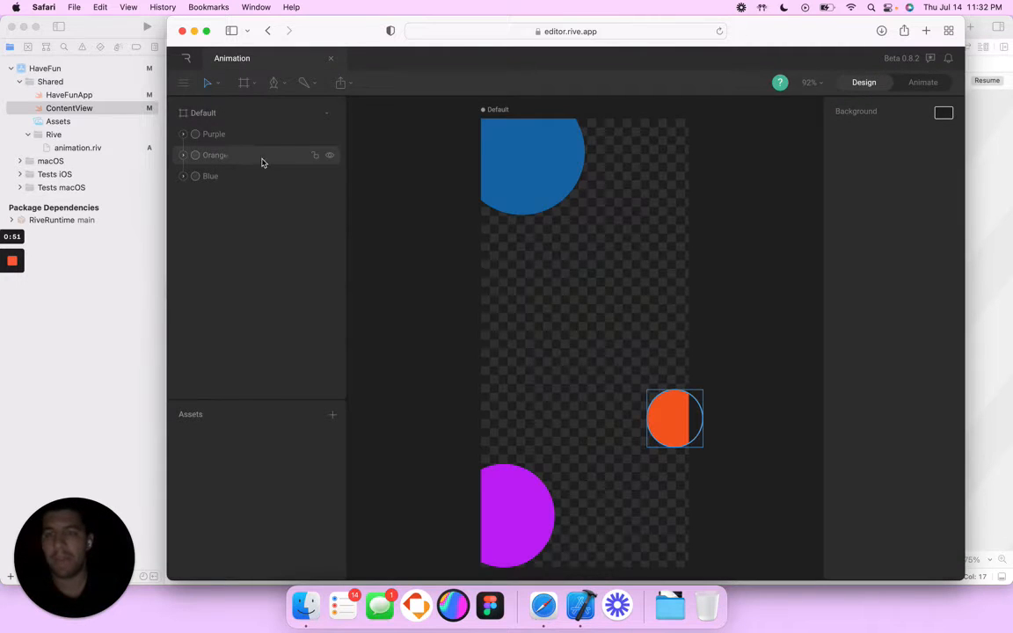
# Select the Orange and Blue circle layers, then preview the animation in Animate mode and show export options
pyautogui.click(214, 154)
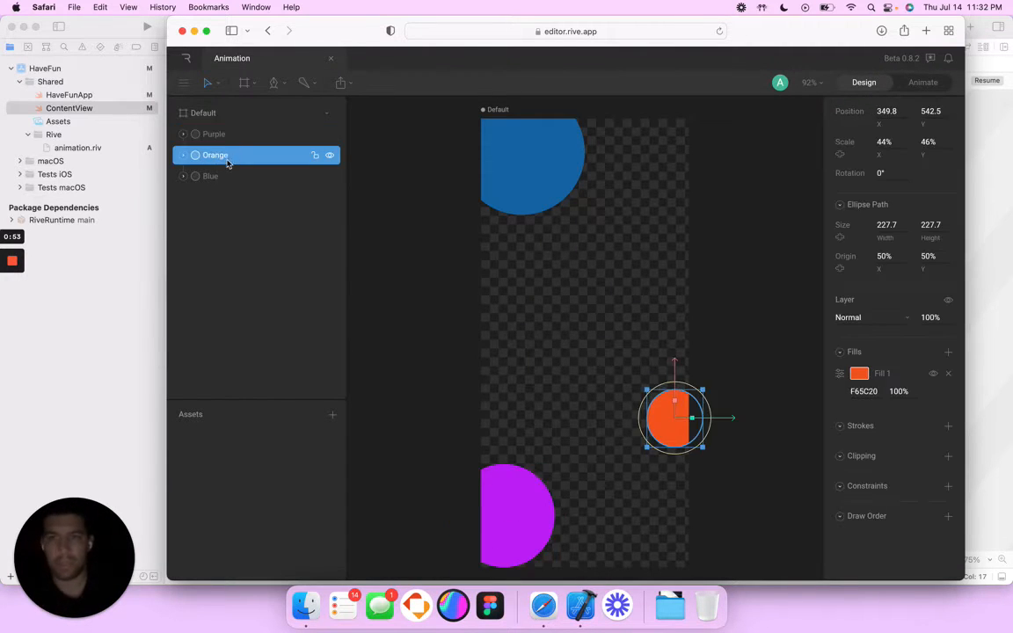
pyautogui.click(210, 176)
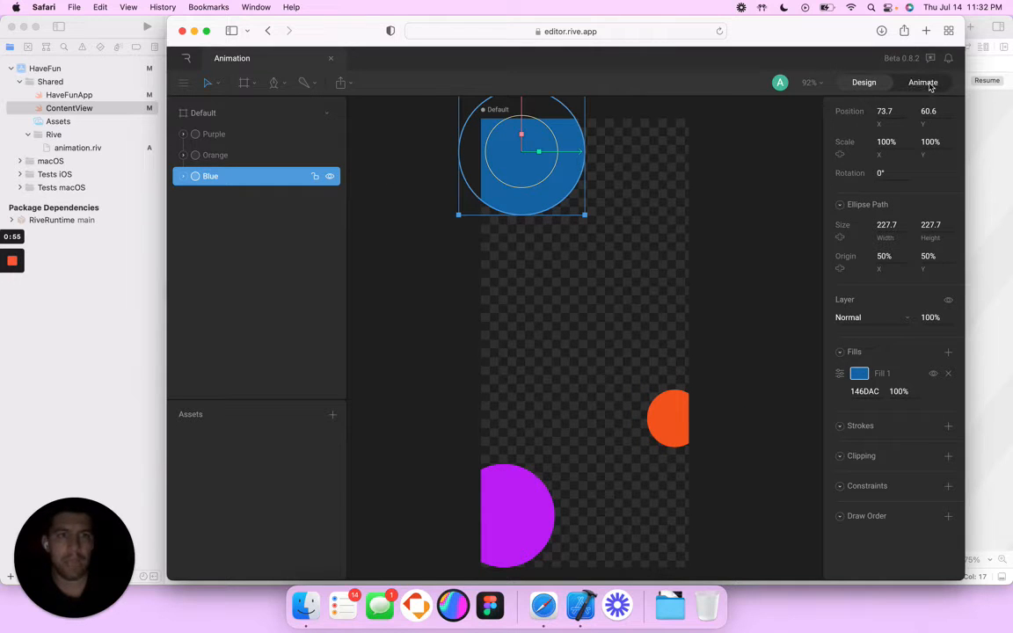
pyautogui.click(924, 81)
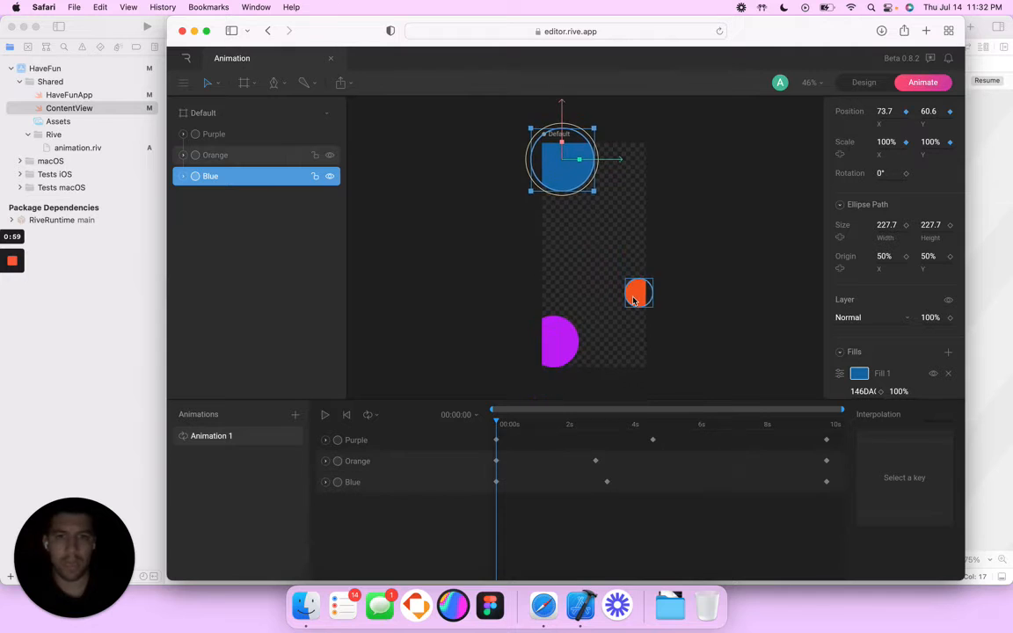
pyautogui.click(324, 414)
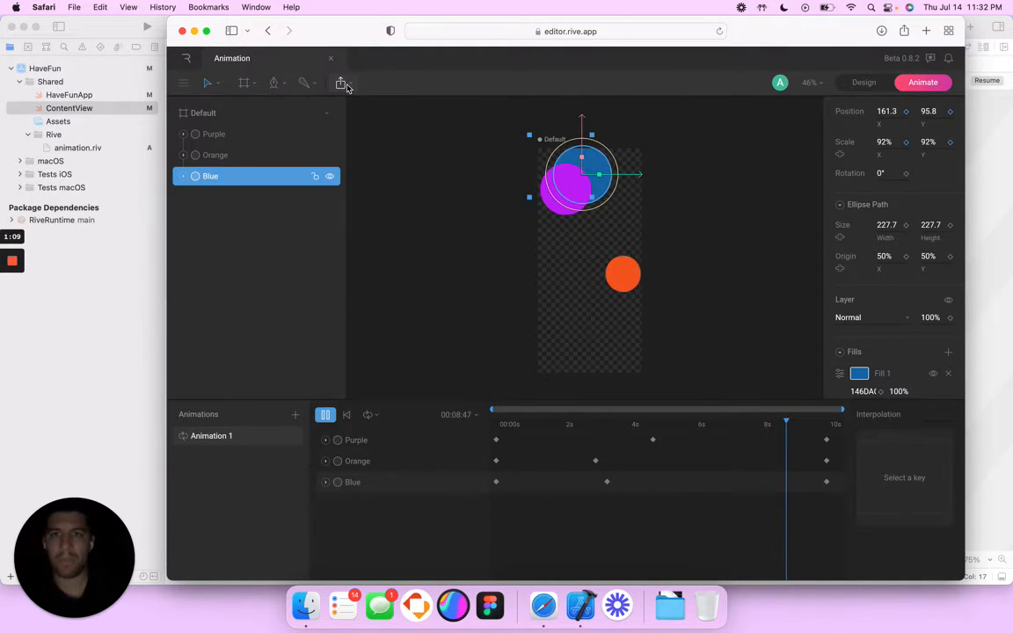
pyautogui.click(341, 82)
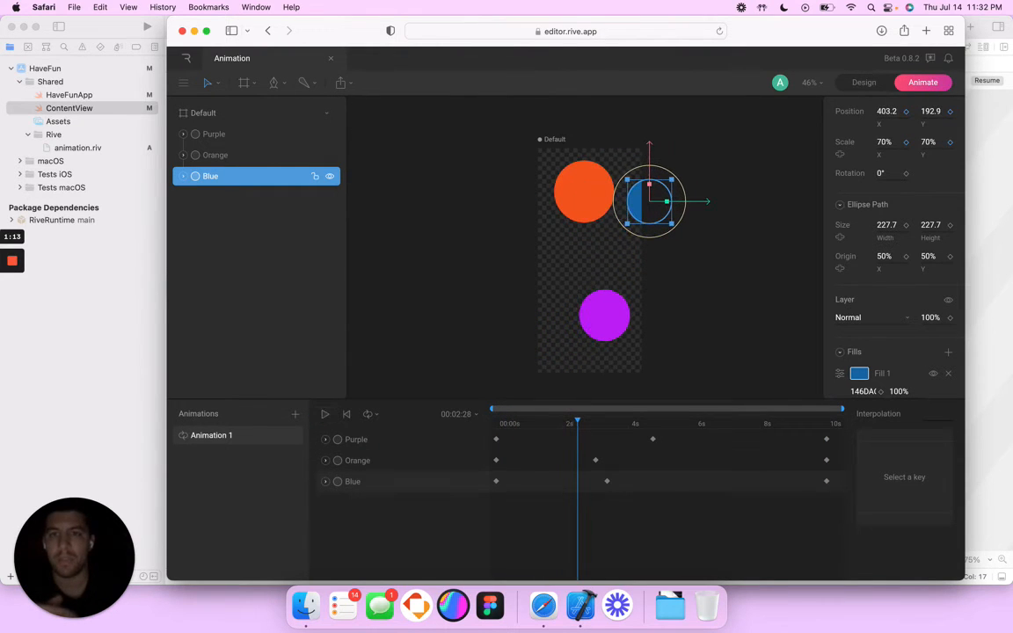
pyautogui.click(341, 82)
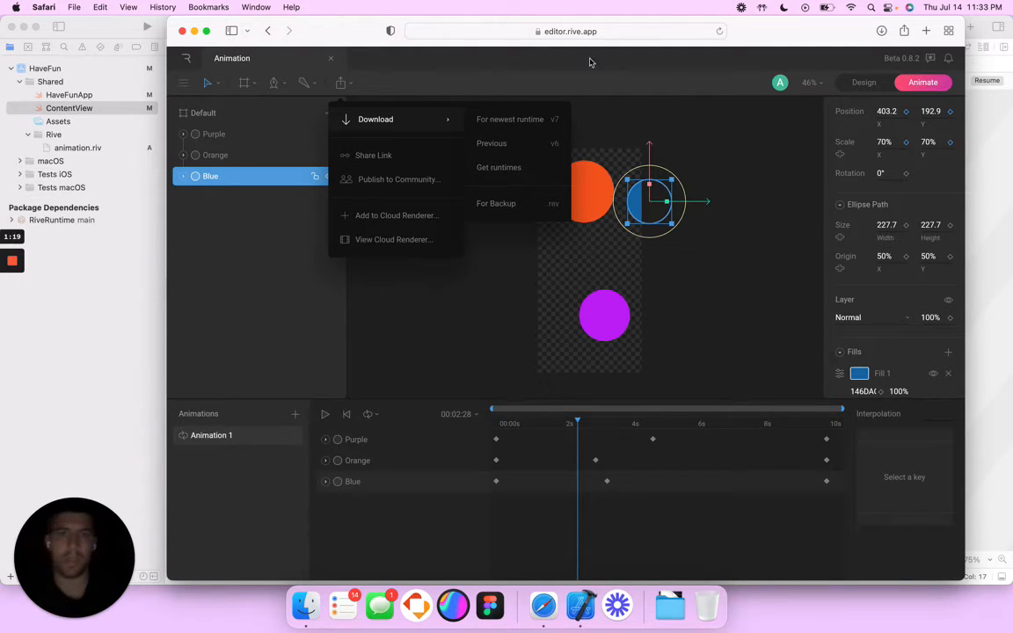
# Open the iOS guide under Runtime Libraries in the Rive documentation
pyautogui.click(570, 31)
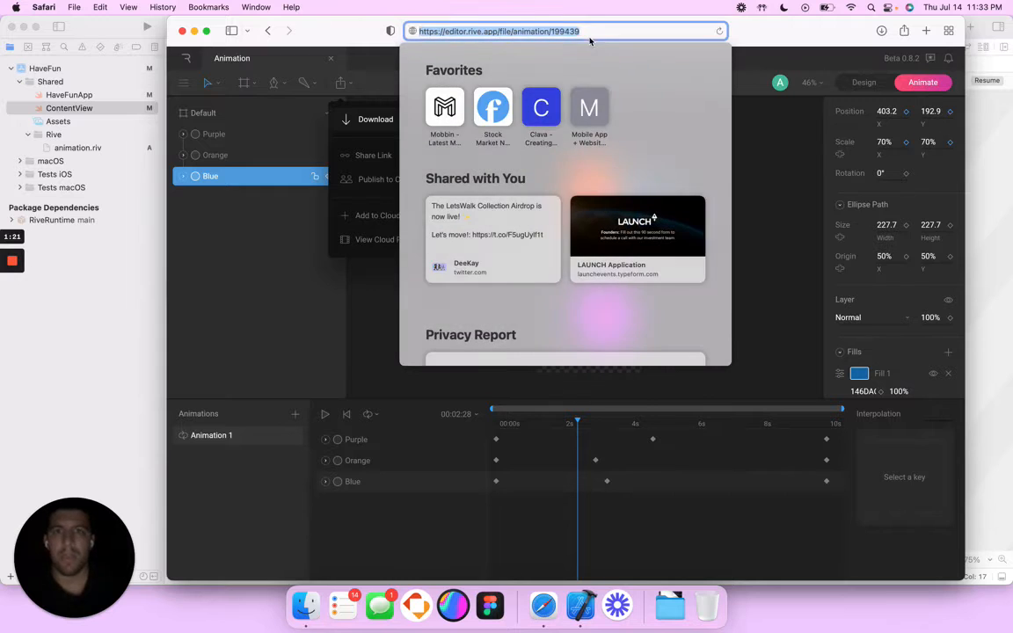
pyautogui.write('rri')
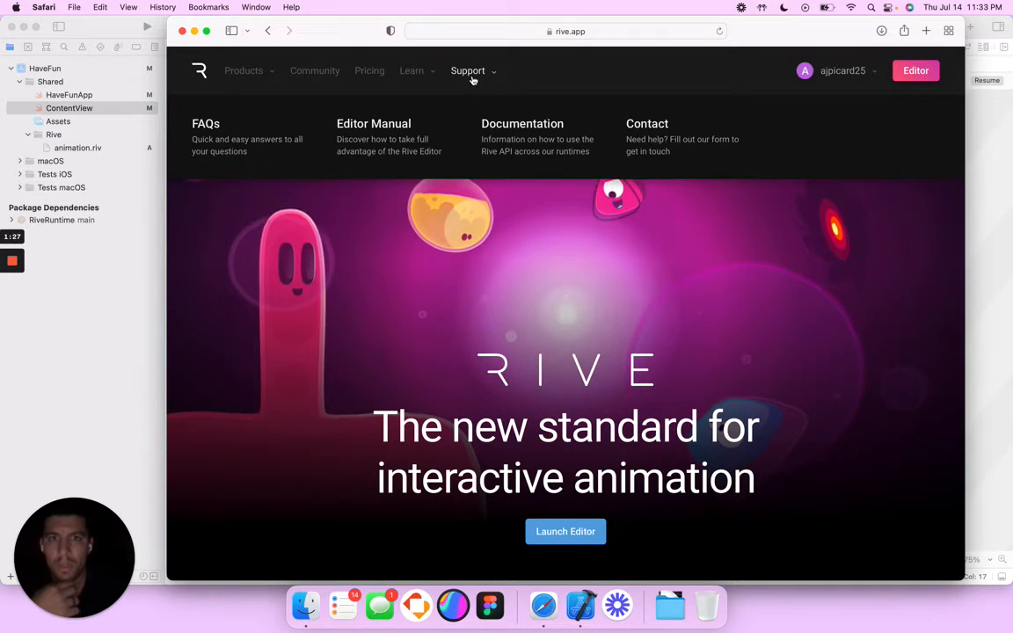
pyautogui.click(523, 123)
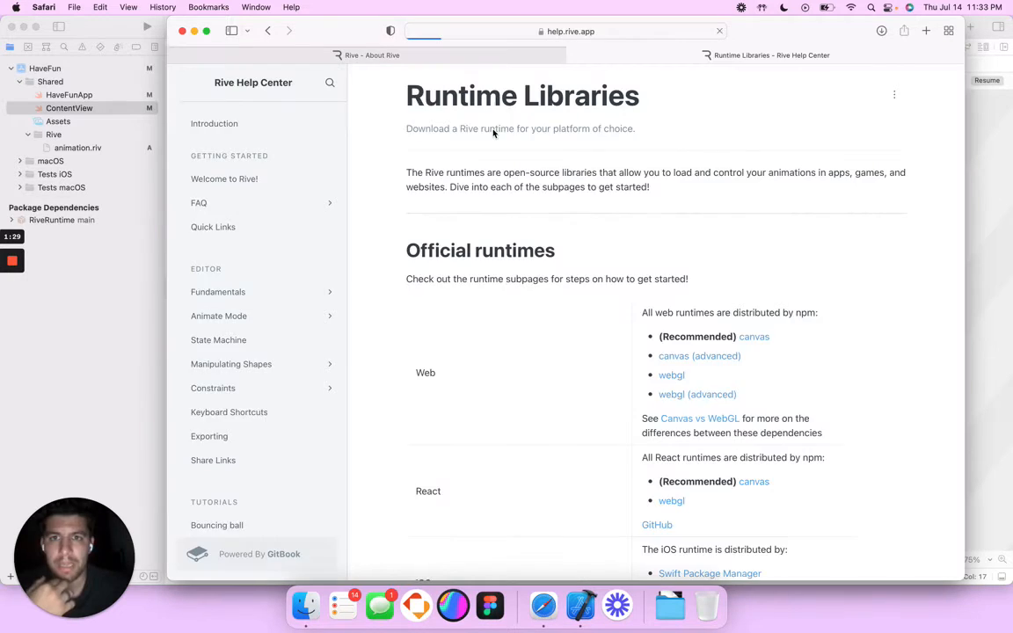
pyautogui.click(224, 148)
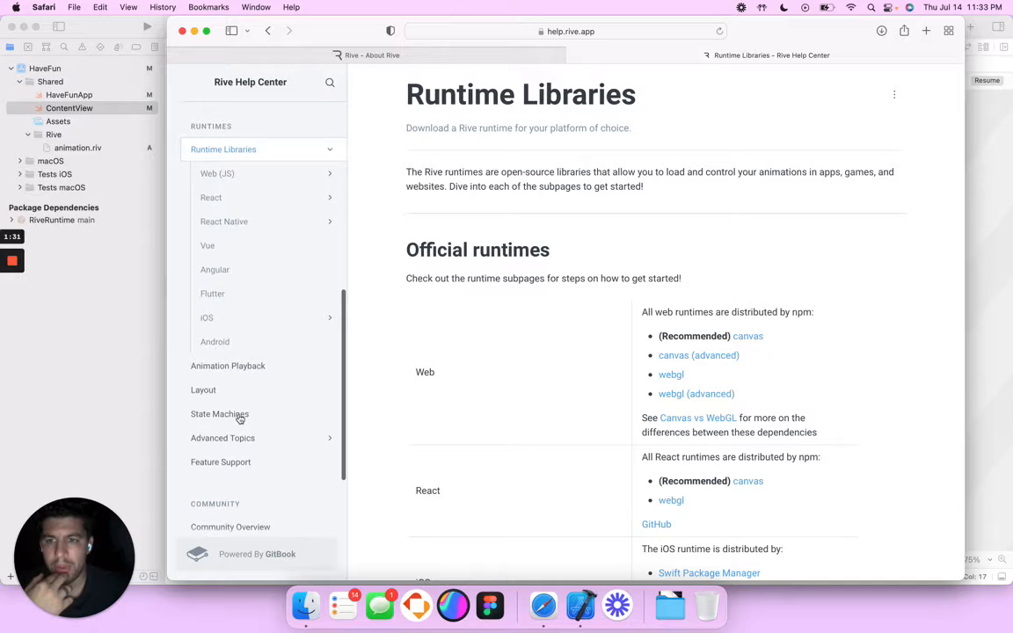
pyautogui.scroll(3)
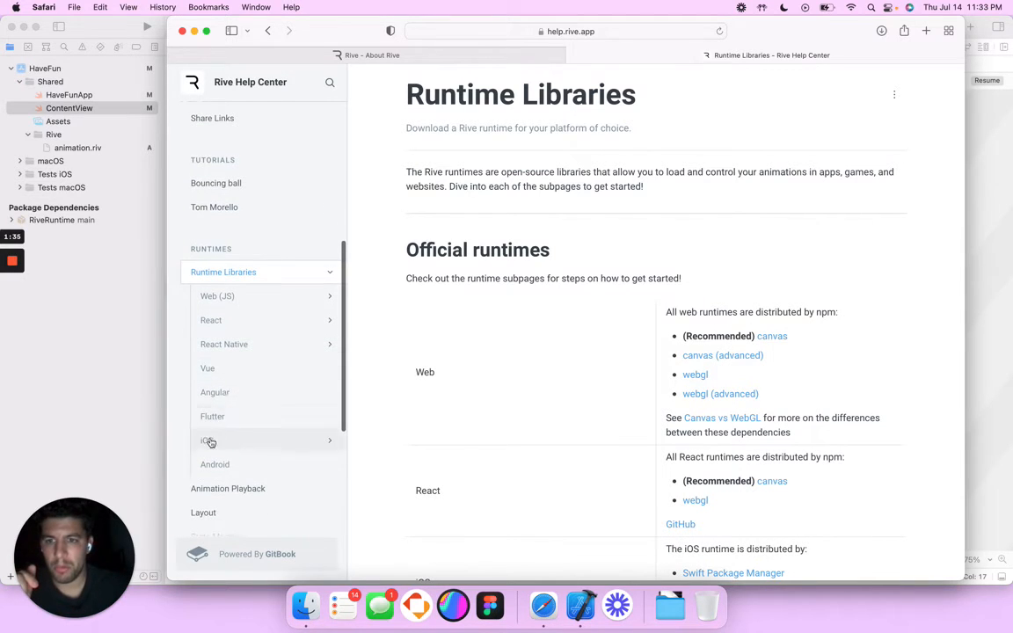
pyautogui.click(208, 440)
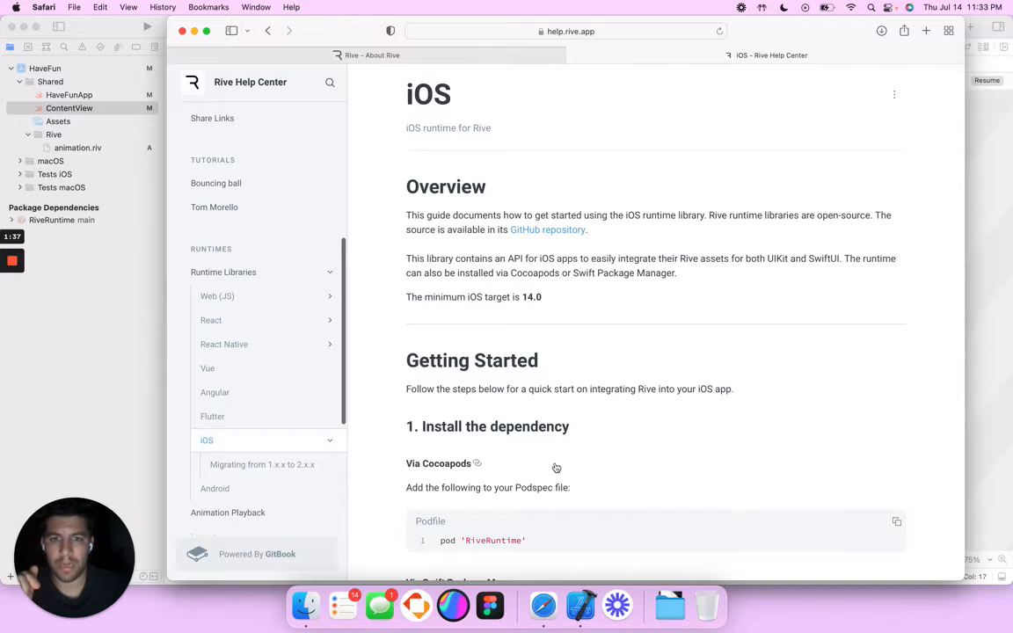
# Open the rive-ios repository on GitHub and copy its clone URL
pyautogui.scroll(-3)
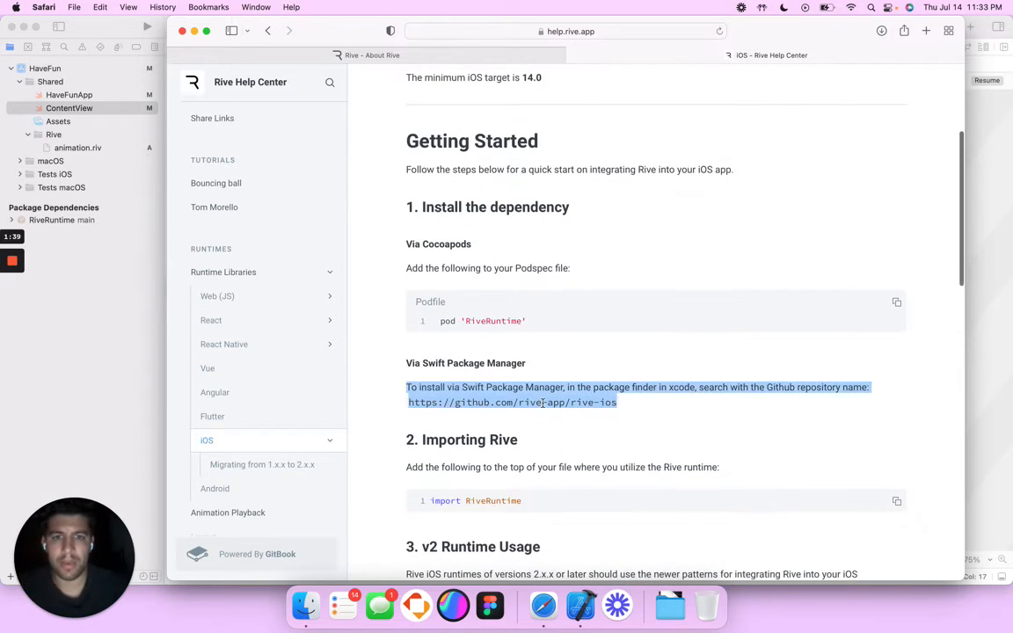
pyautogui.click(405, 407)
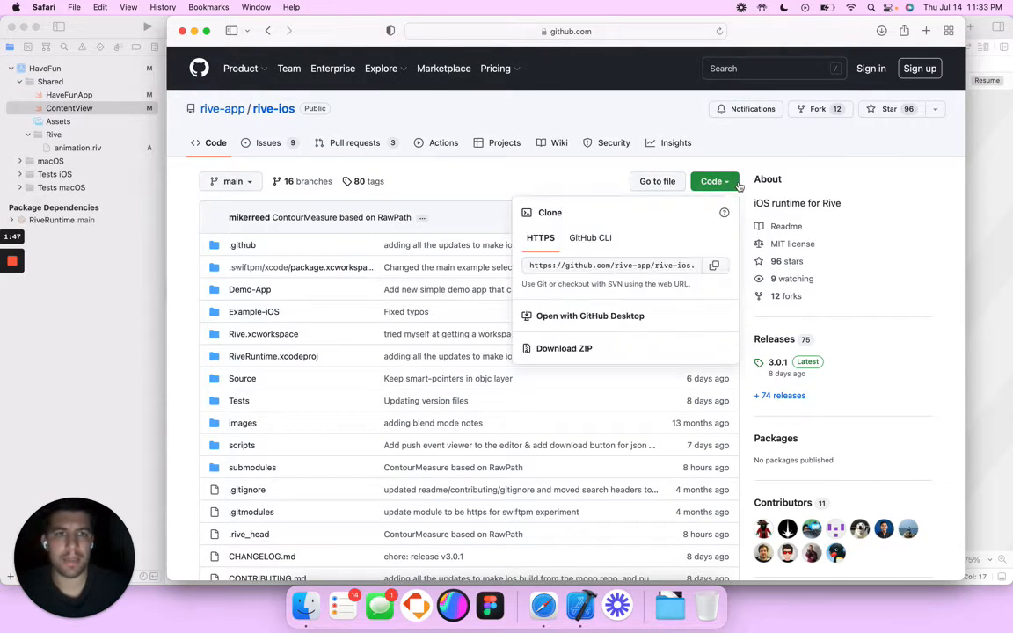
pyautogui.click(714, 264)
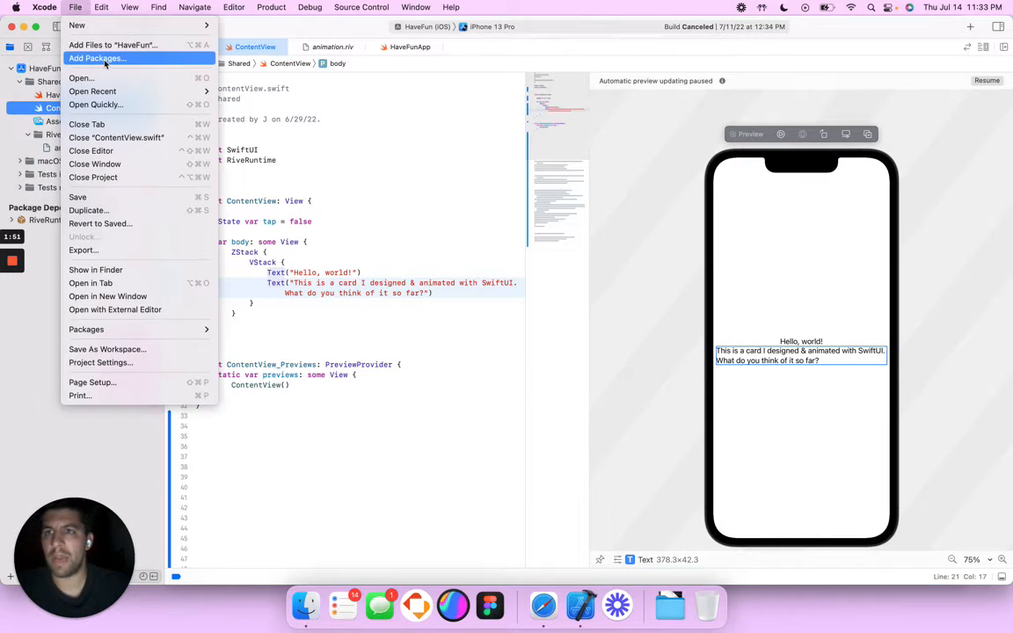
pyautogui.click(97, 58)
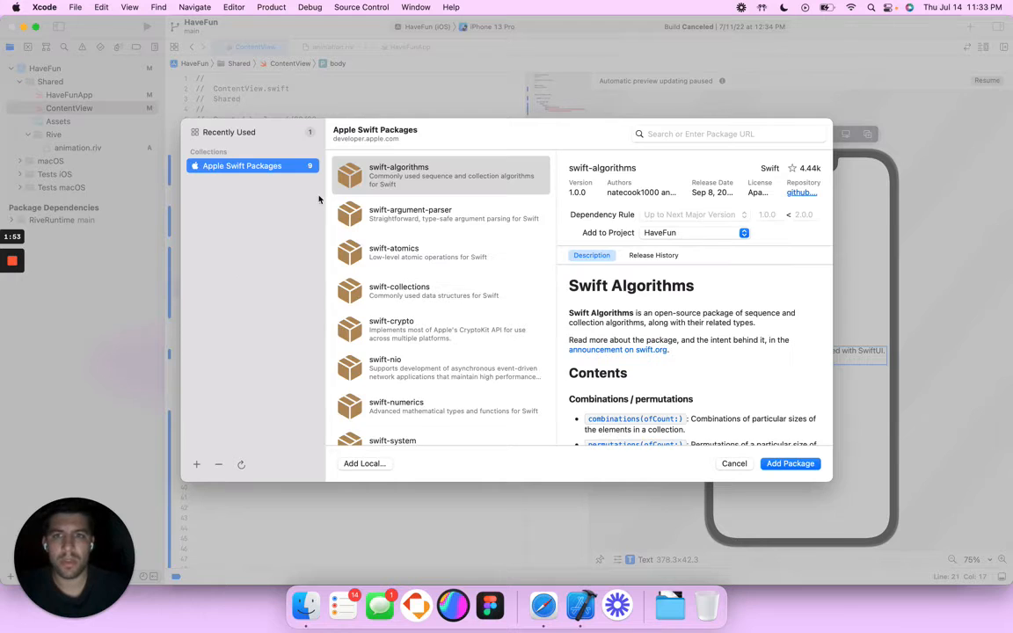
pyautogui.write('https://github.com/rive-app/rive-ios.git')
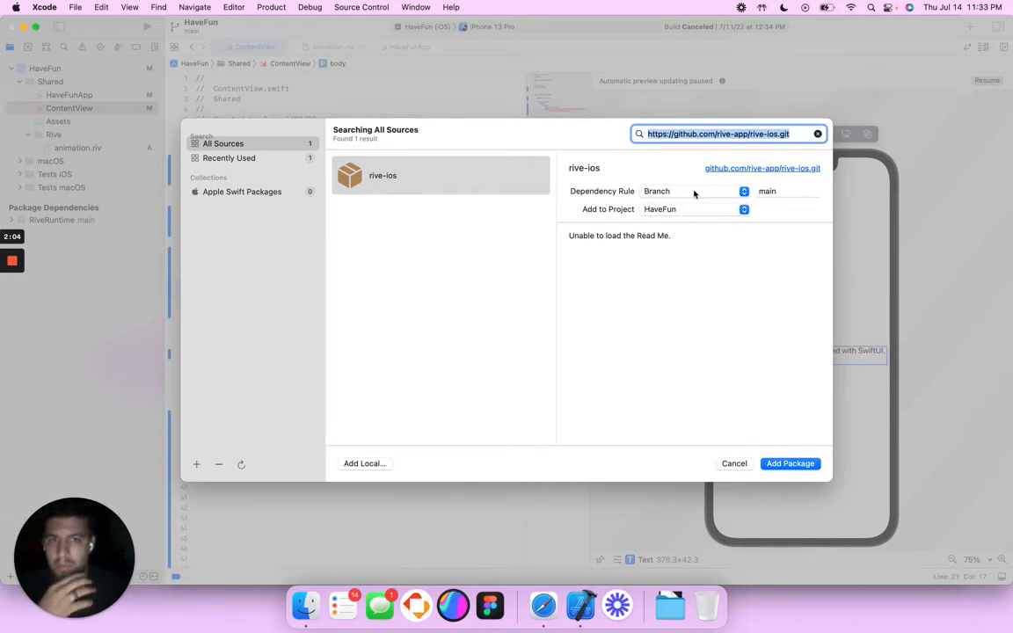
pyautogui.click(783, 191)
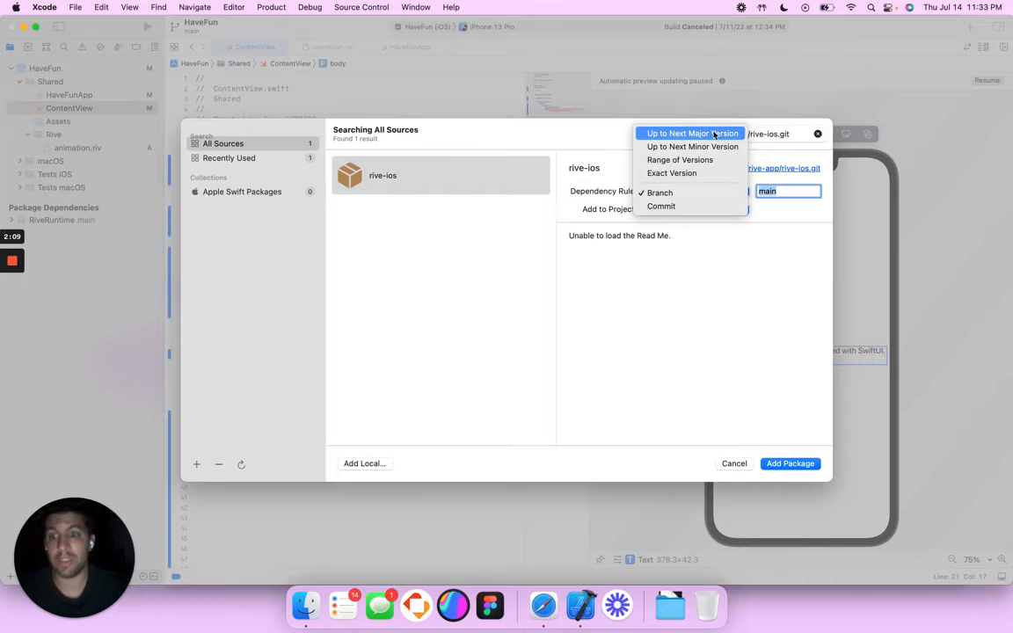
pyautogui.click(659, 191)
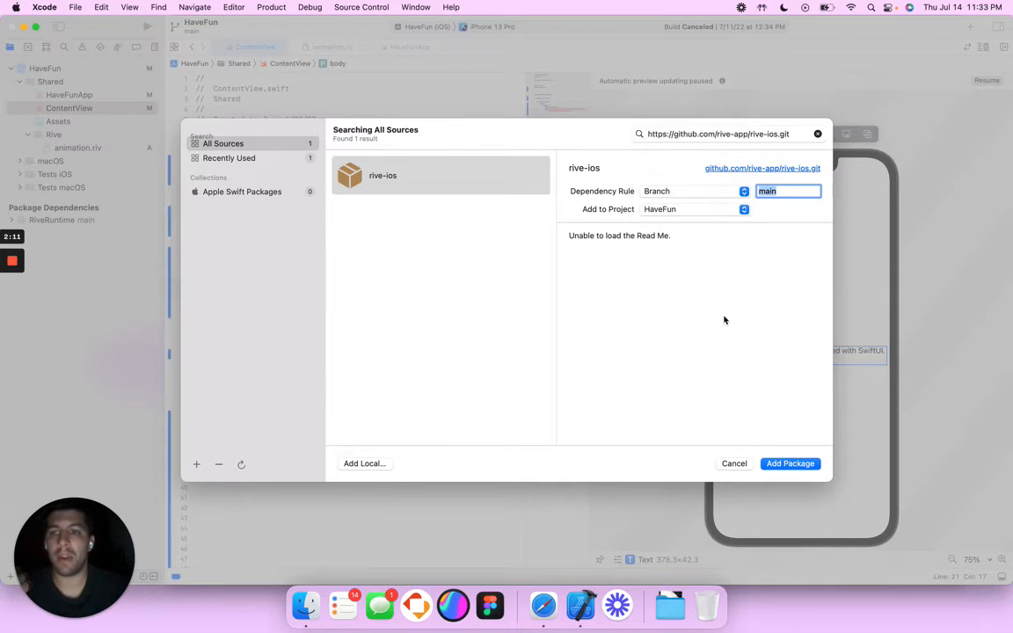
pyautogui.moveTo(727, 386)
pyautogui.write('import')
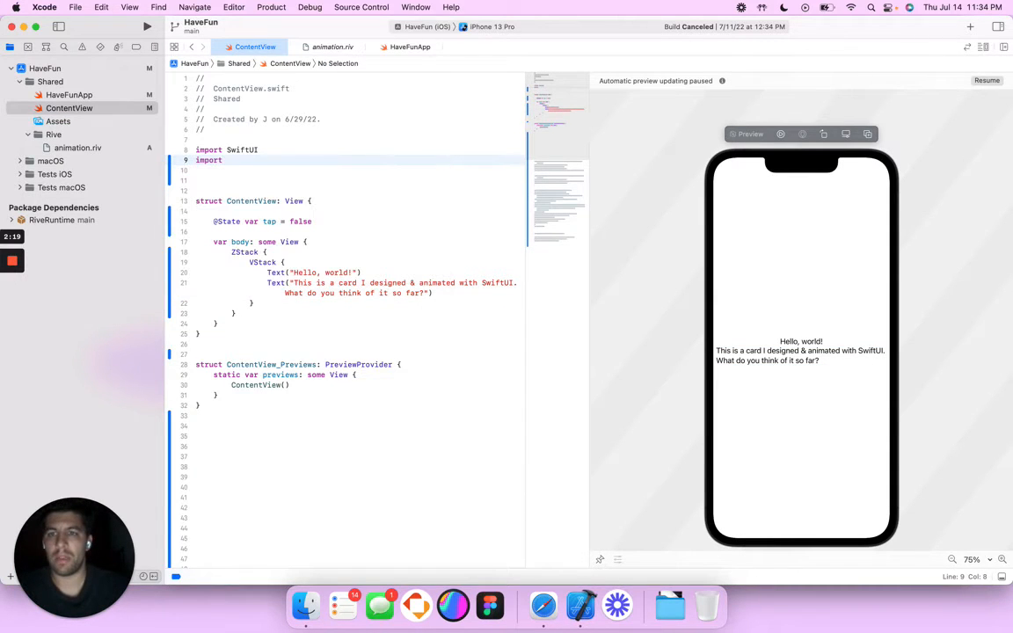
# Import RiveRuntime in ContentView and check rive-ios in HaveFun's Package Dependencies
pyautogui.write('RiveRuntime')
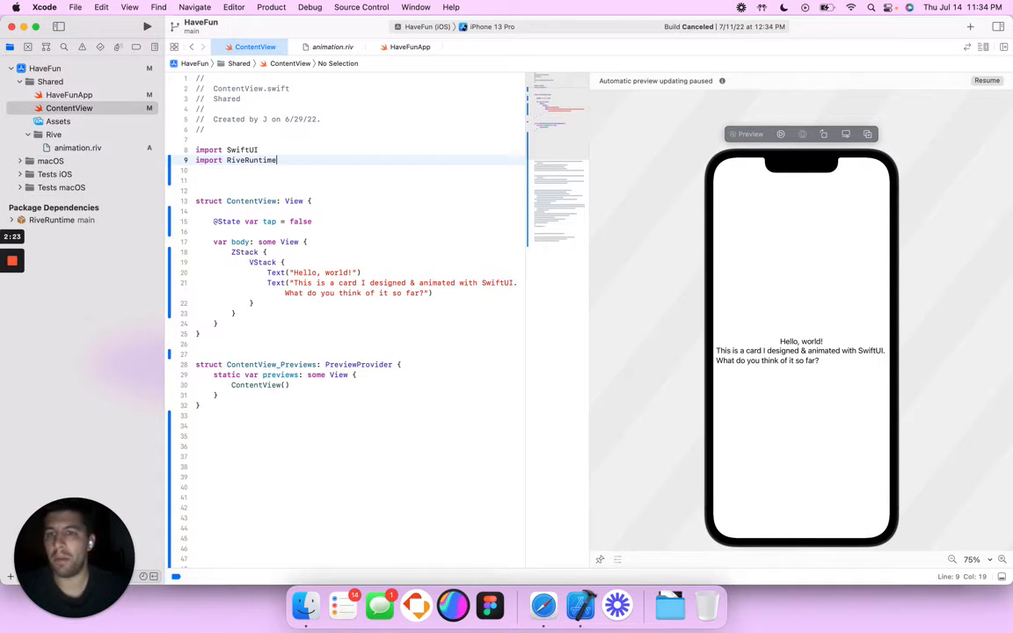
pyautogui.press('Return')
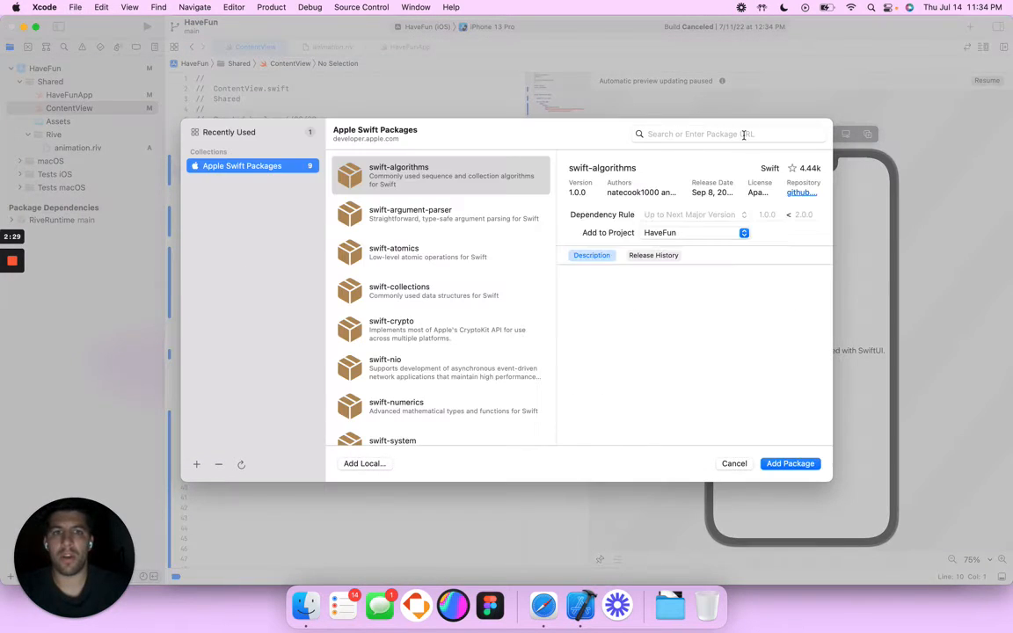
pyautogui.write('https://github.com/rive-app/rive-ios.git')
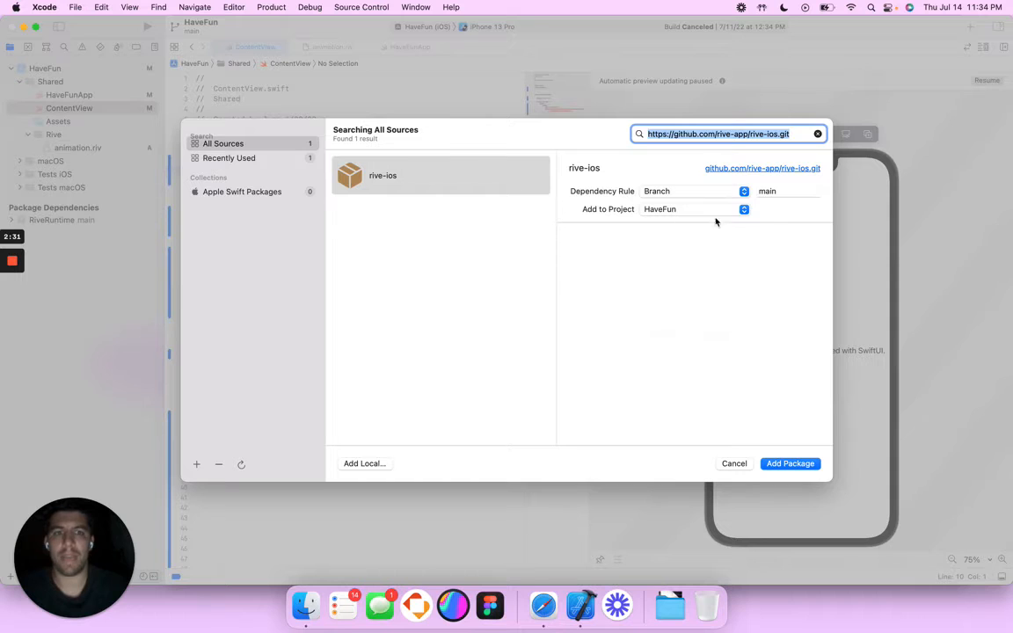
pyautogui.click(788, 463)
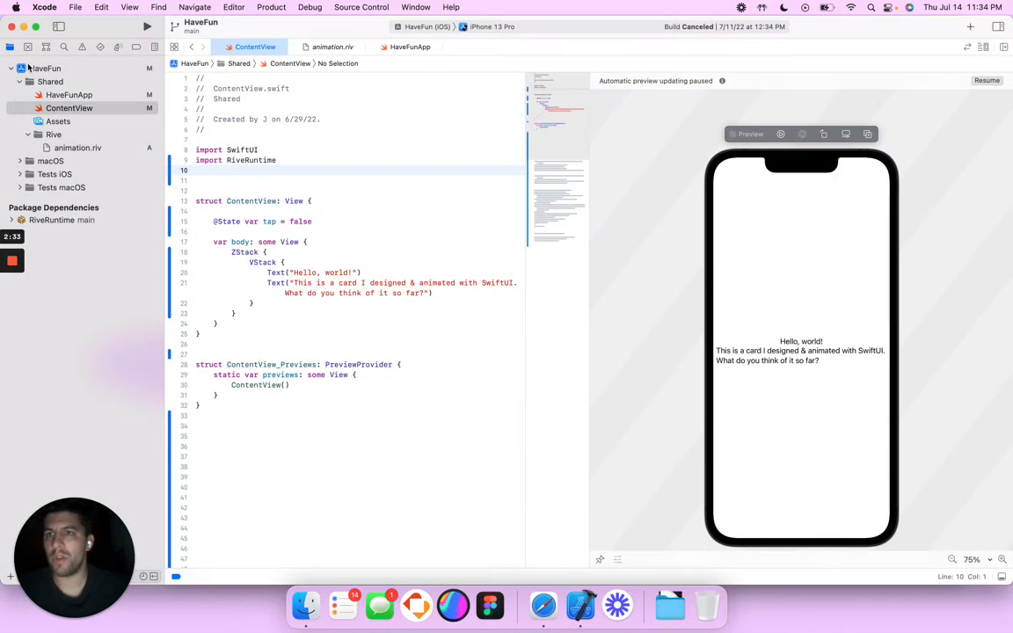
pyautogui.click(44, 68)
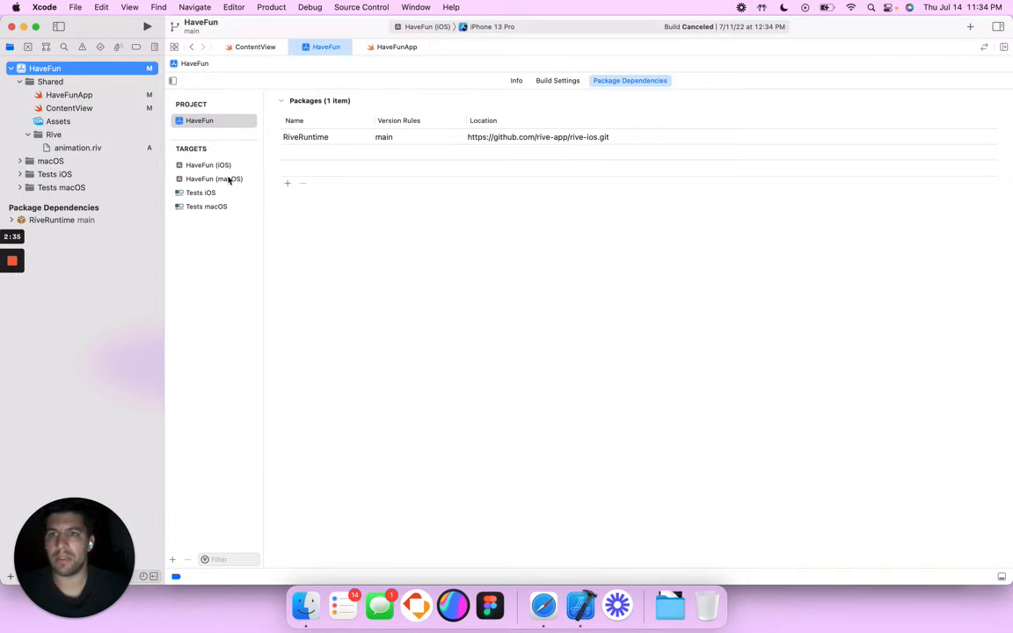
pyautogui.moveTo(477, 158)
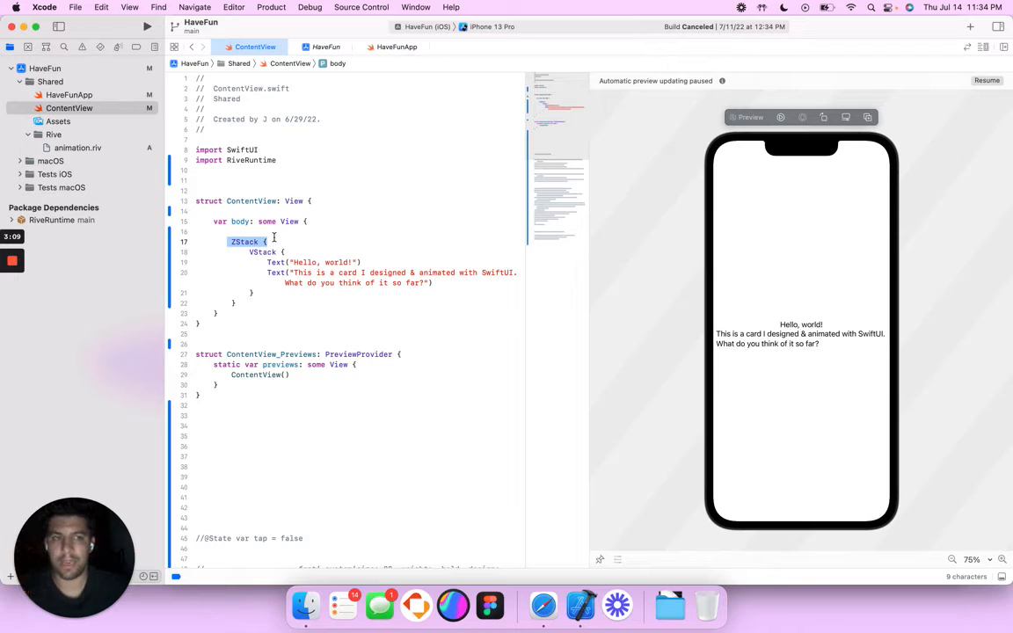
# Resume the preview and add a // Card comment above the VStack
pyautogui.click(987, 80)
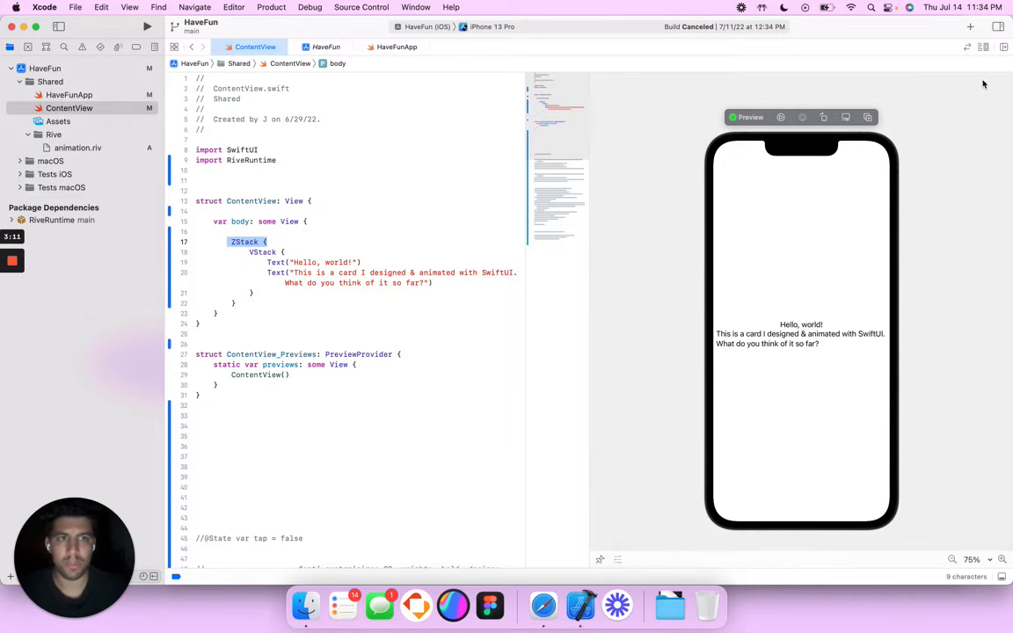
pyautogui.click(253, 262)
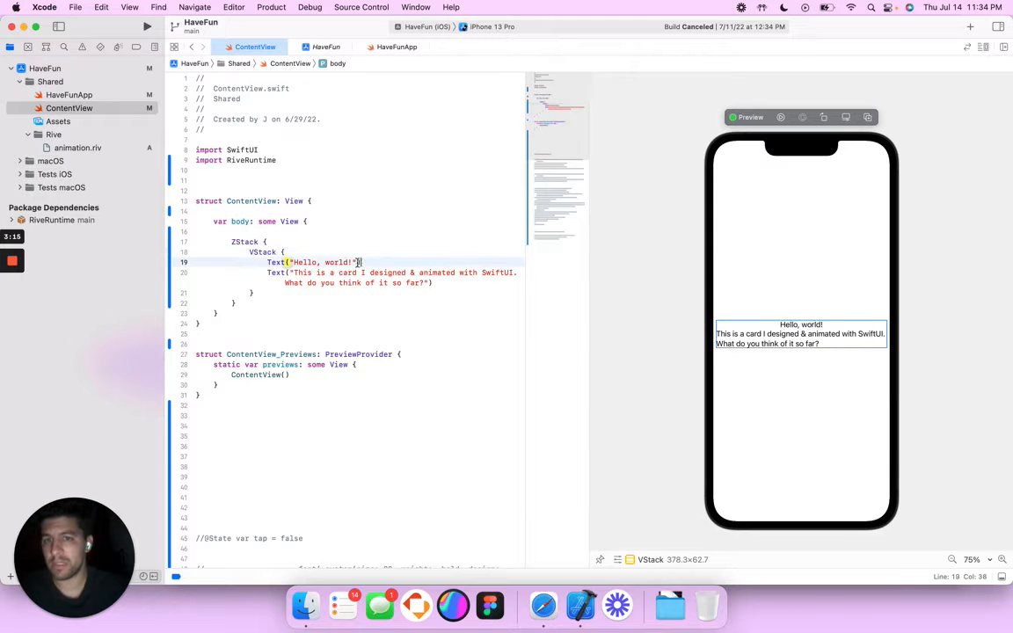
pyautogui.doubleClick(313, 262)
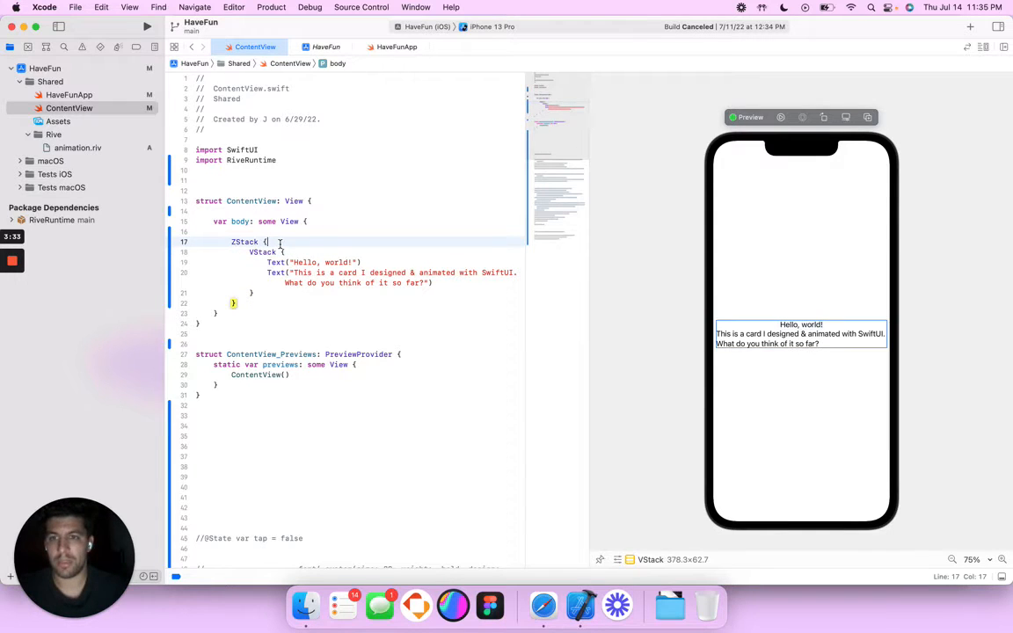
pyautogui.write('// Card')
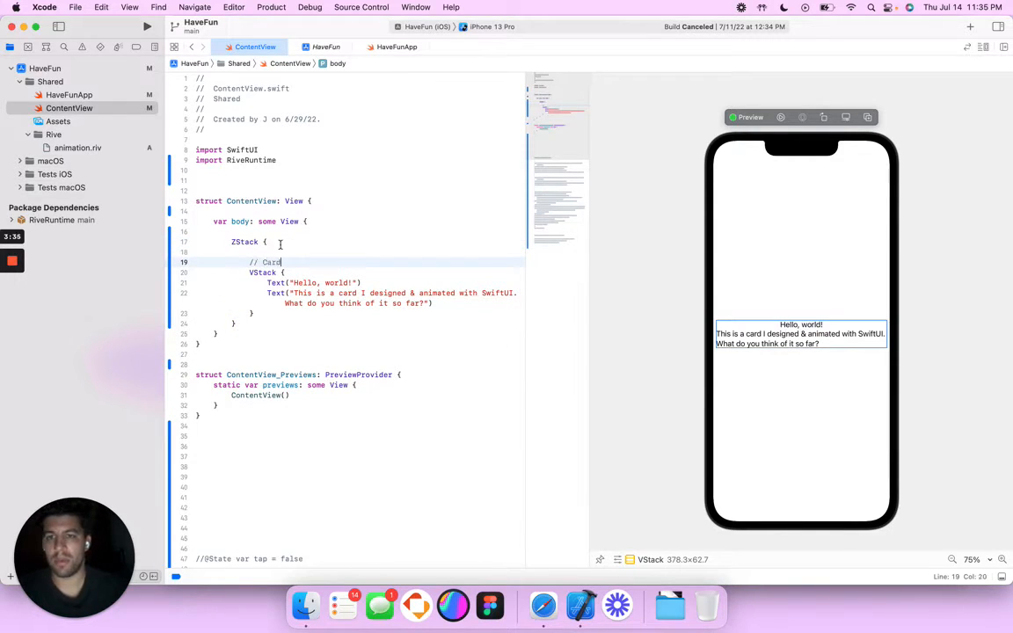
# Add a // Background comment above the ZStack
pyautogui.click(268, 242)
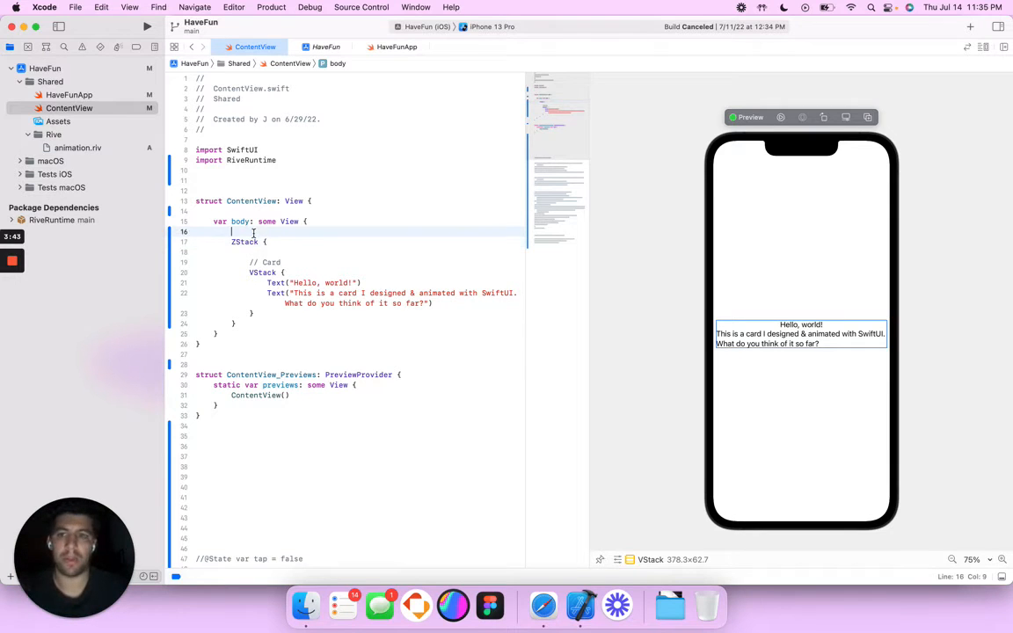
pyautogui.write('// background')
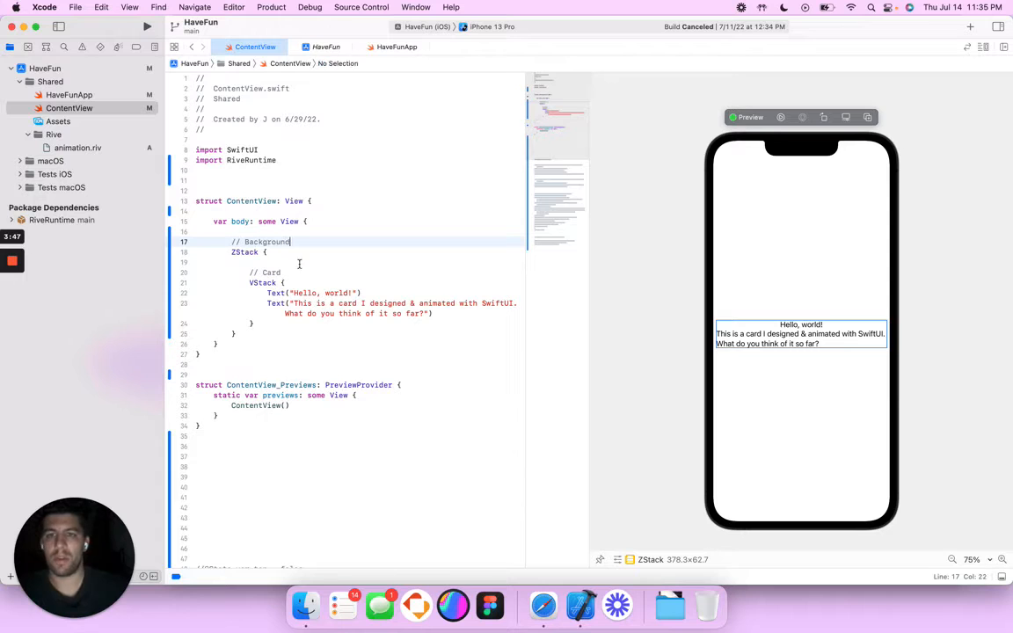
pyautogui.click(254, 324)
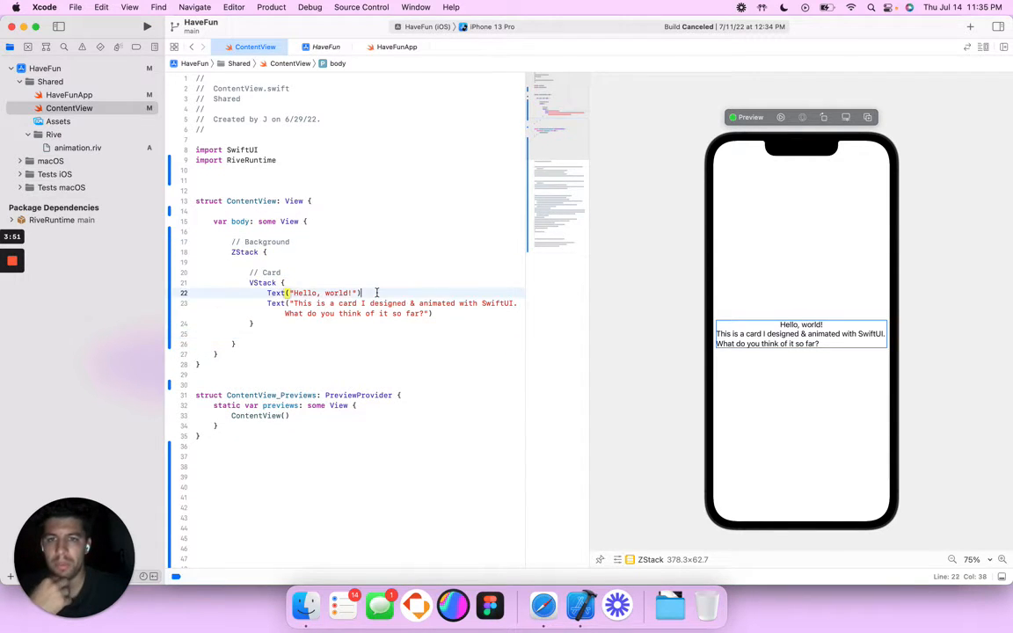
pyautogui.click(801, 324)
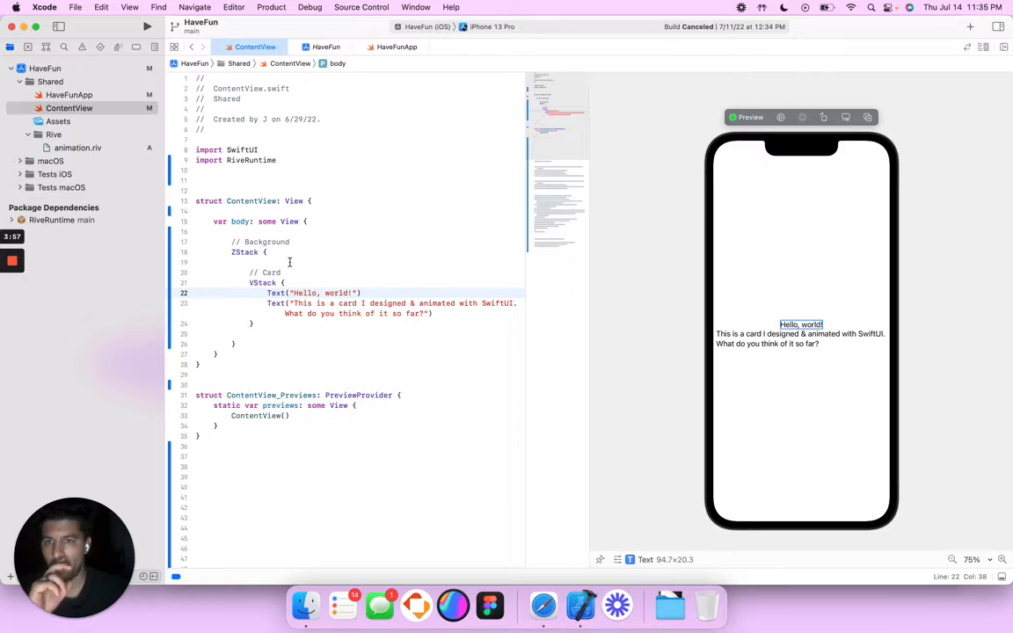
pyautogui.scroll(-3)
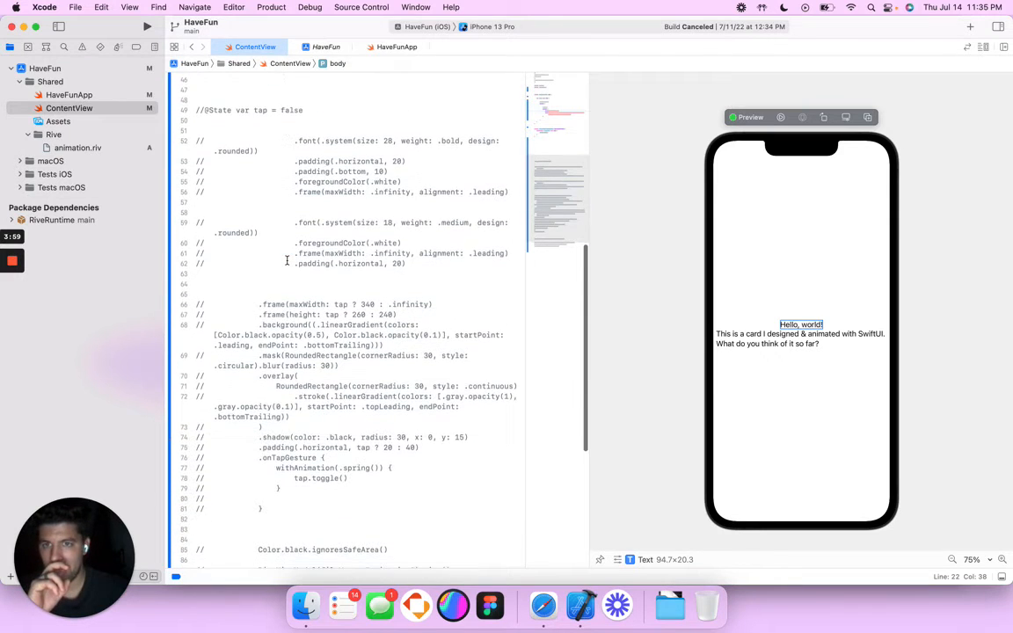
pyautogui.scroll(-3)
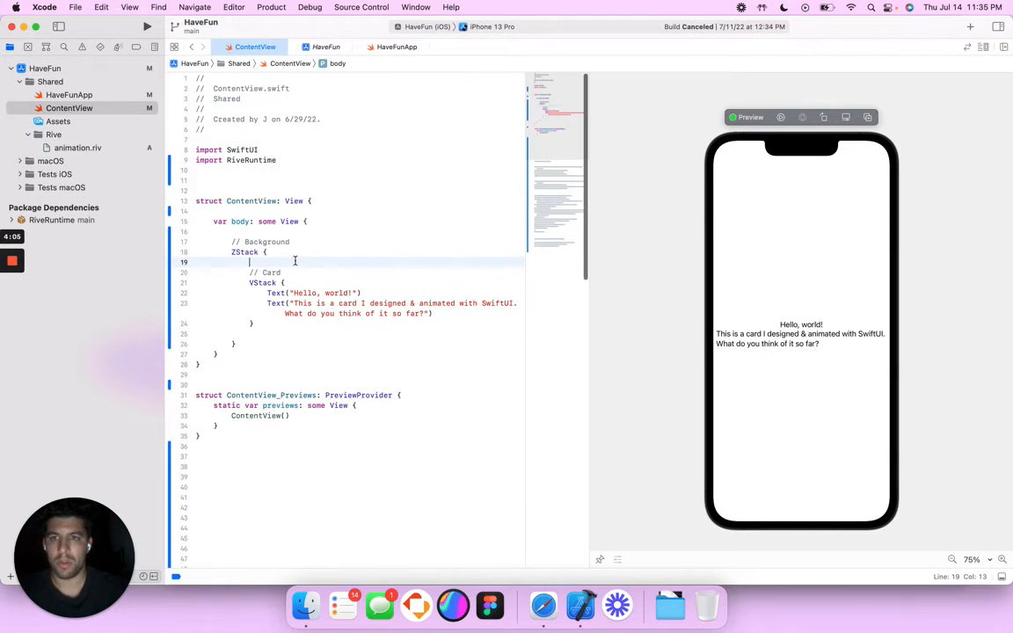
# Add Color.black.ignoresSafeArea() inside the ZStack, followed by a blank line
pyautogui.write('Color.black.ignoresSafeArea()')
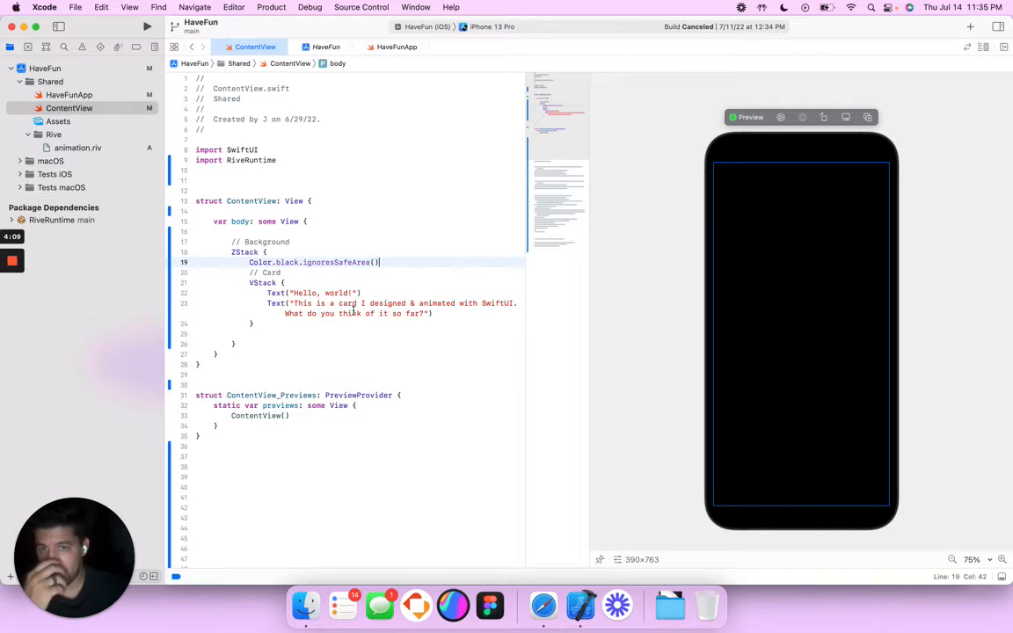
pyautogui.press('Return')
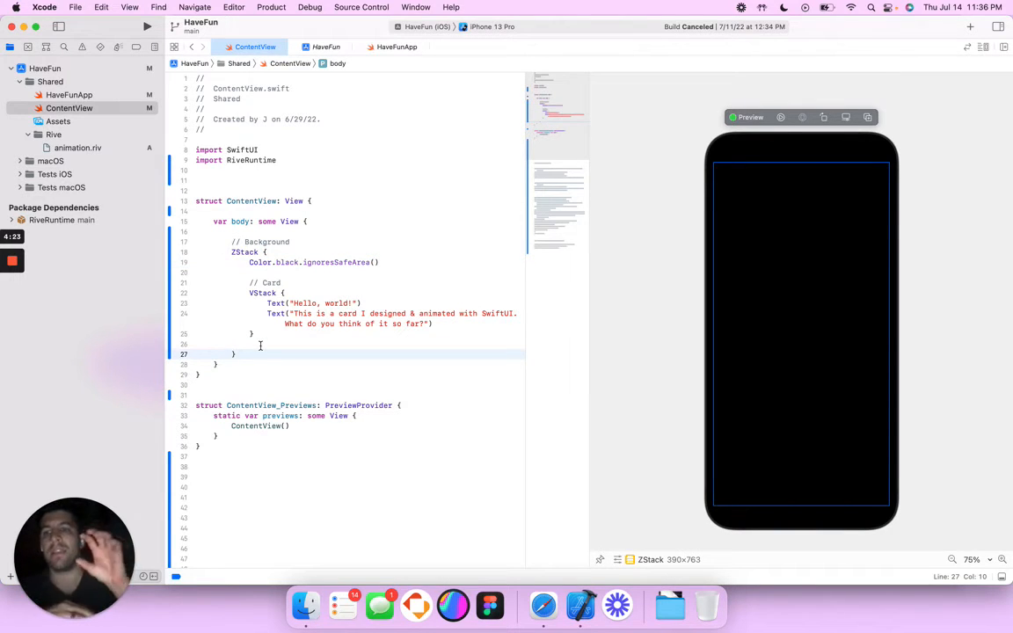
pyautogui.click(294, 303)
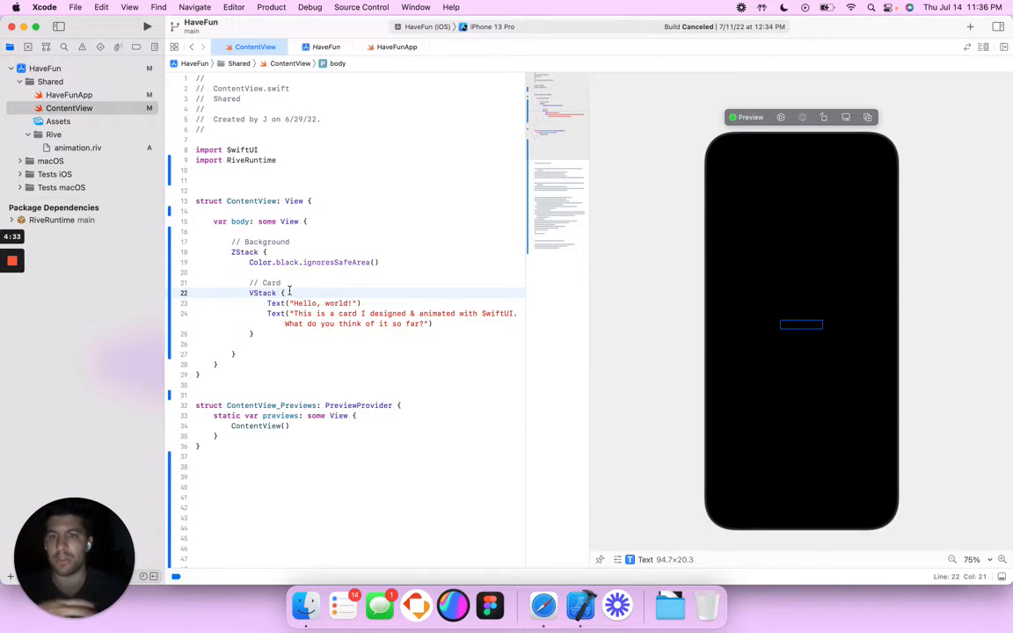
# Give Hello, world! a 28-point bold rounded font, padding and white colour, then refresh the preview
pyautogui.scroll(-3)
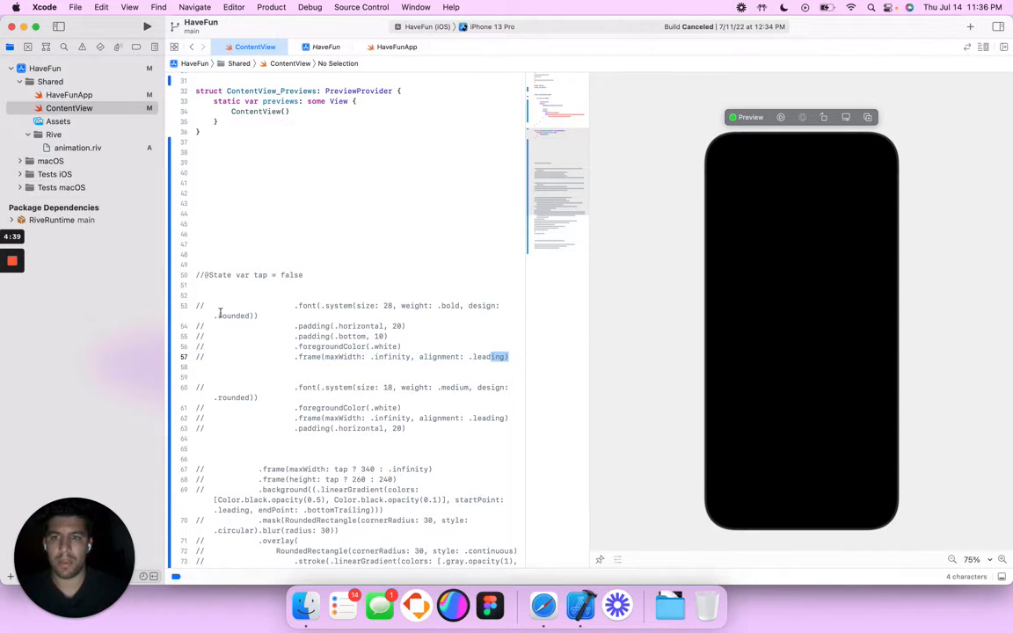
pyautogui.scroll(3)
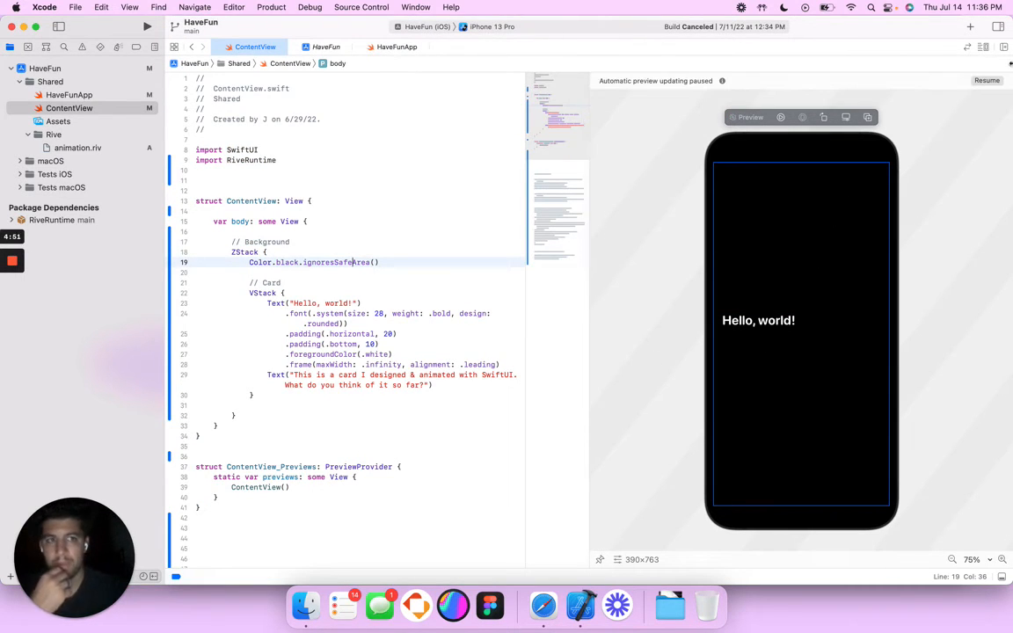
pyautogui.click(986, 80)
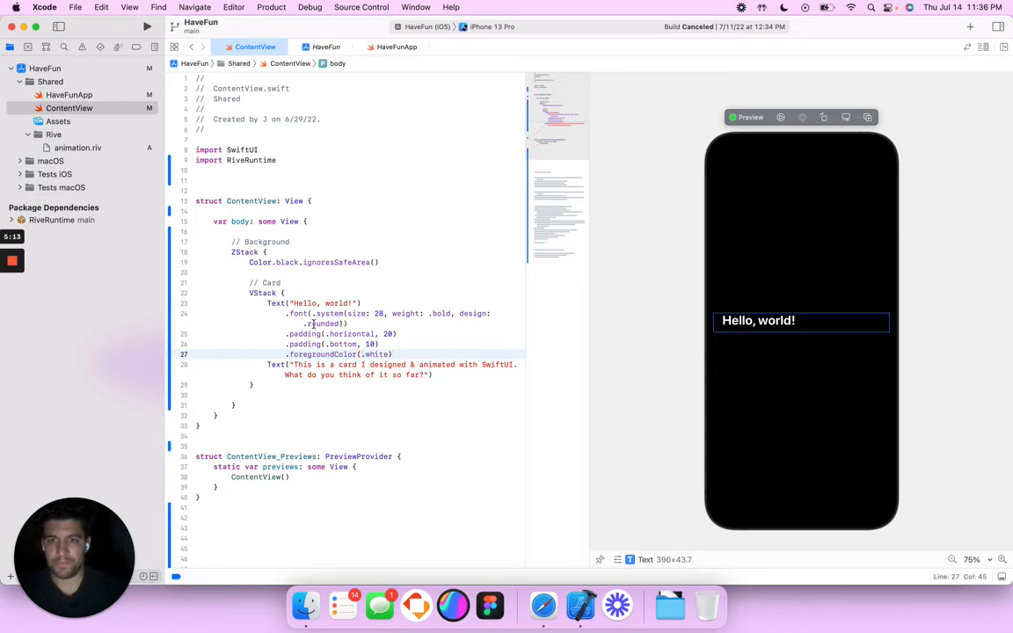
# Add a leading alignment to the description text's modifiers
pyautogui.write('(al')
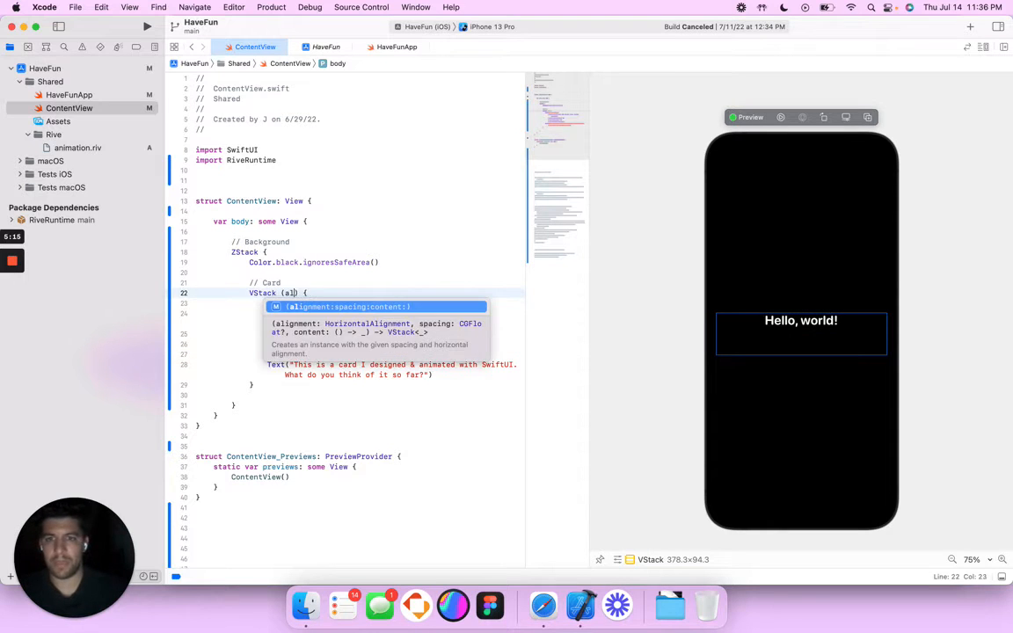
pyautogui.write('alignment: .leading')
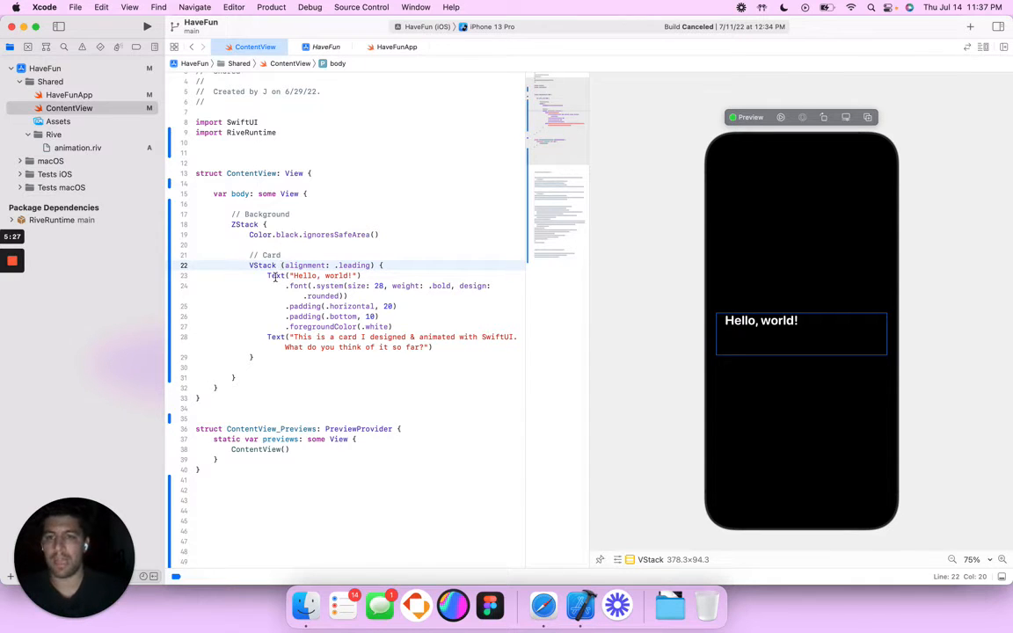
pyautogui.scroll(-3)
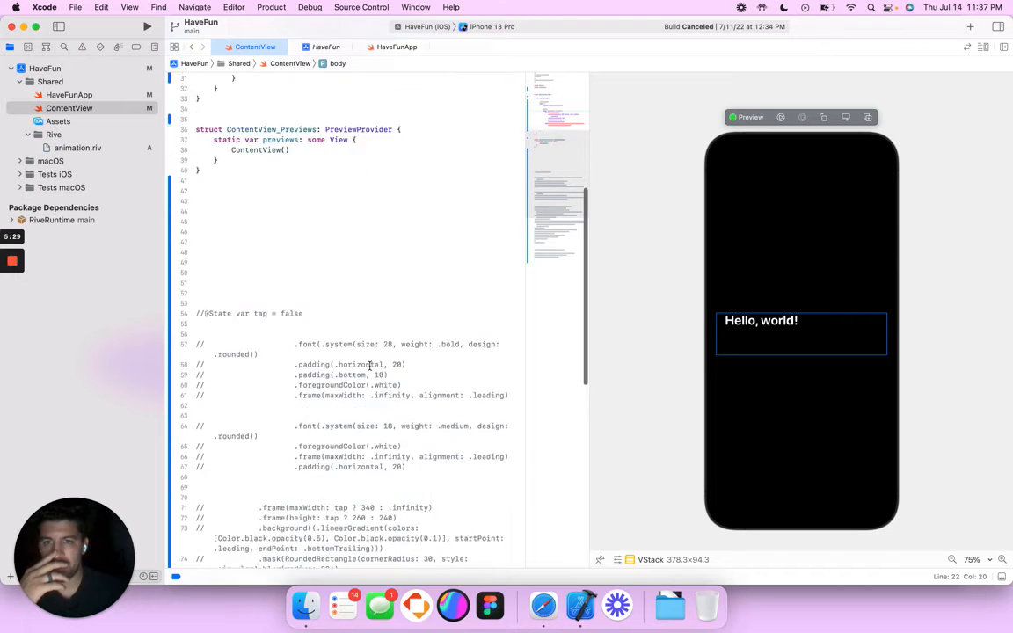
pyautogui.scroll(-3)
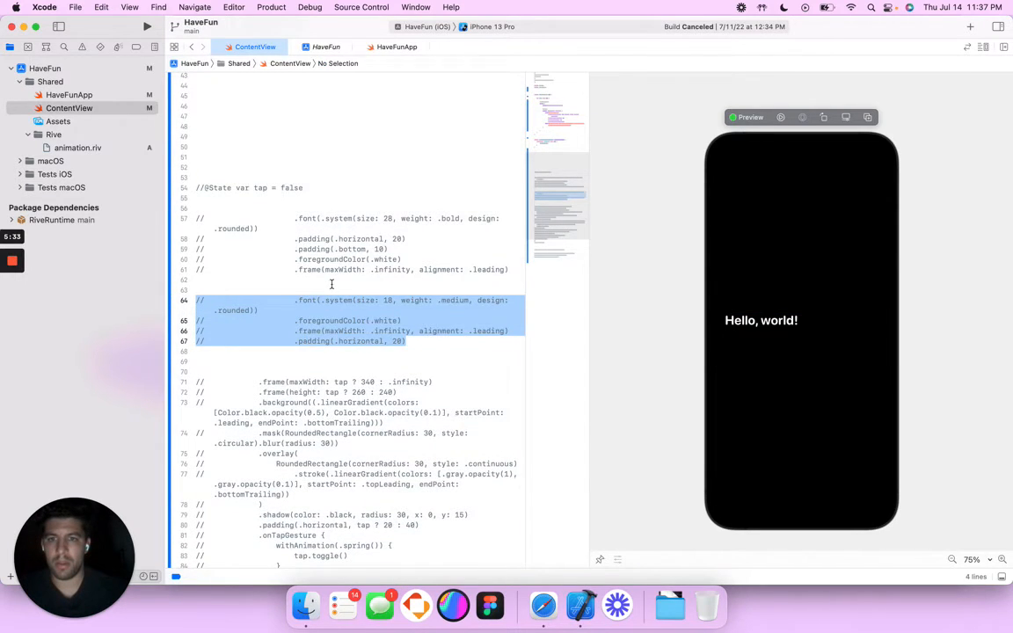
pyautogui.scroll(3)
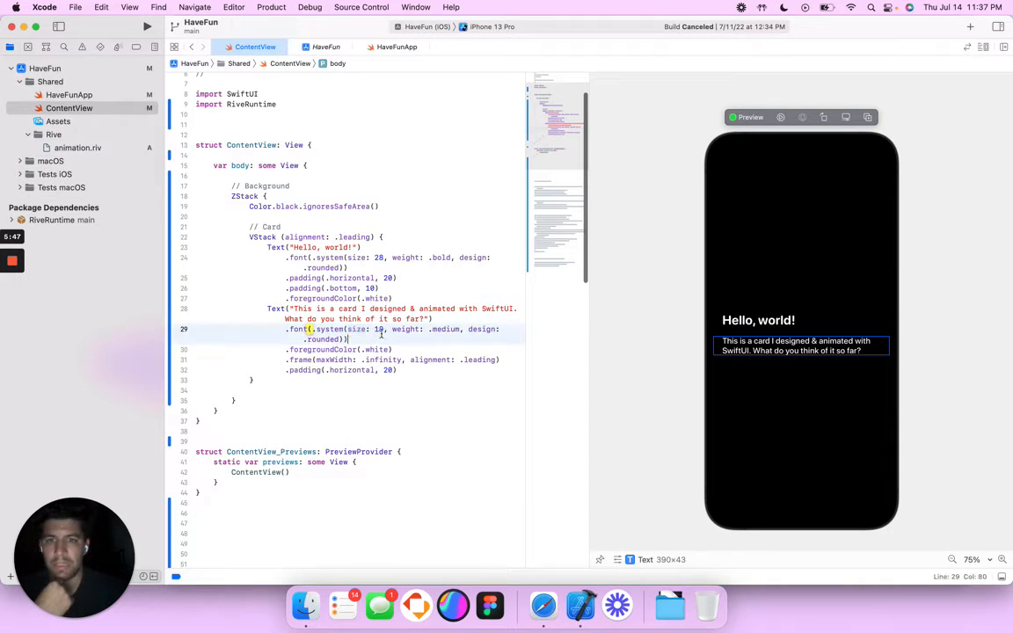
# Change the title's bottom padding to 4 and give the description .opacity(0.85)
pyautogui.doubleClick(378, 329)
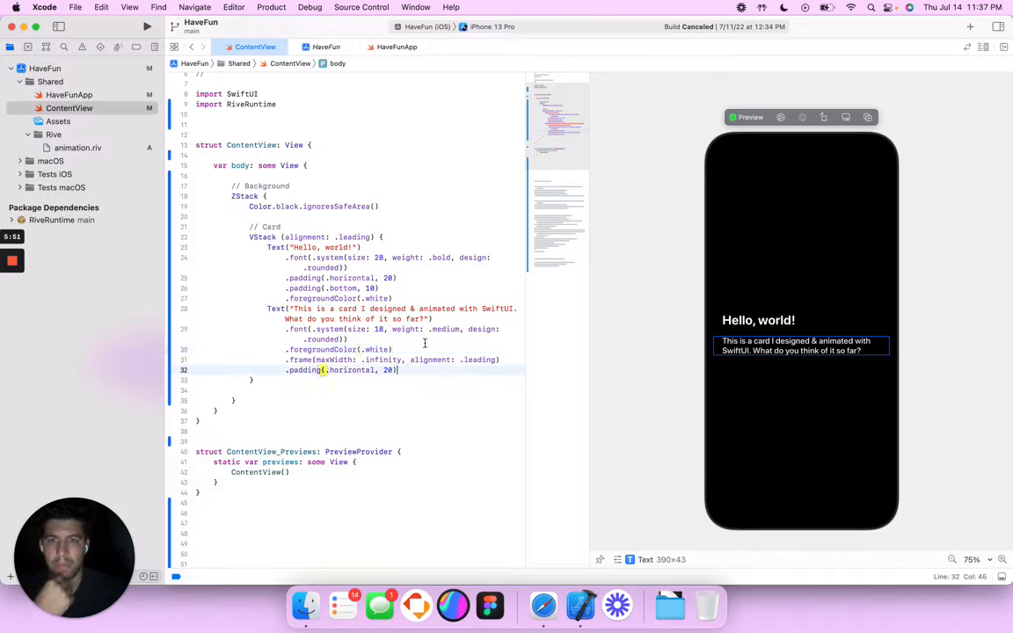
pyautogui.click(375, 288)
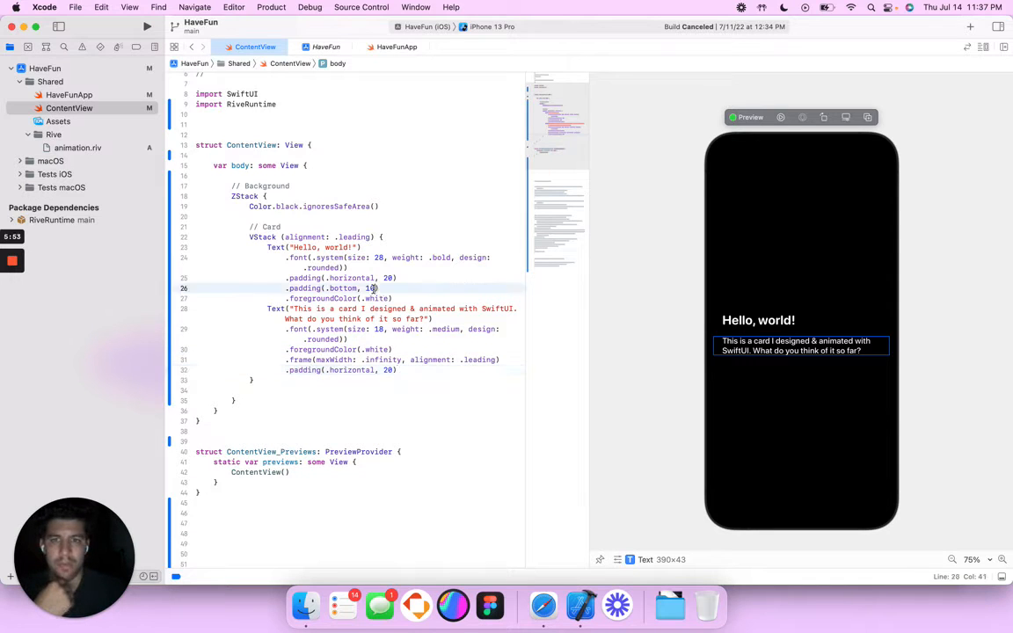
pyautogui.write('4')
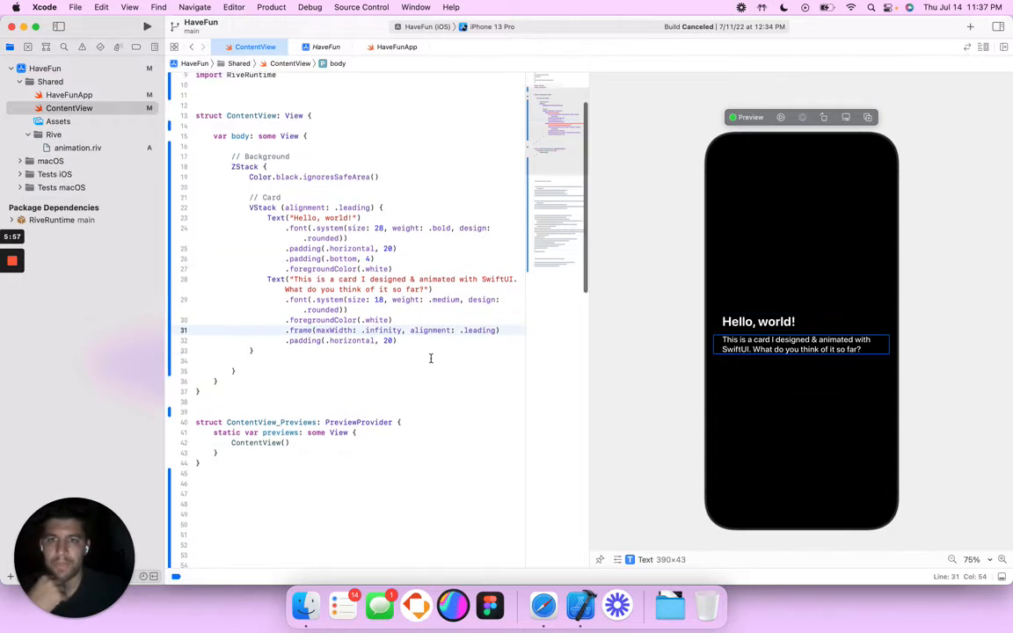
pyautogui.scroll(3)
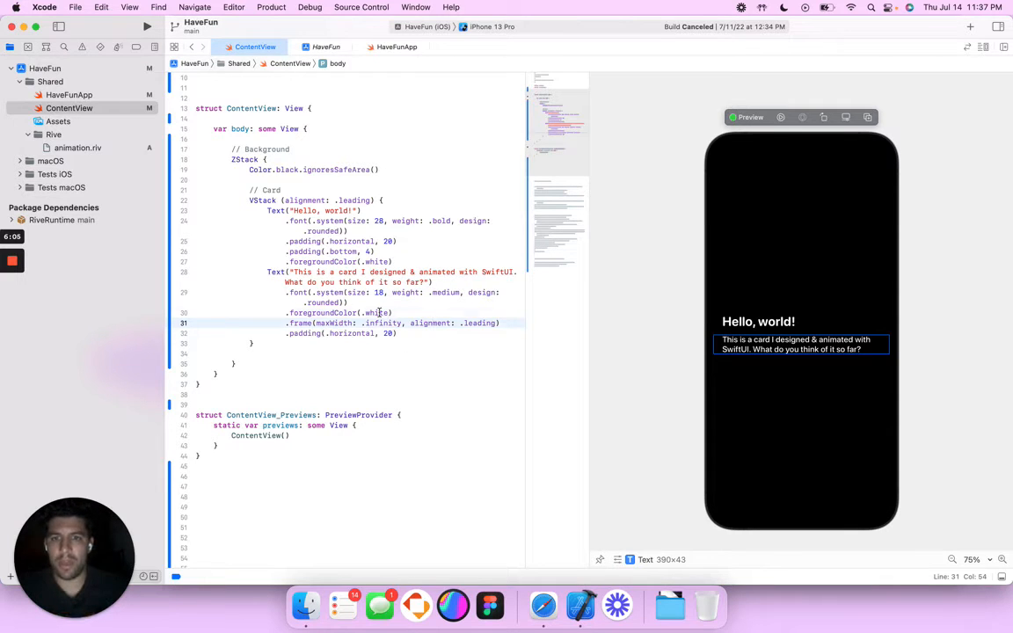
pyautogui.click(386, 312)
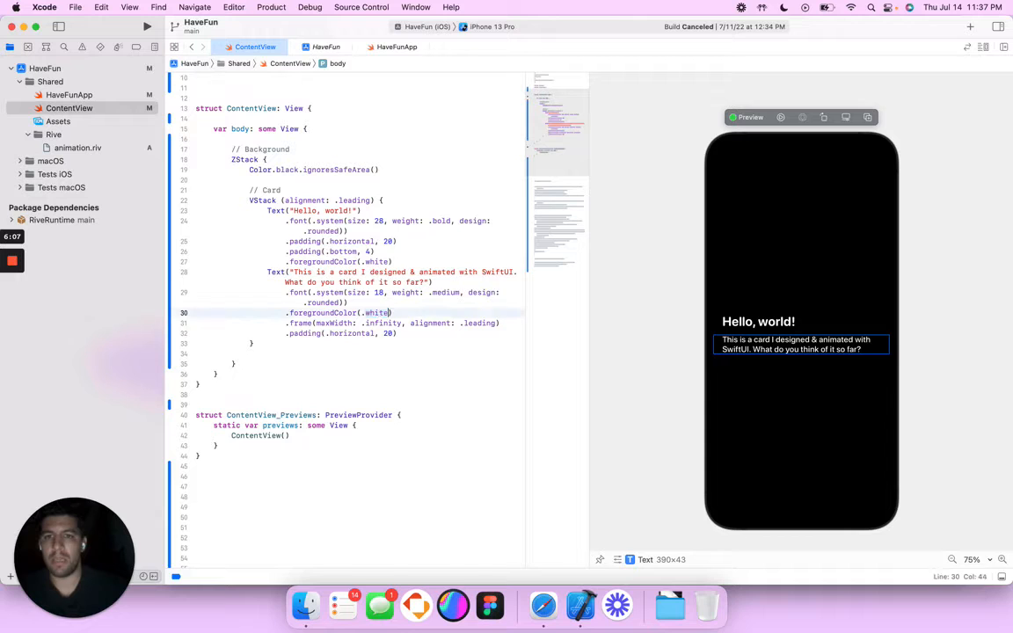
pyautogui.write('.opacity(0.85')
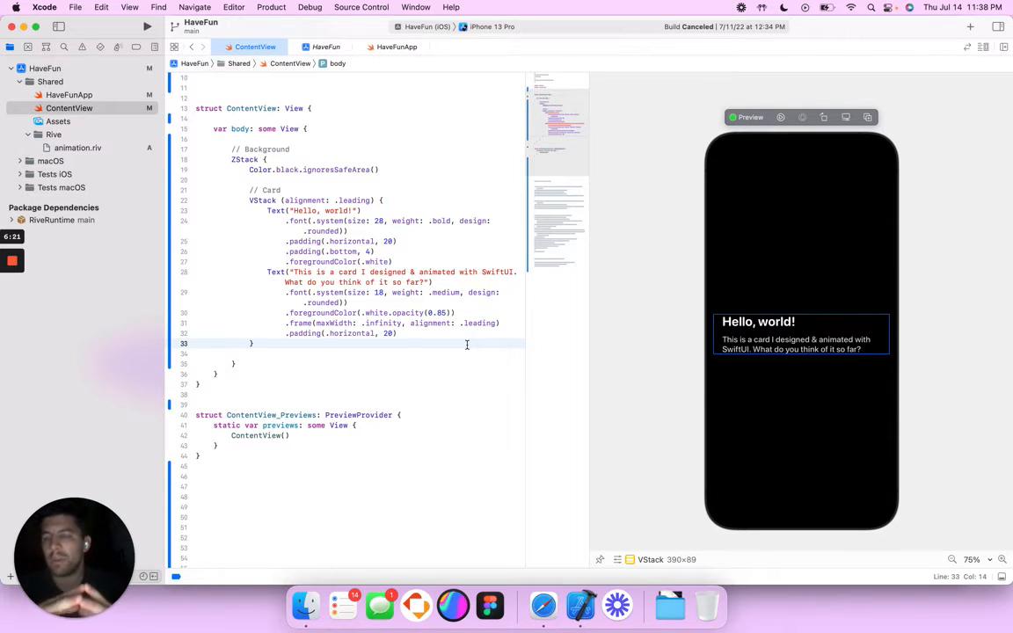
# Give the card VStack frames of maxWidth .infinity and height 240, without tap conditionals
pyautogui.scroll(-3)
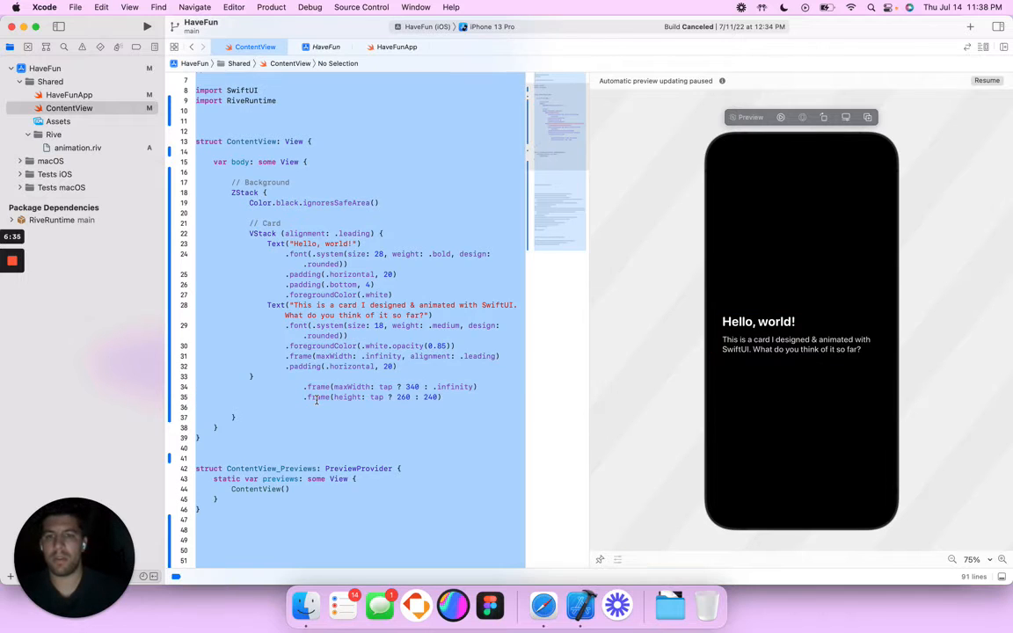
pyautogui.scroll(-3)
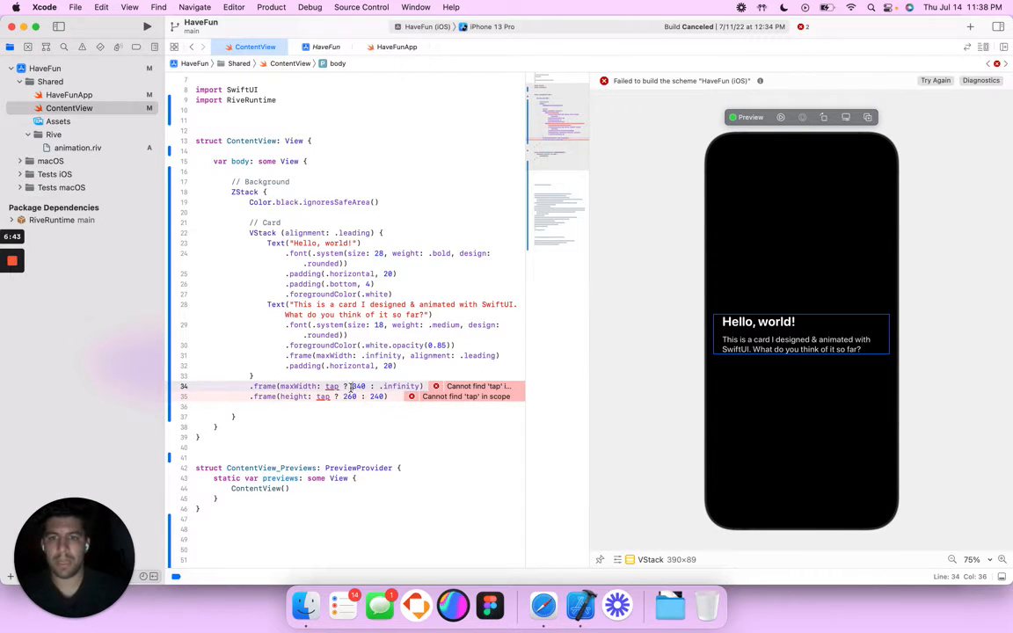
pyautogui.write('340')
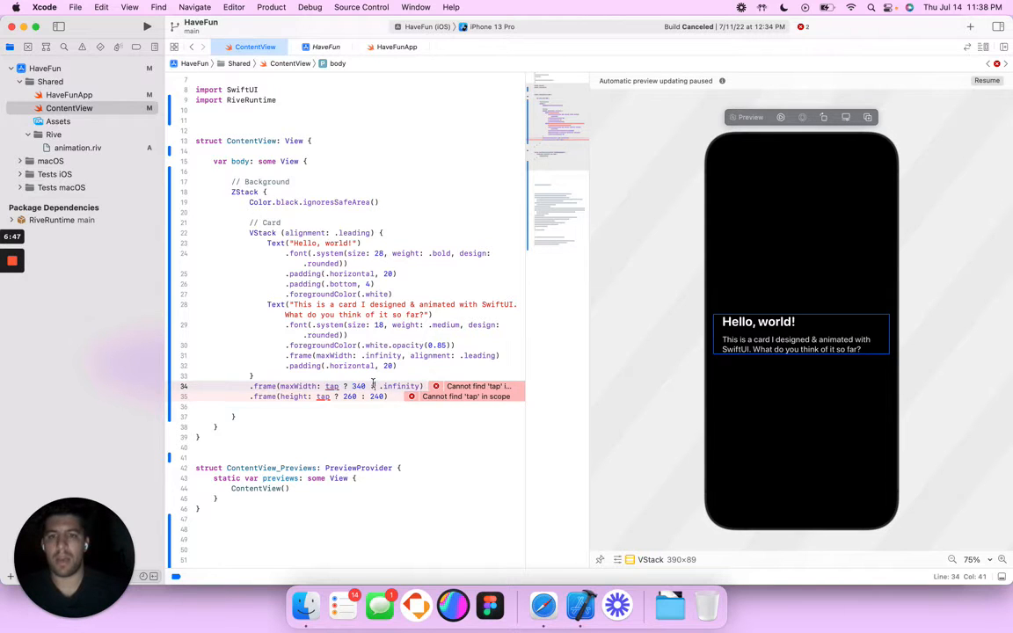
pyautogui.scroll(-3)
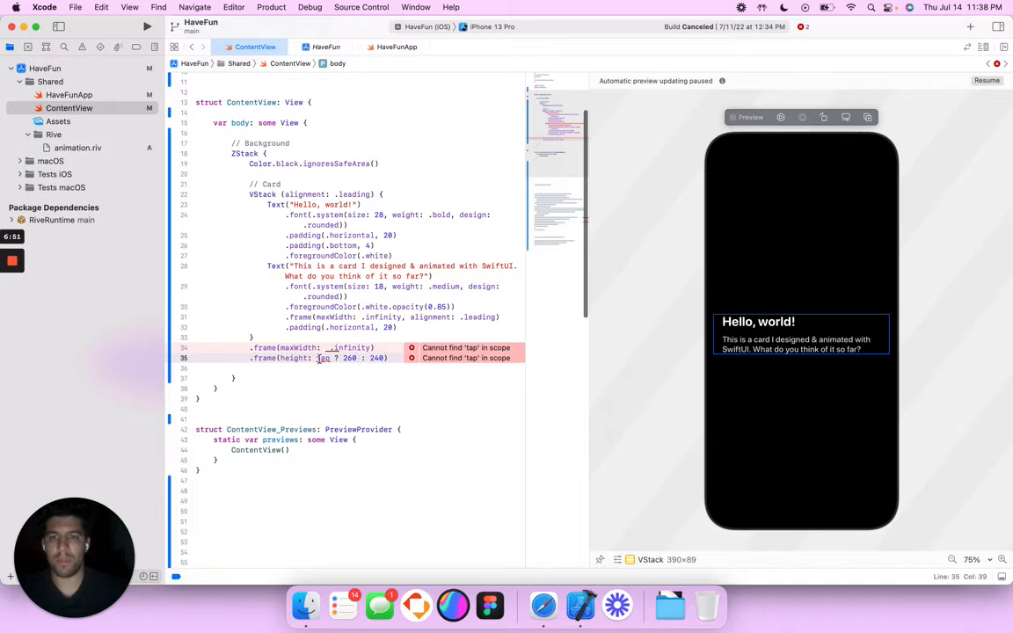
pyautogui.write('240')
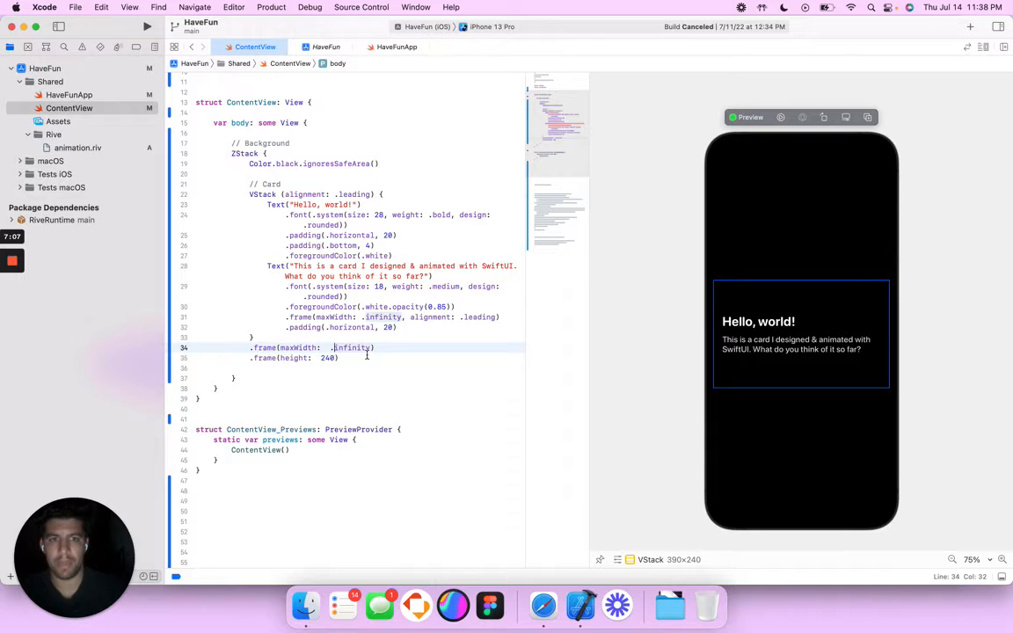
pyautogui.scroll(-3)
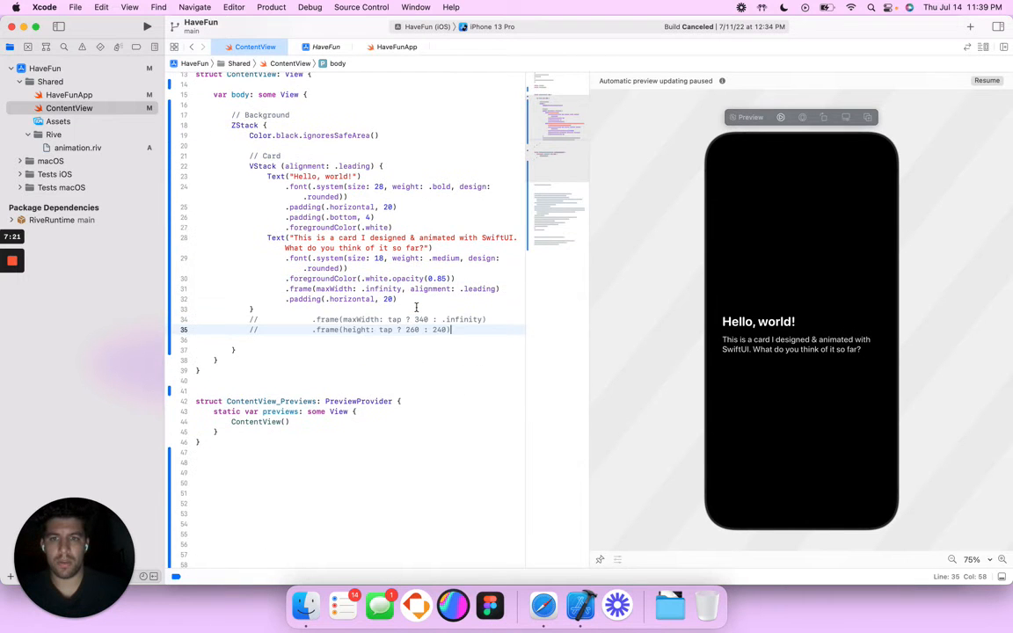
pyautogui.scroll(-3)
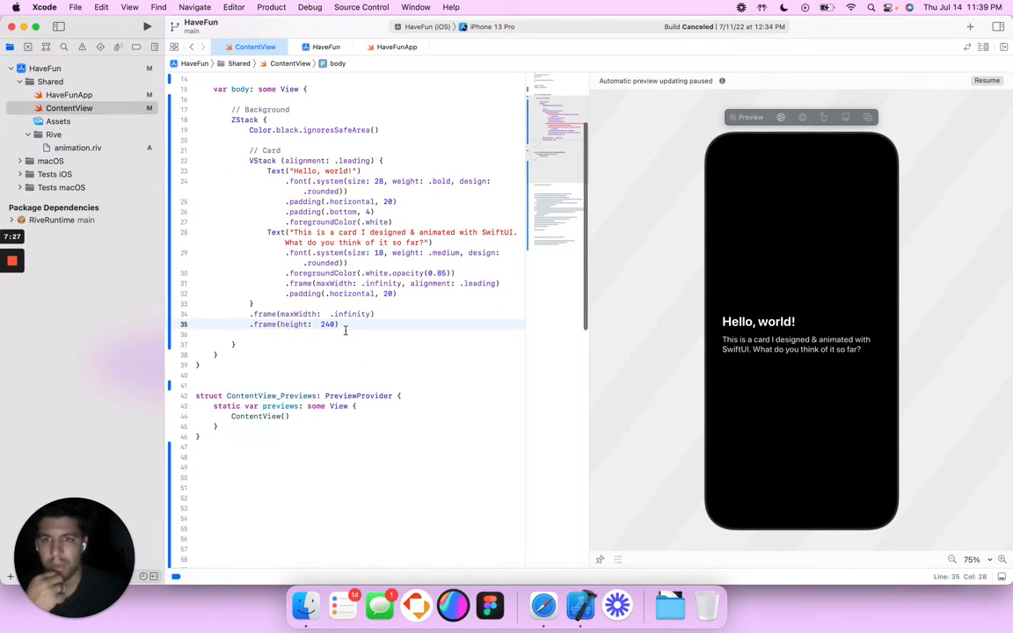
pyautogui.click(377, 314)
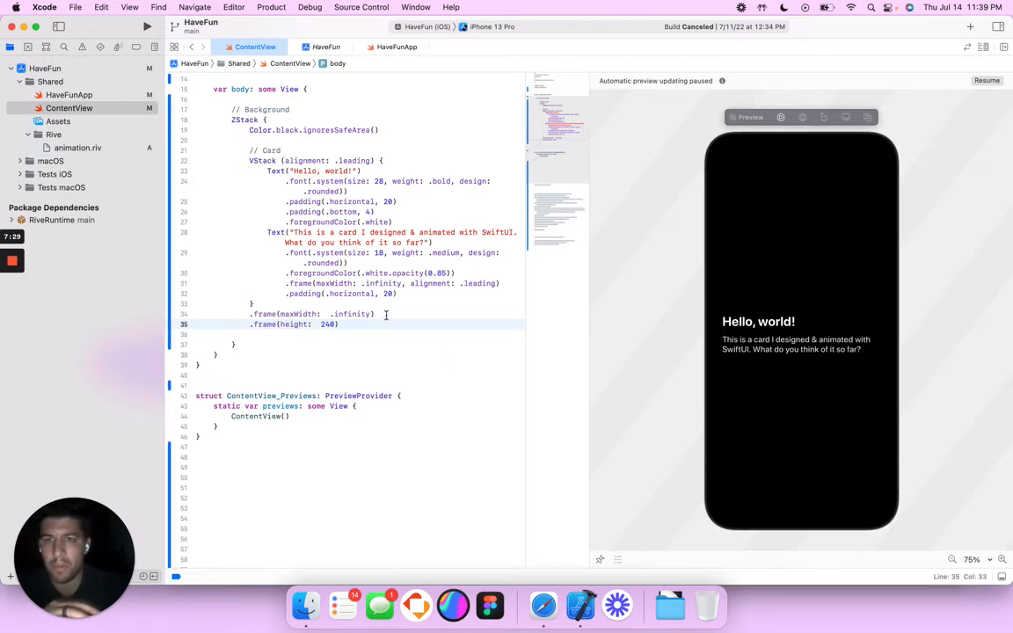
pyautogui.click(284, 160)
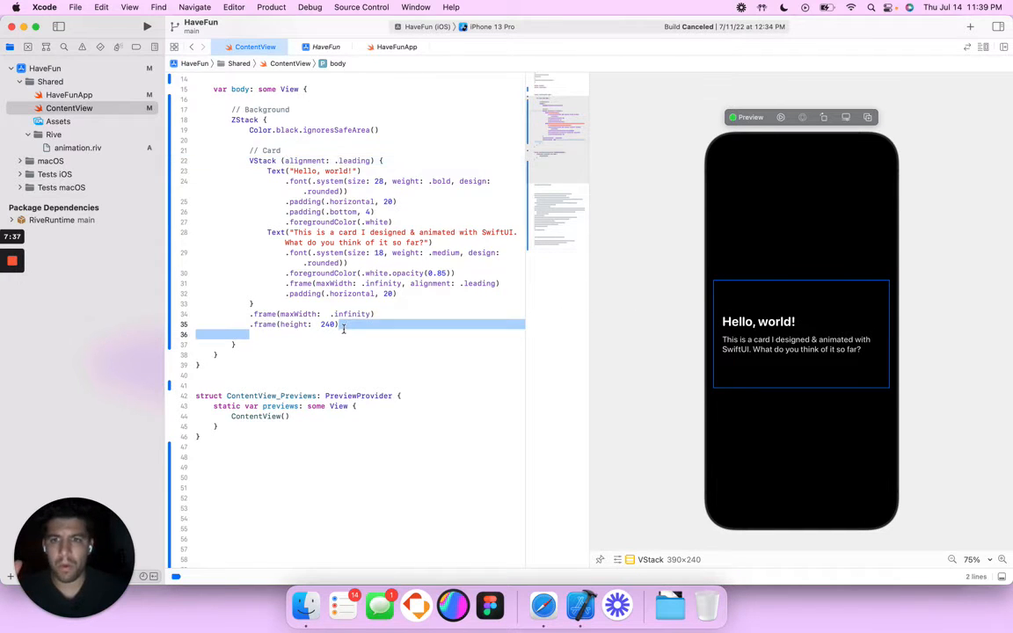
pyautogui.click(338, 324)
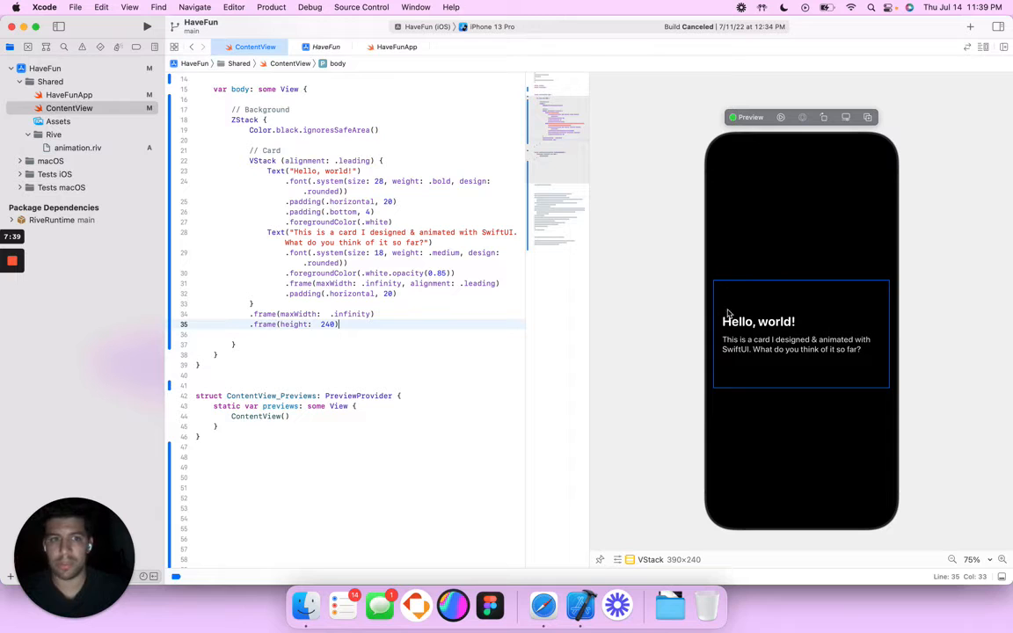
# Mask the card with a circular-style RoundedRectangle, corner radius 30, blurred by radius 30
pyautogui.scroll(-3)
pyautogui.write('.background(.linearGradient(colors: [Color.black.opacity(0.5), Color.black.opacity(0.1)], startPoint: .leading, endPoint: .bottomTrailing))')
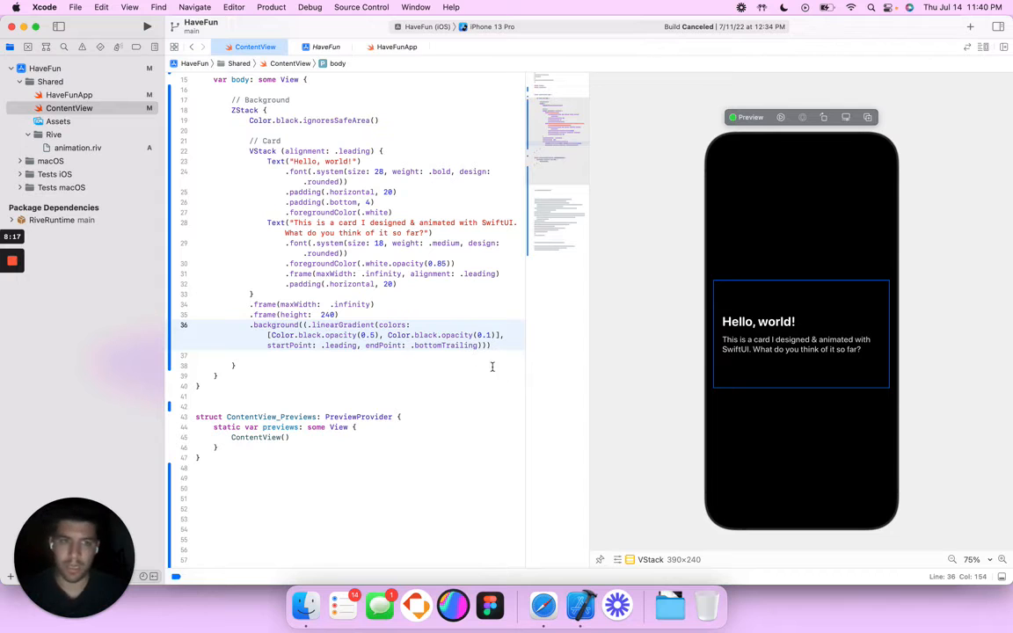
pyautogui.moveTo(580, 471)
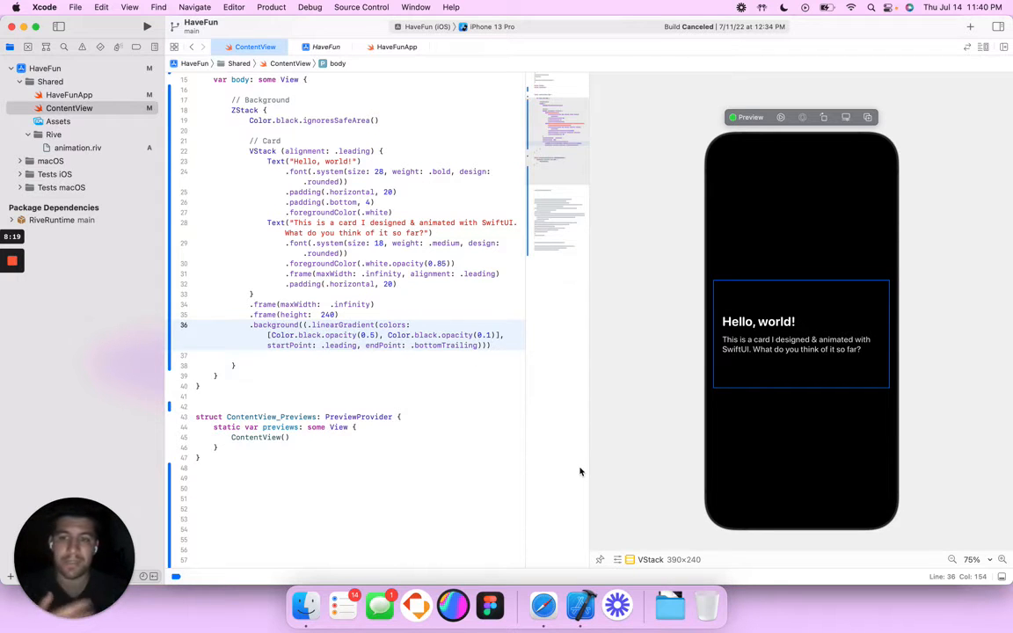
pyautogui.scroll(-3)
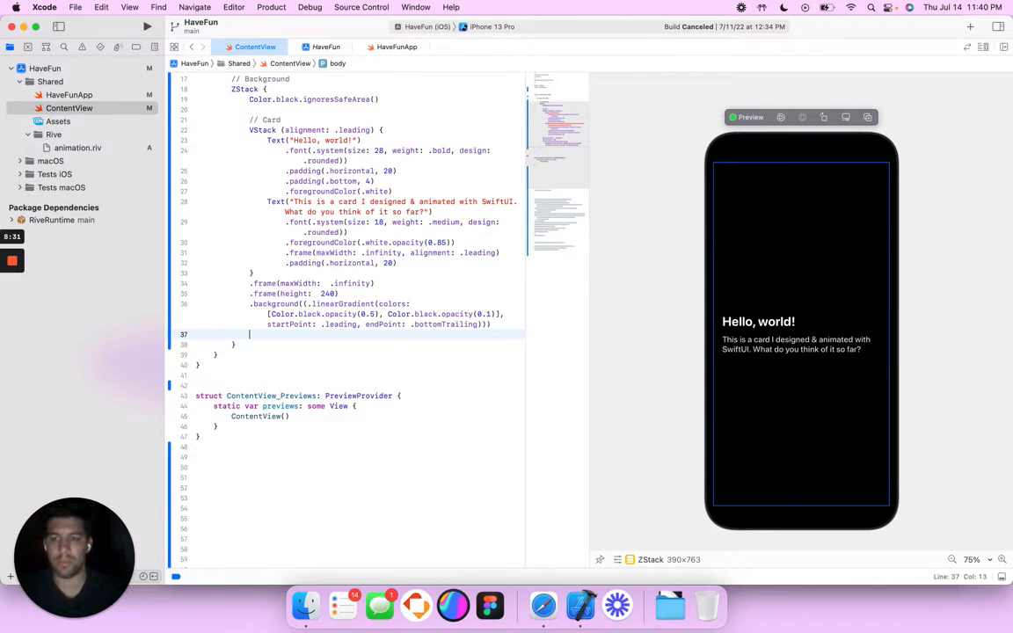
pyautogui.write('.mask(RoundedRectangle(cornerRadius: 30, style: .circular).blur(radius: 30))')
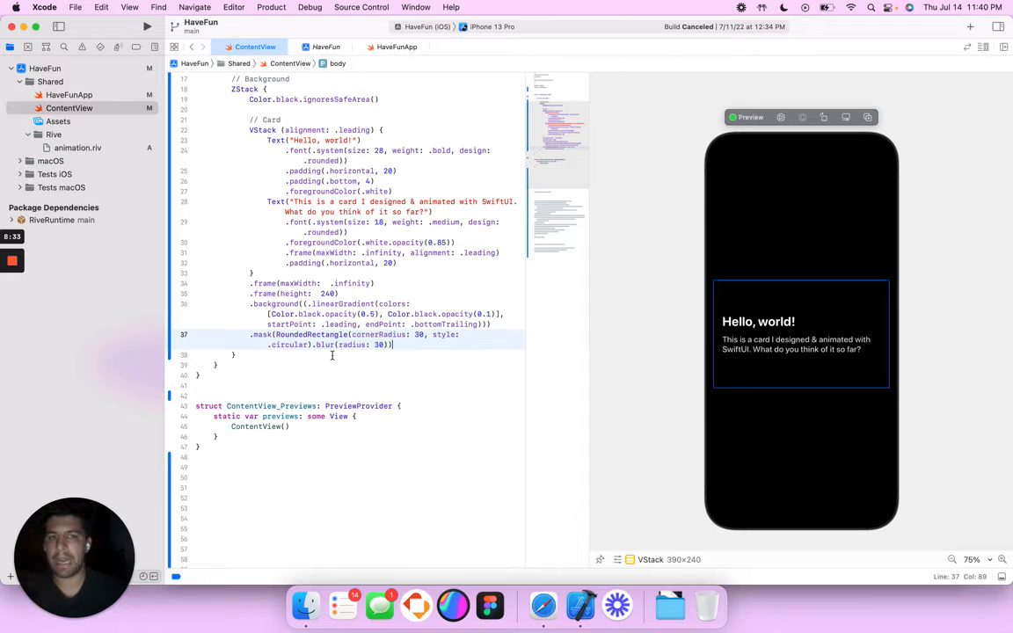
pyautogui.moveTo(403, 356)
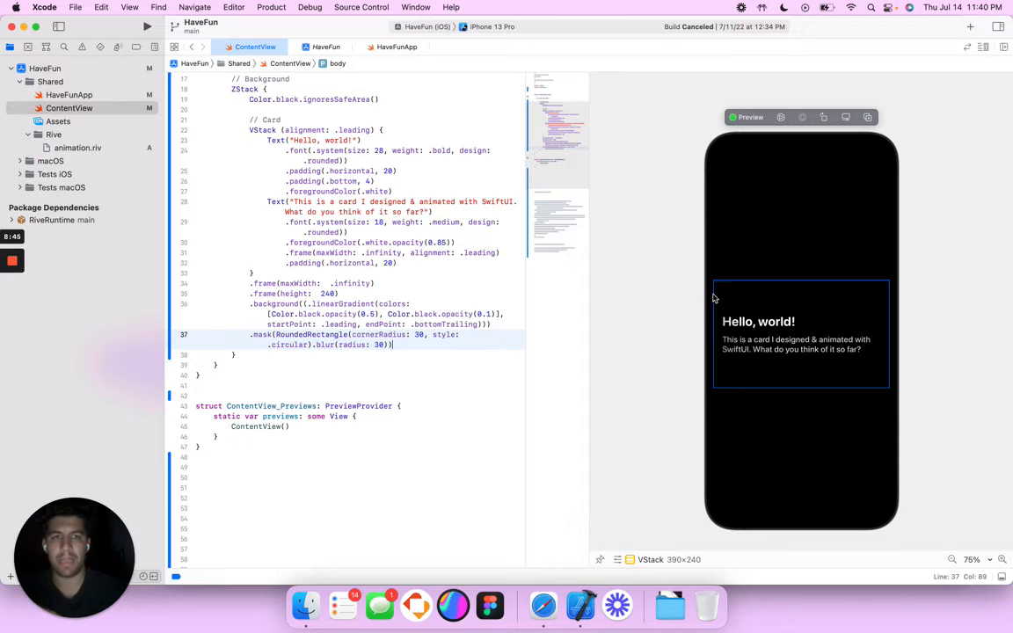
# Add the RoundedRectangle overlay with a gray-to-transparent gradient stroke after .mask, re-indented
pyautogui.scroll(-3)
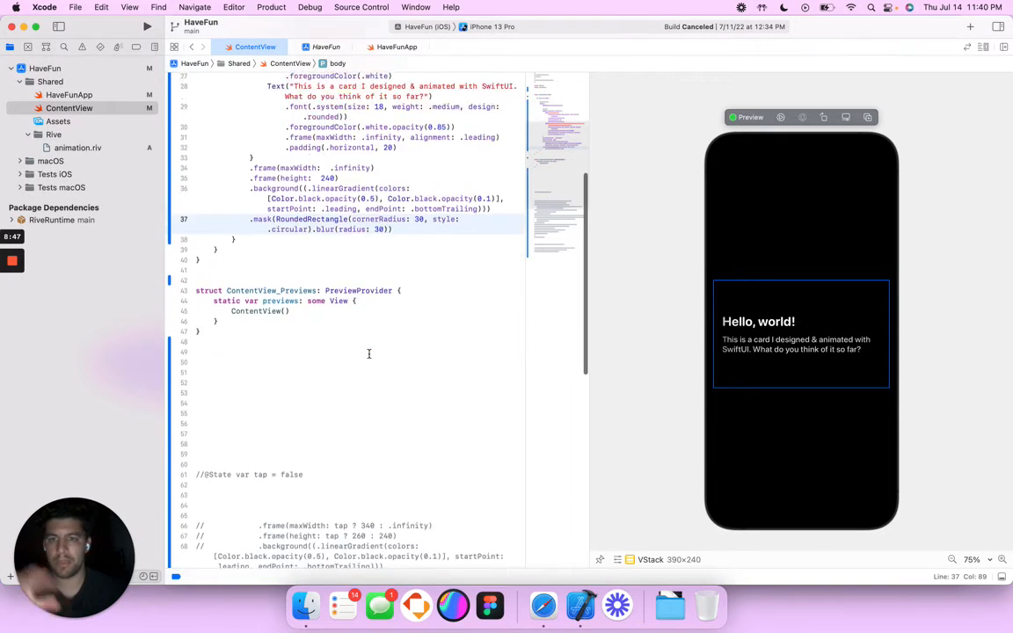
pyautogui.scroll(-3)
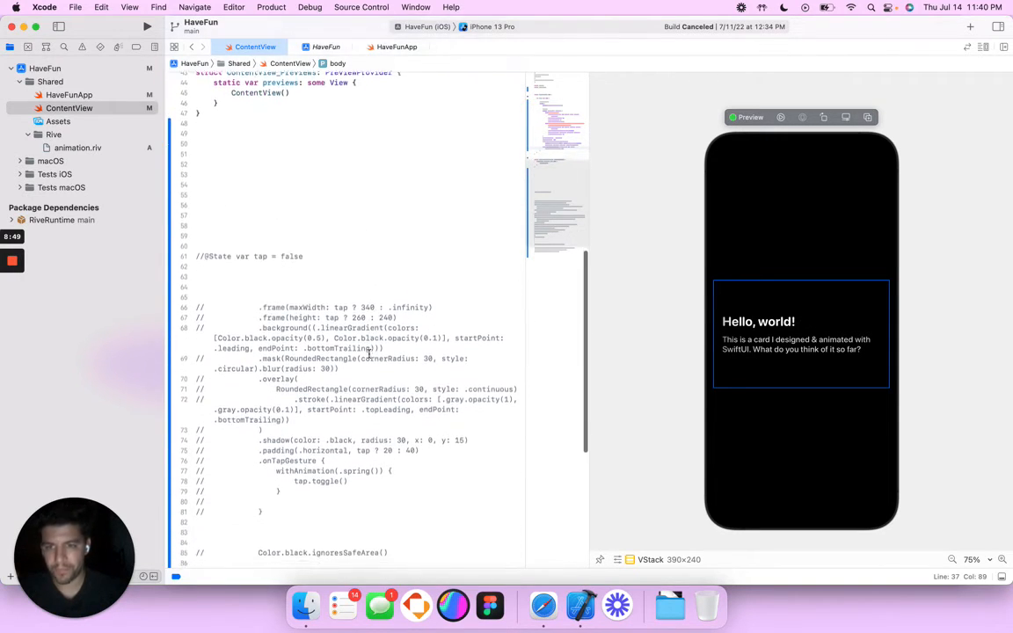
pyautogui.scroll(-3)
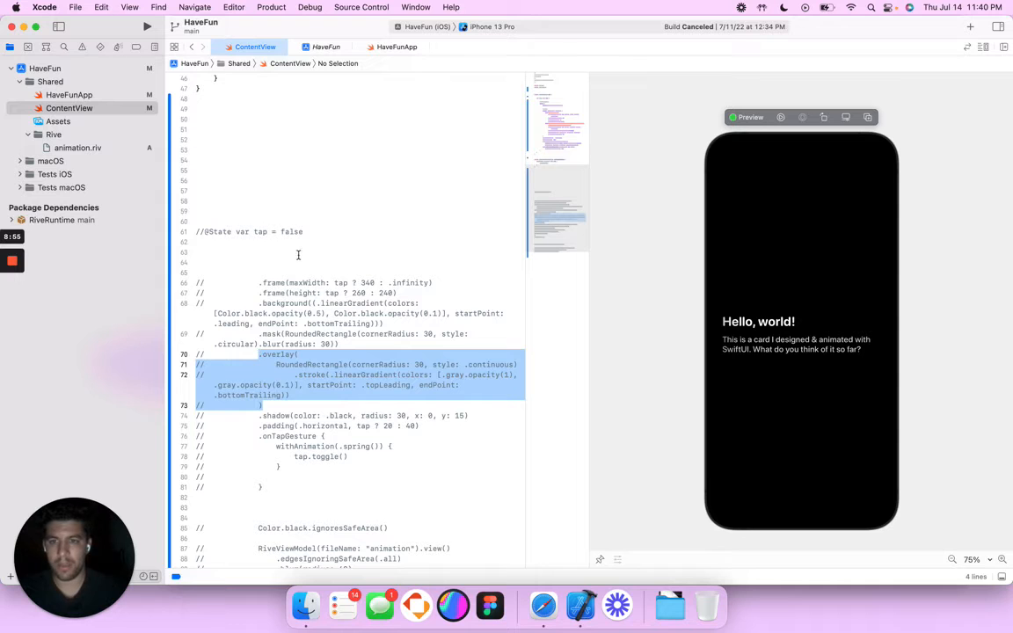
pyautogui.scroll(3)
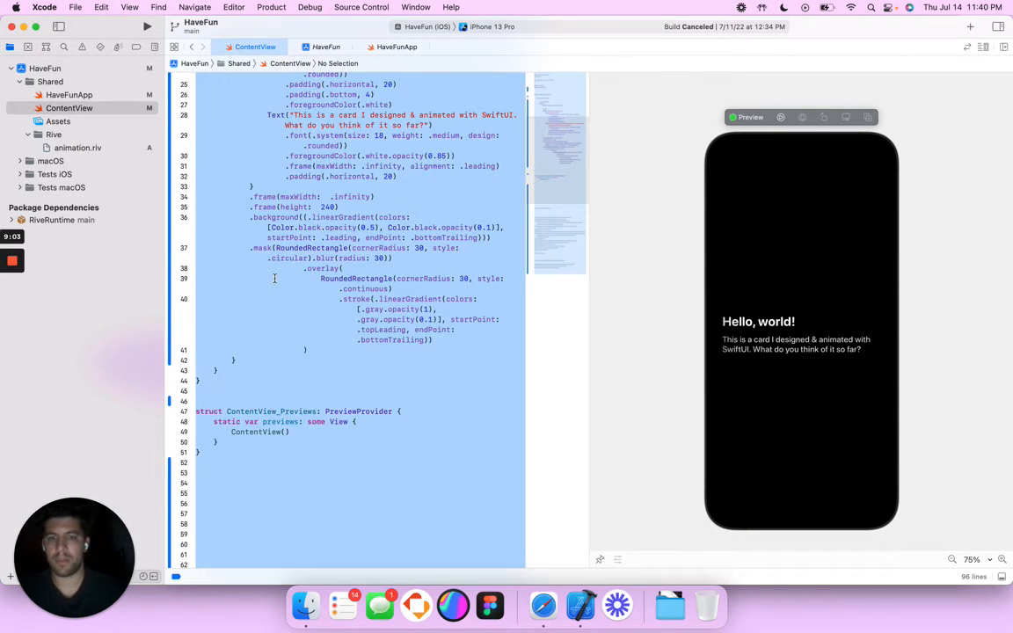
pyautogui.scroll(3)
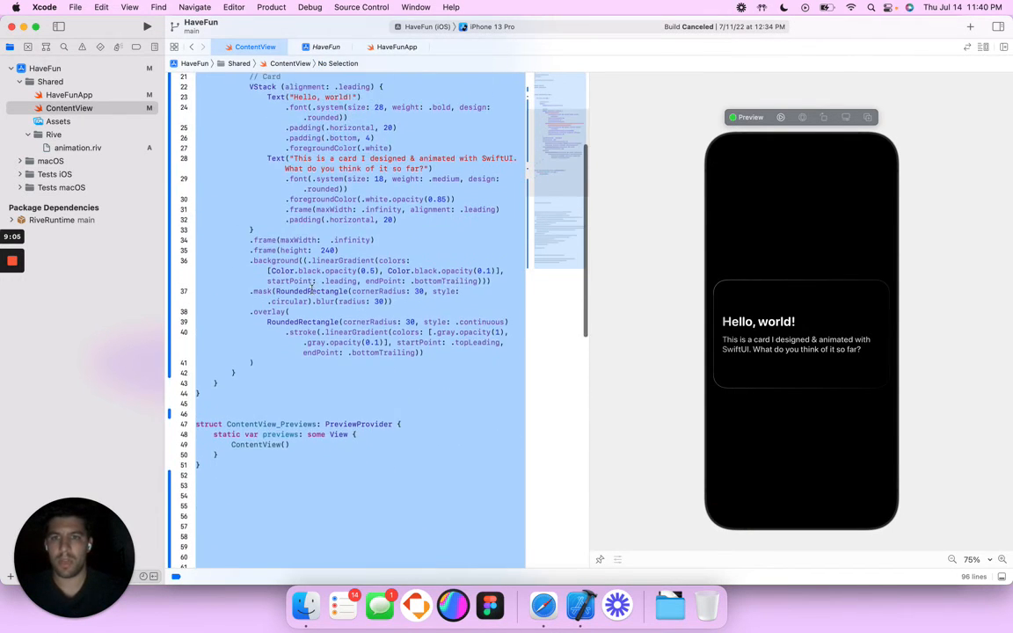
pyautogui.click(339, 311)
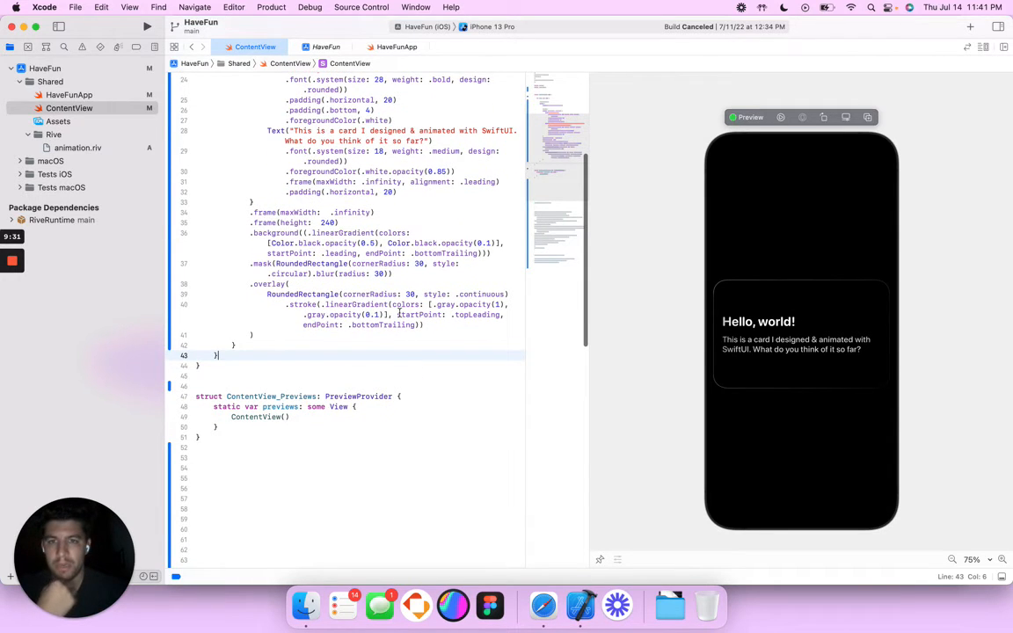
pyautogui.scroll(-3)
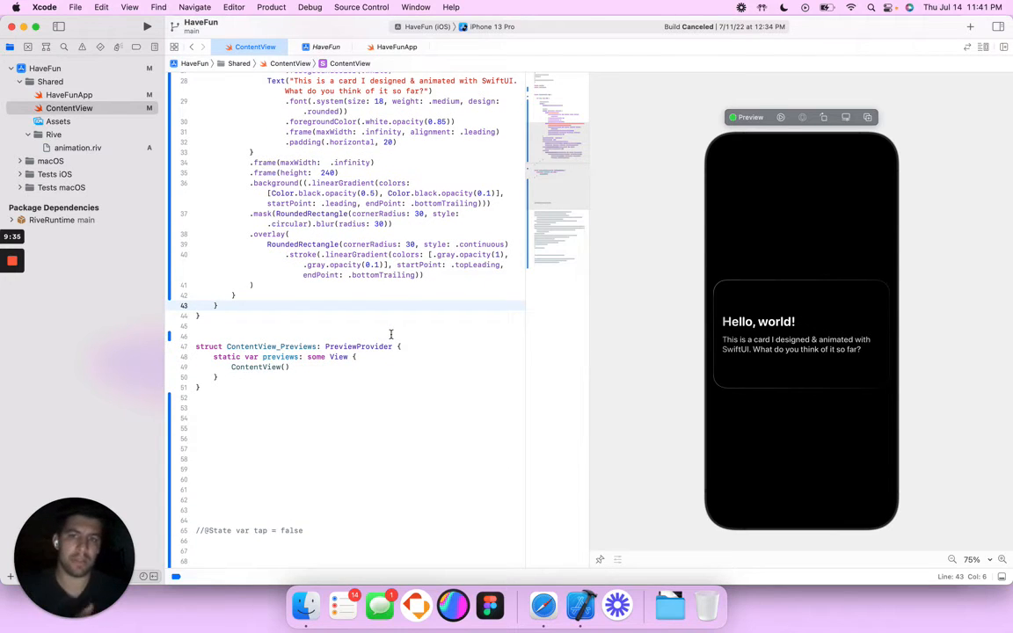
pyautogui.scroll(-3)
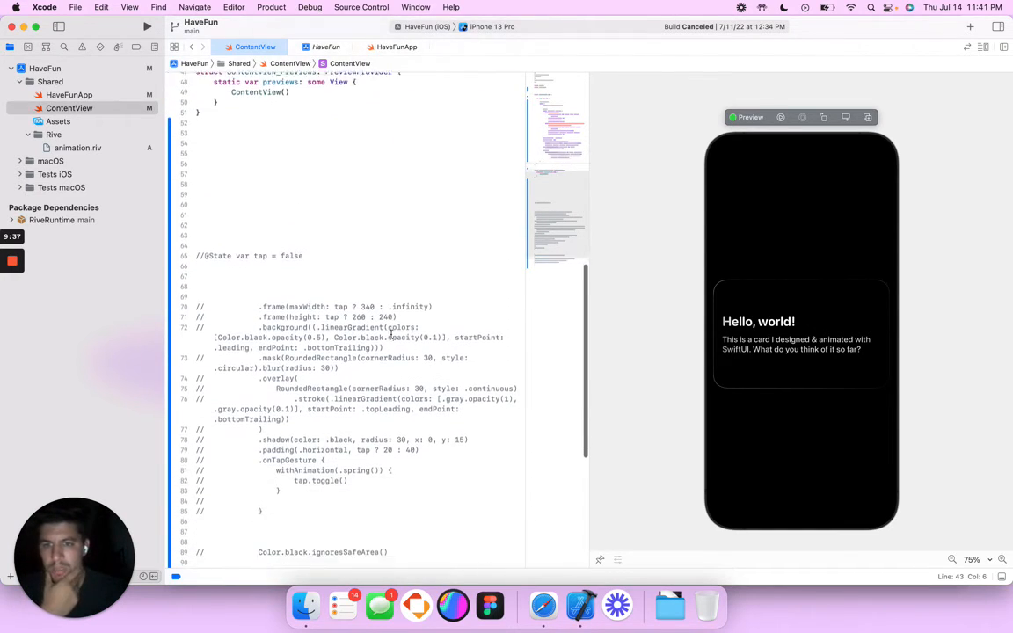
pyautogui.scroll(-3)
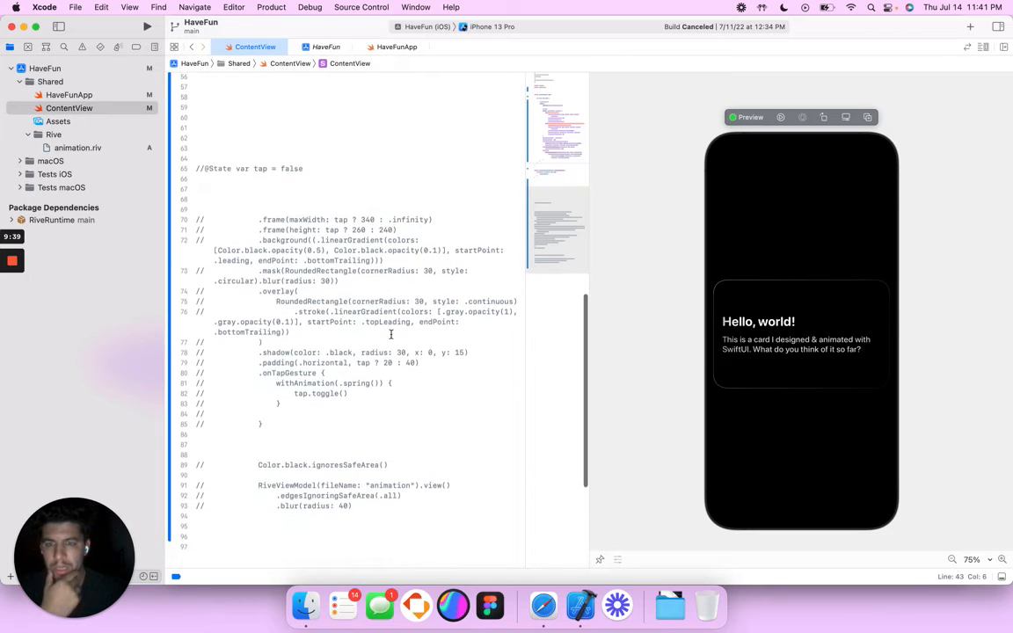
pyautogui.doubleClick(351, 355)
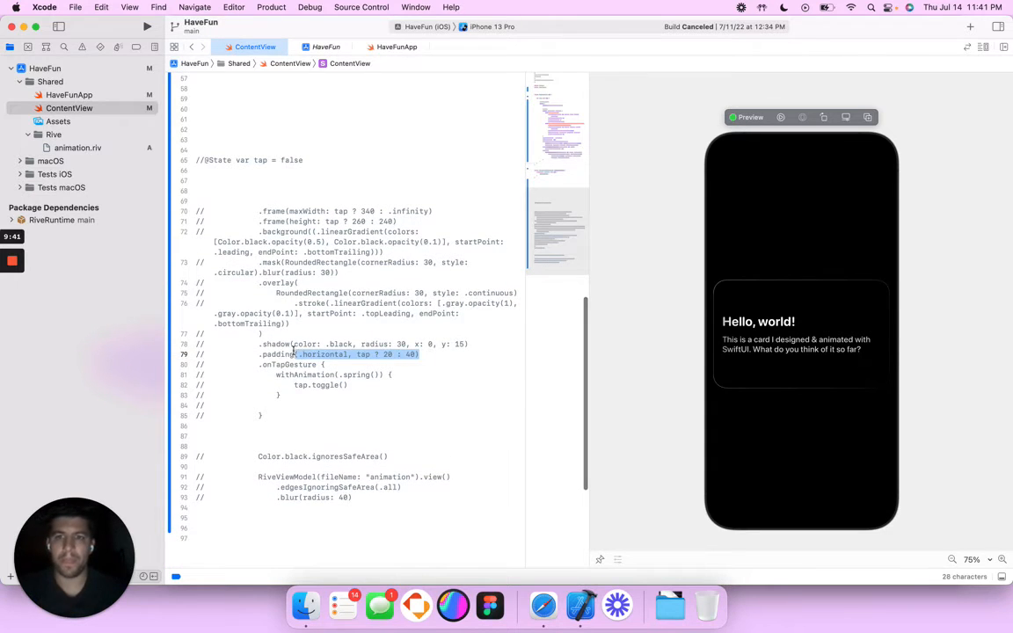
pyautogui.scroll(3)
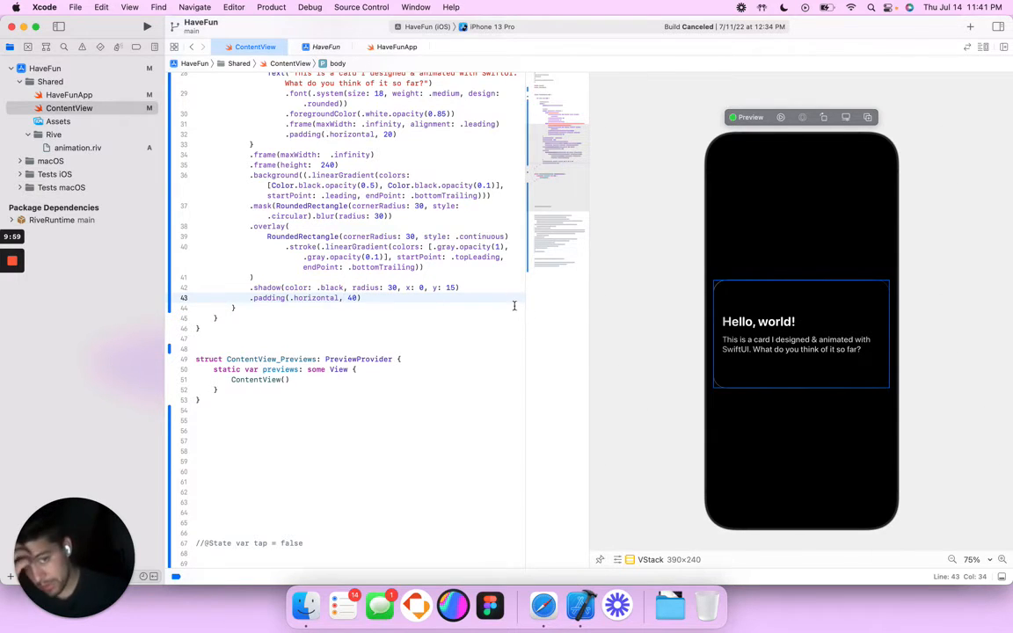
pyautogui.click(326, 288)
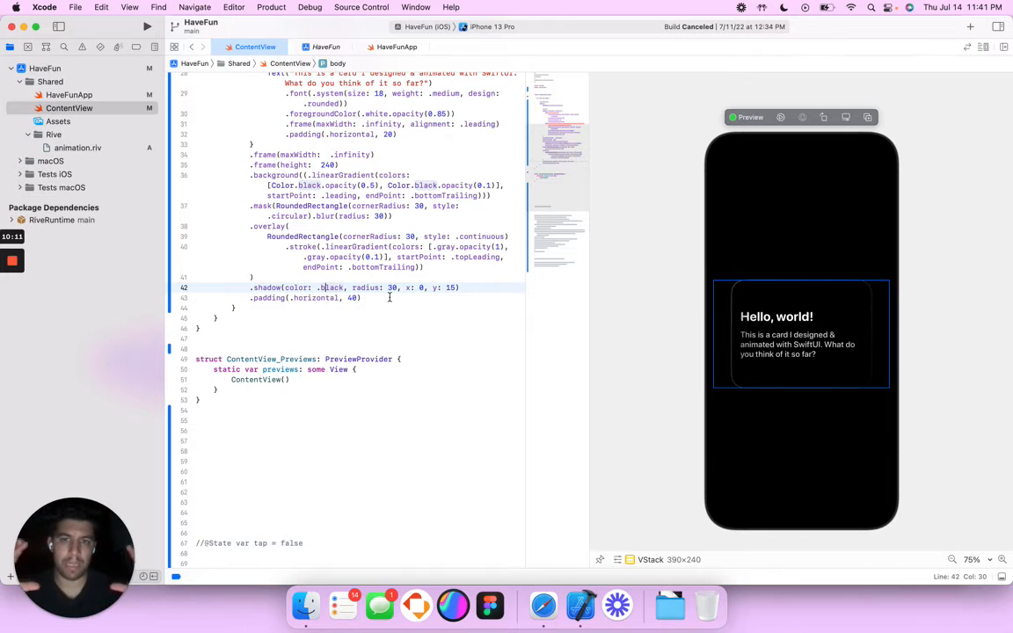
pyautogui.doubleClick(332, 288)
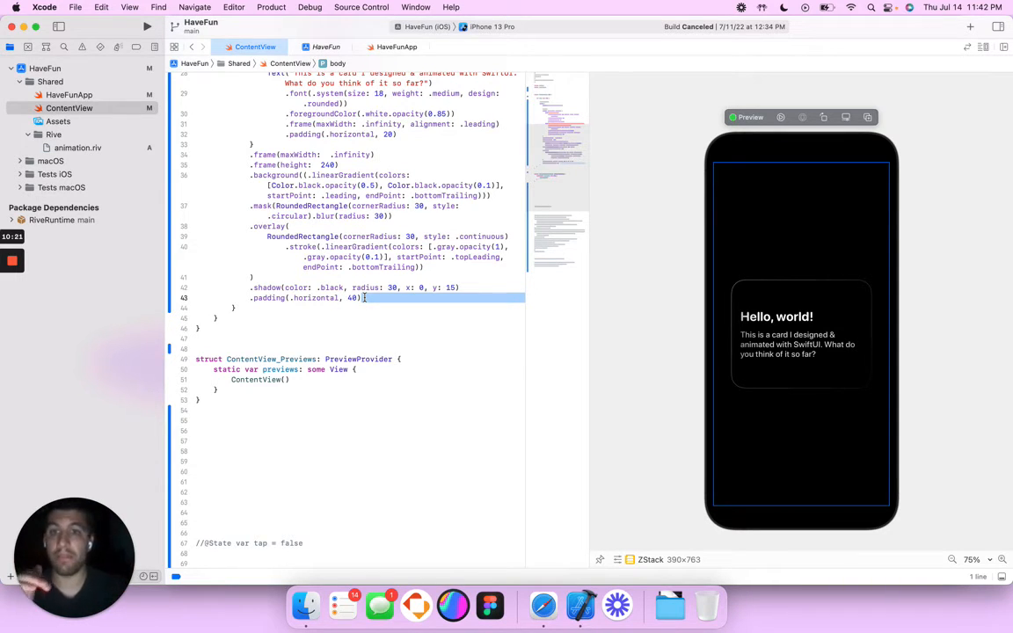
pyautogui.scroll(3)
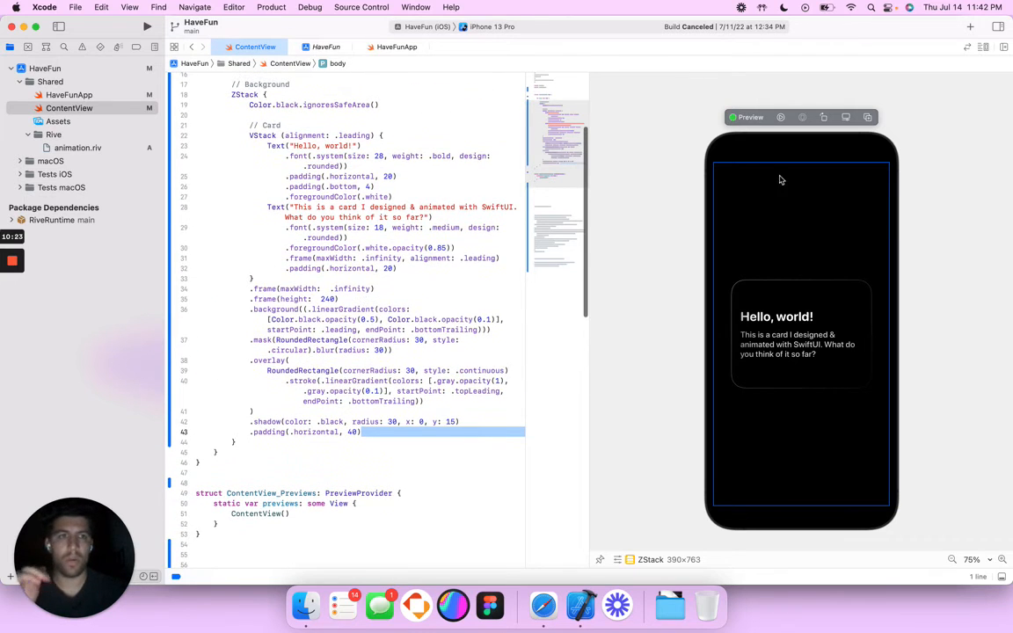
pyautogui.scroll(3)
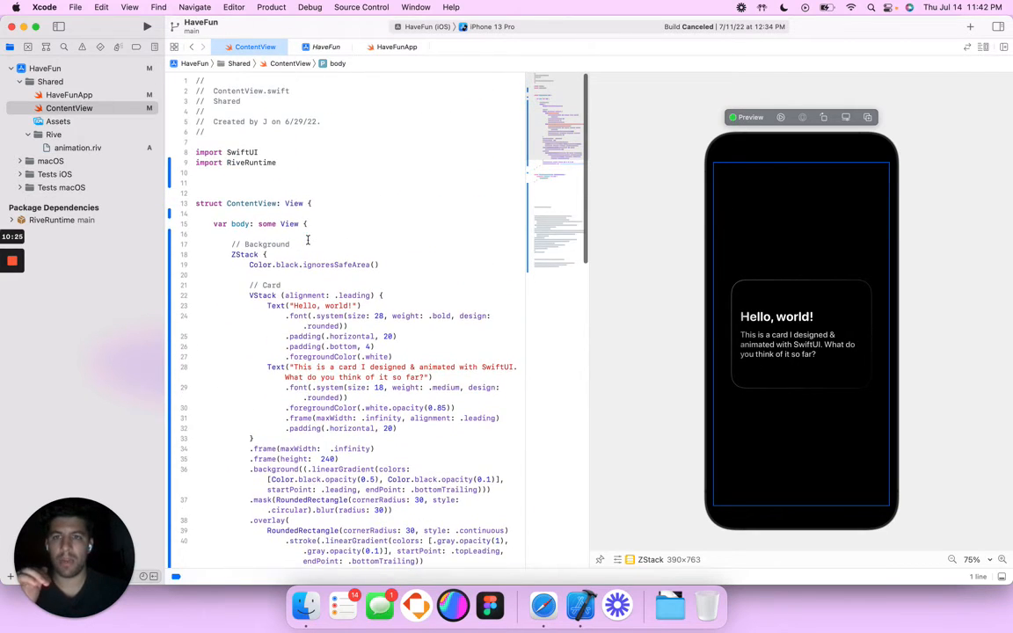
pyautogui.press('return')
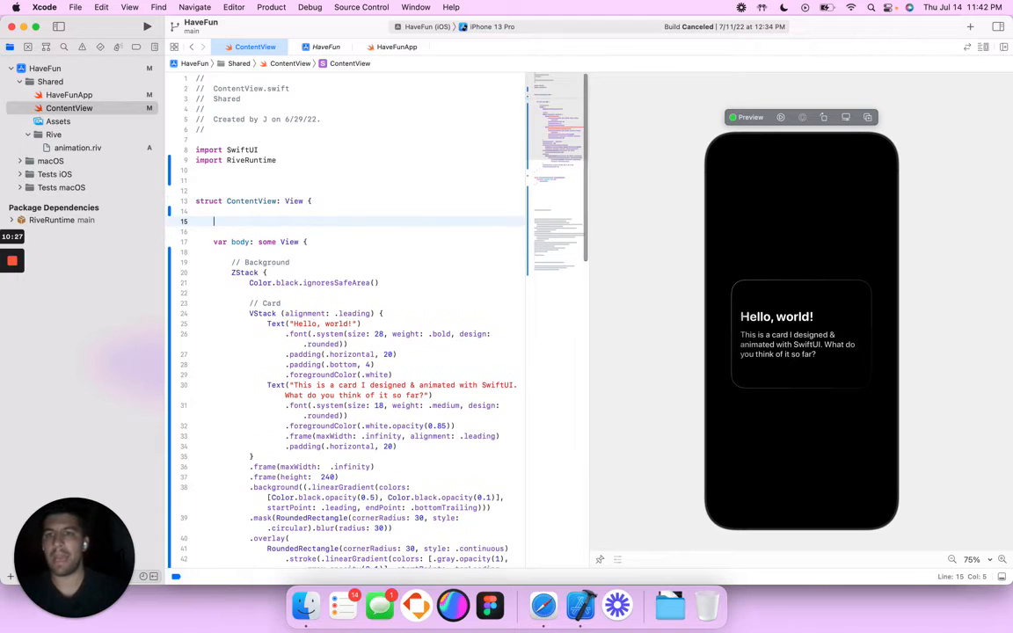
pyautogui.write('@State')
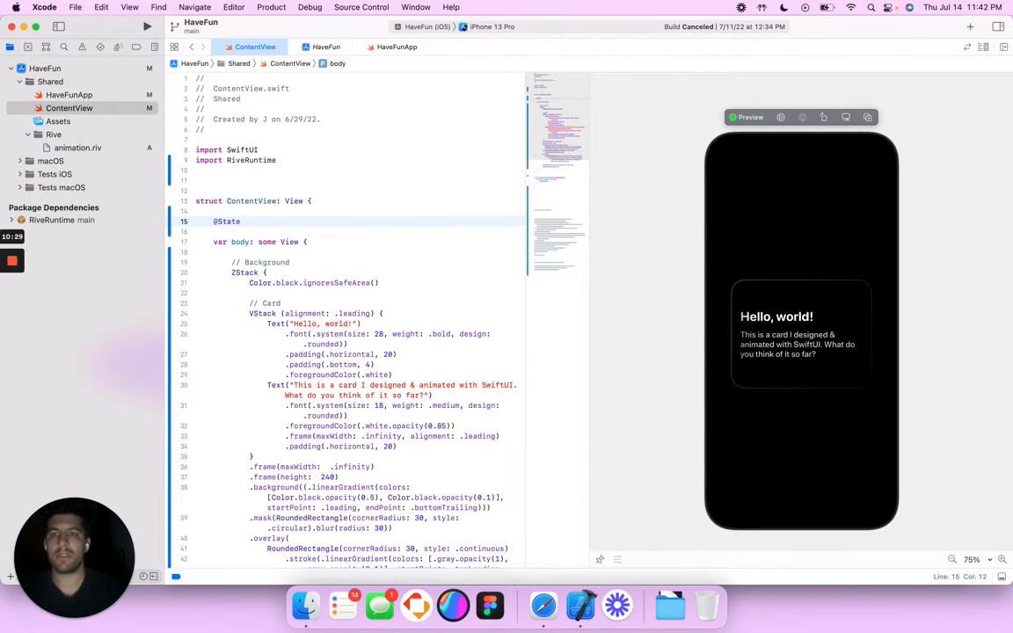
pyautogui.write('var tap = false')
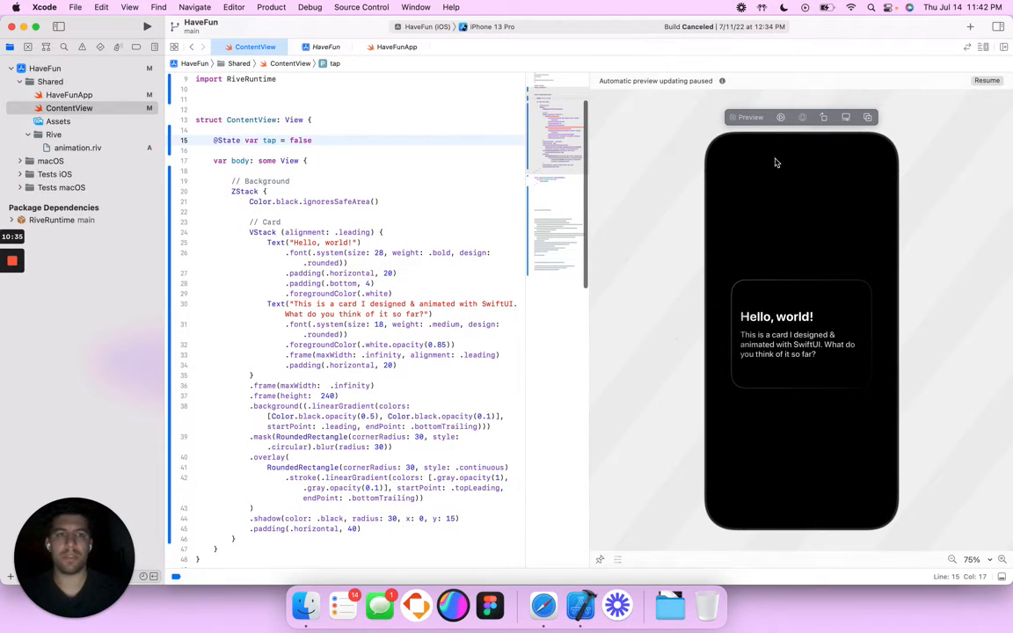
# Make card width, height and padding depend on tap: 340/.infinity, 260/240, 20/40
pyautogui.click(986, 80)
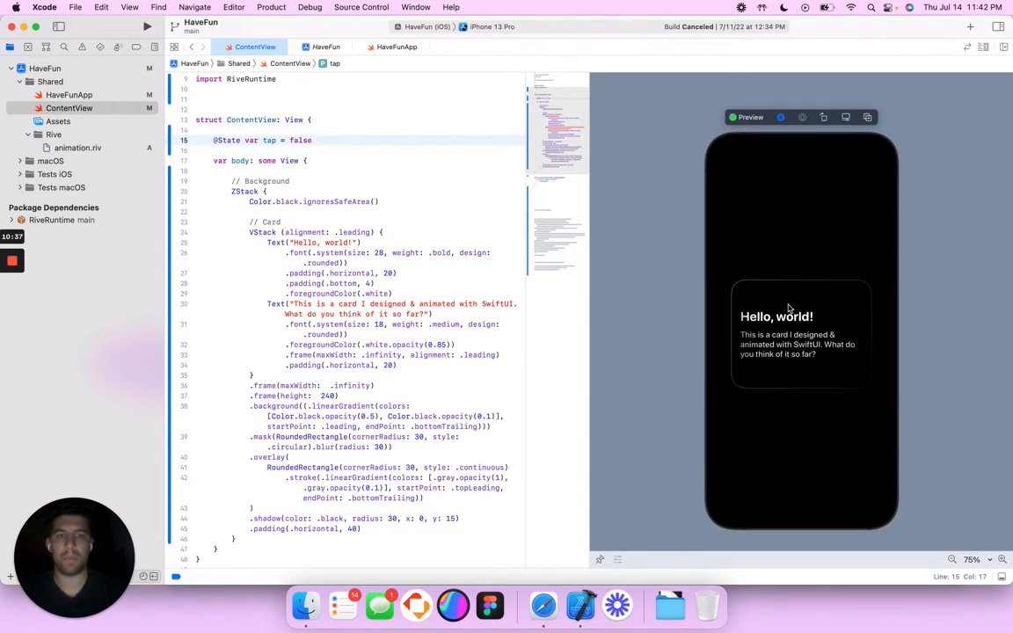
pyautogui.click(800, 317)
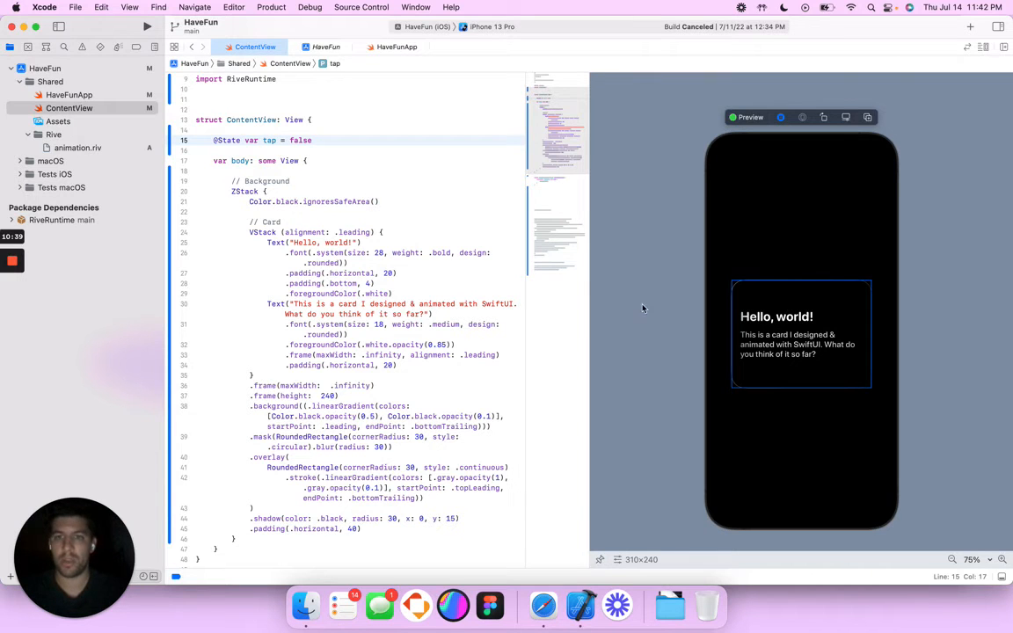
pyautogui.scroll(-3)
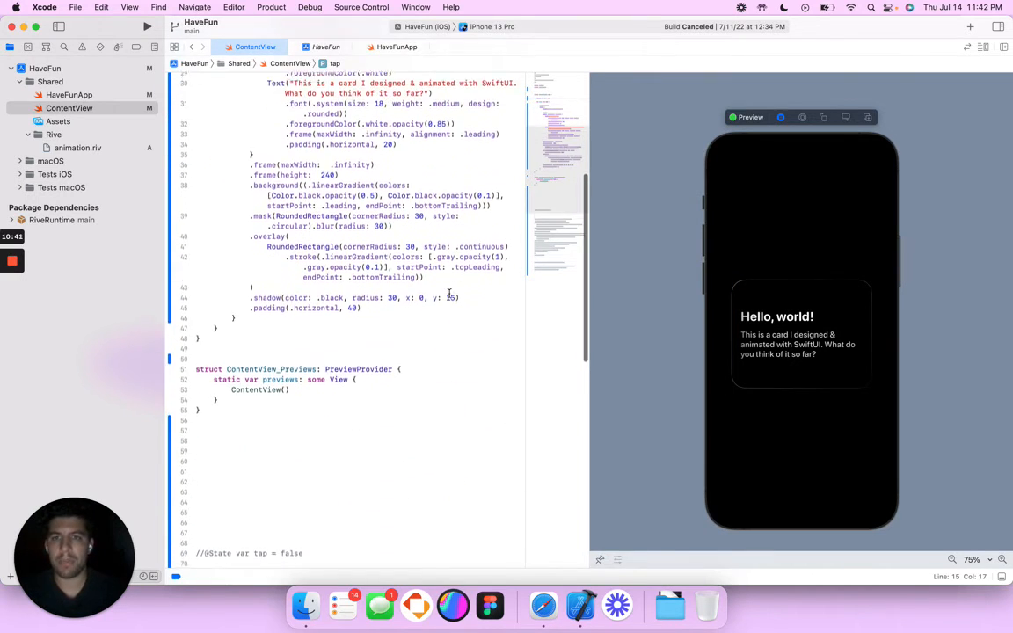
pyautogui.scroll(-3)
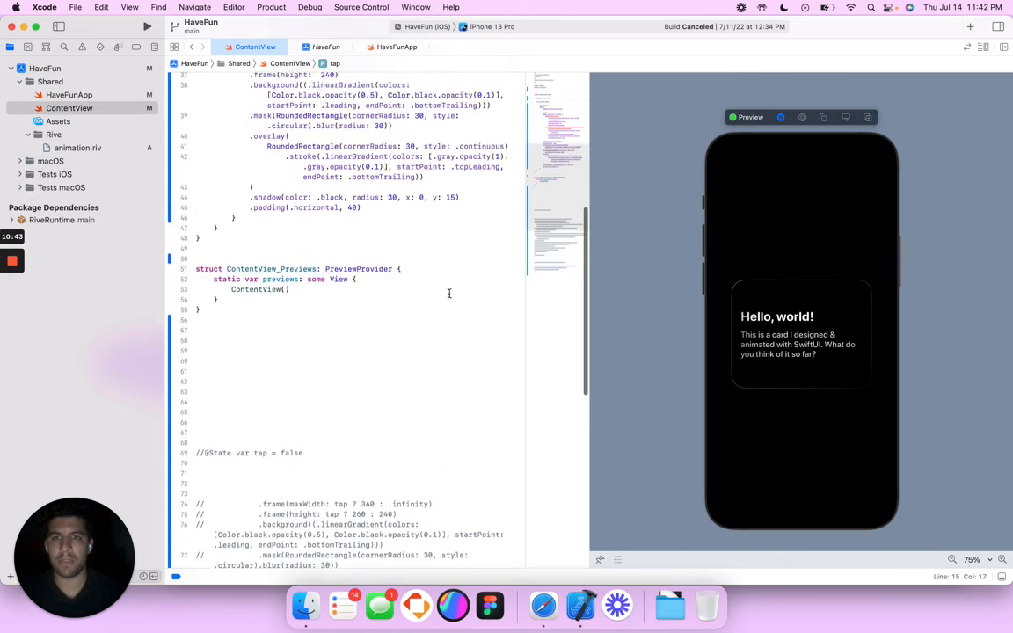
pyautogui.scroll(3)
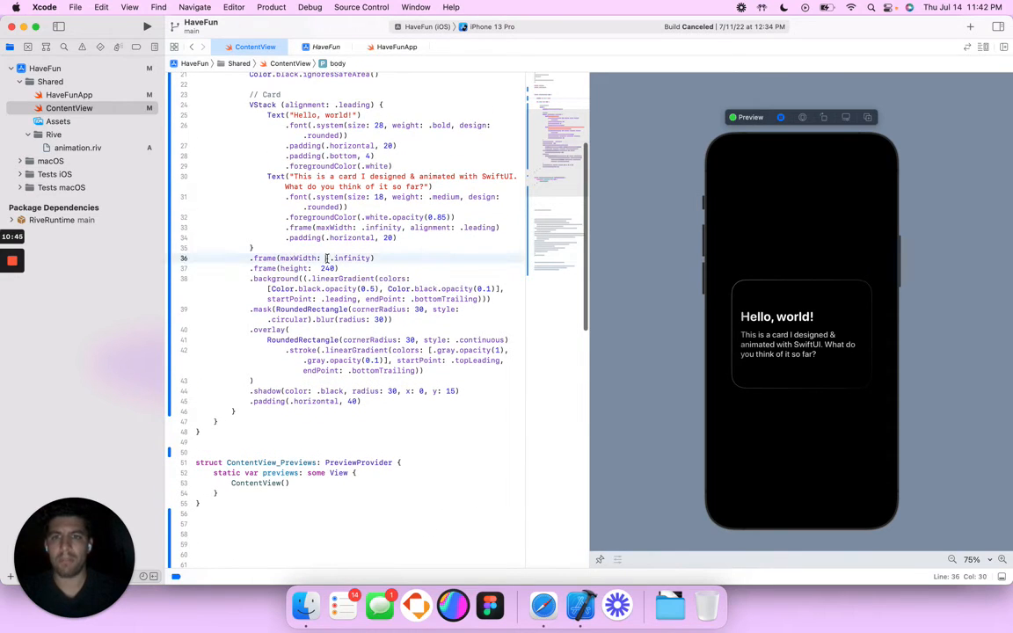
pyautogui.write('tap ? 346')
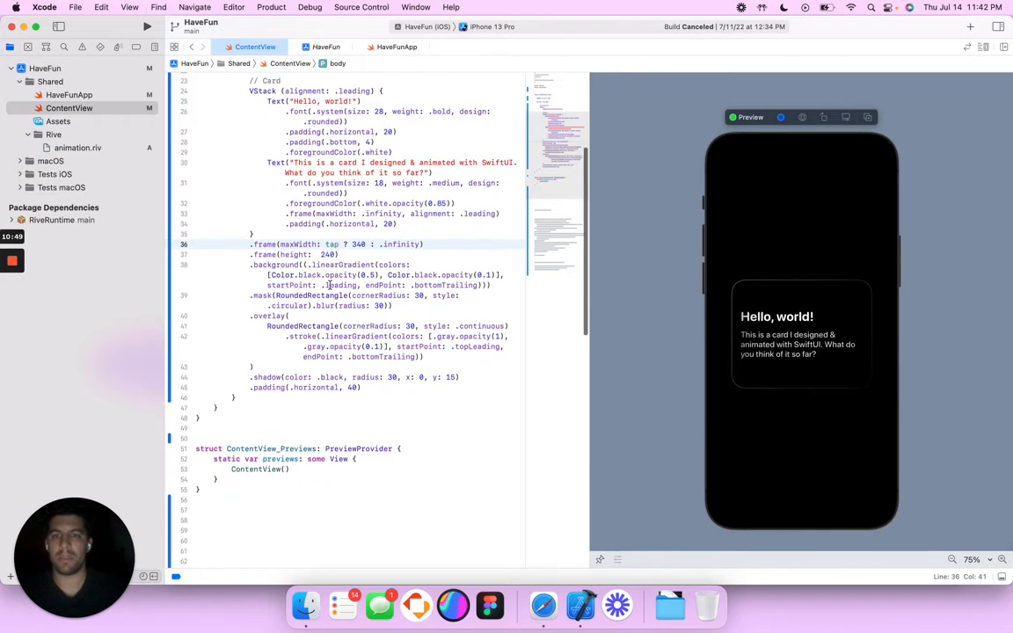
pyautogui.scroll(-3)
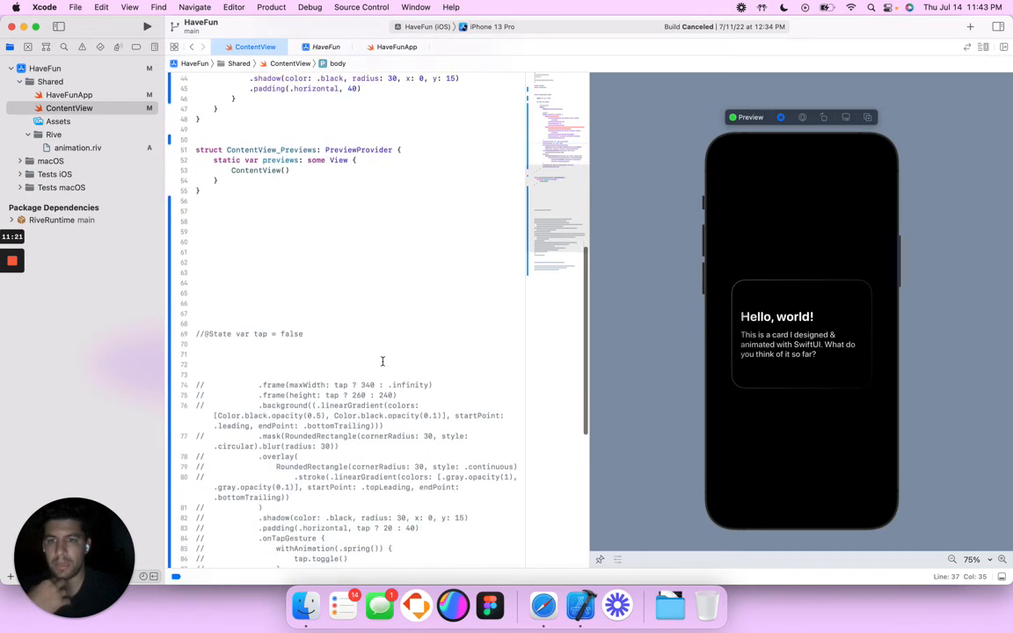
pyautogui.scroll(-3)
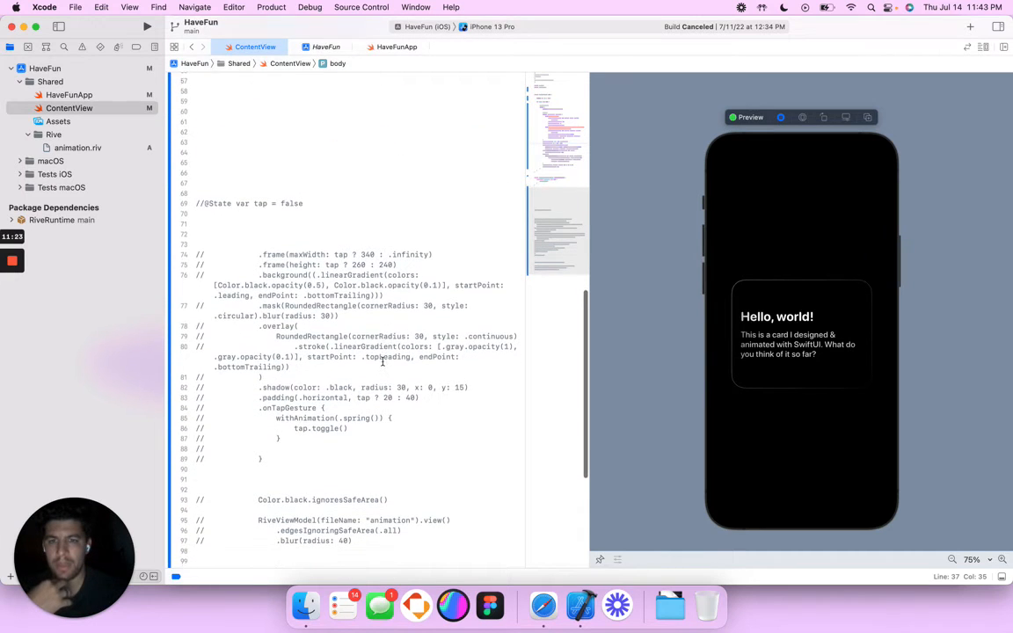
pyautogui.scroll(3)
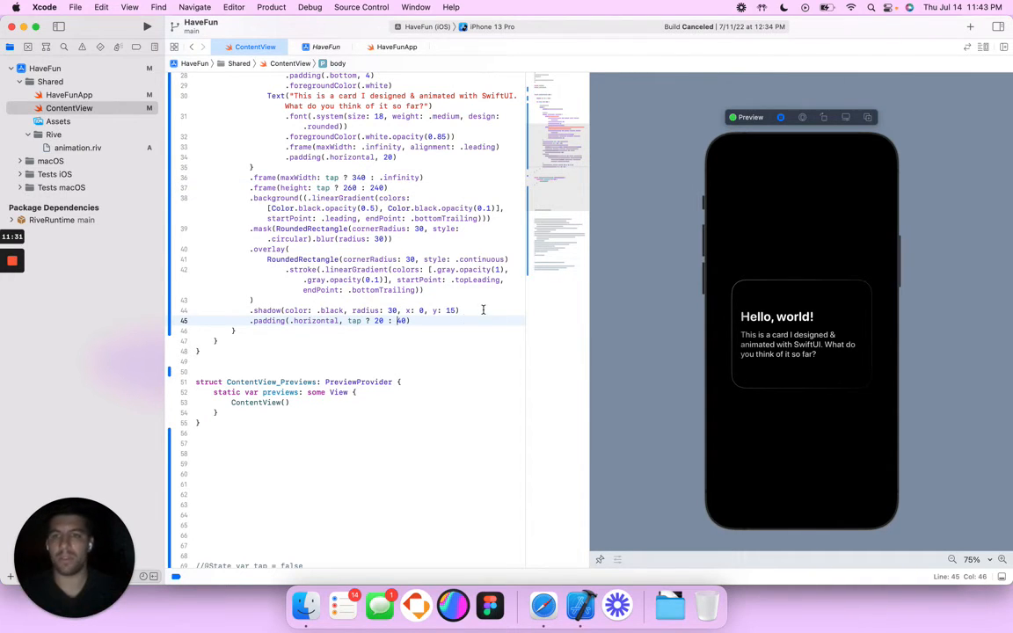
# Add .onTapGesture toggling tap inside withAnimation(.spring()), fixing the bracket errors
pyautogui.press('Return')
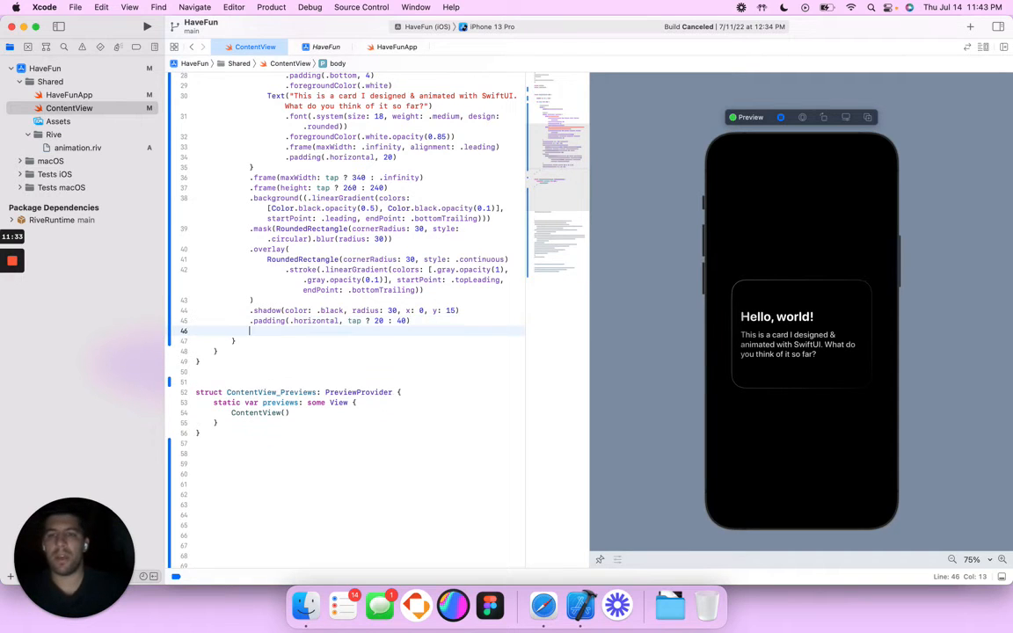
pyautogui.write('.onTapGesture(perform: () -> Void')
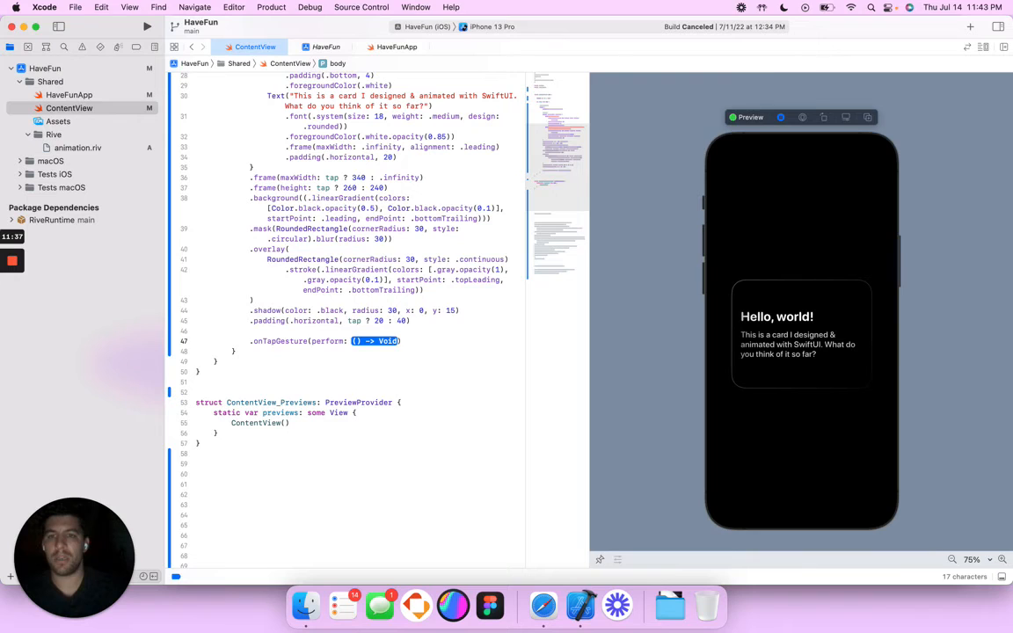
pyautogui.write('pe')
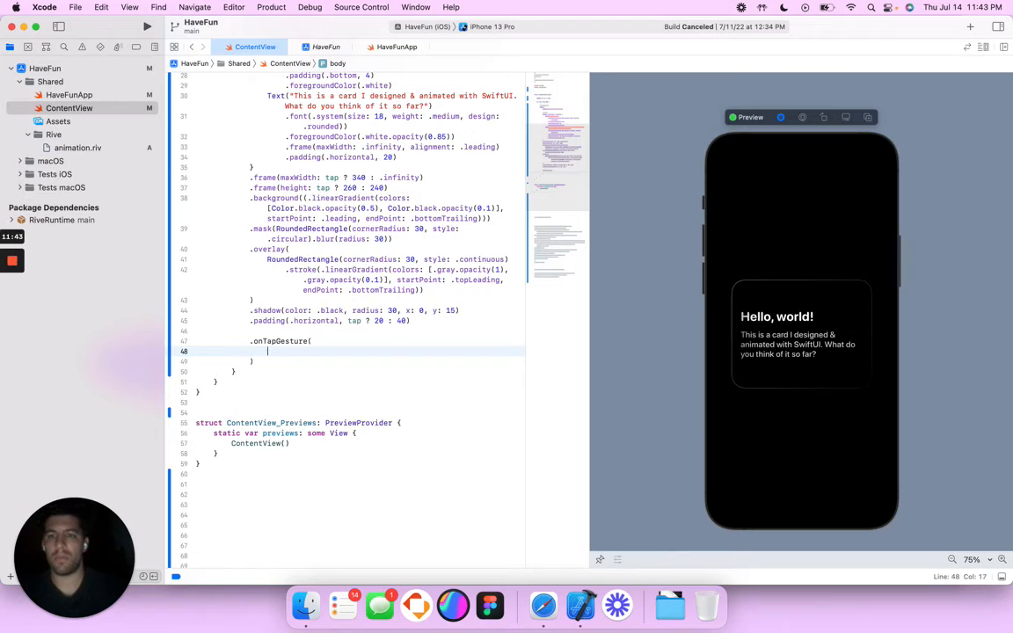
pyautogui.write('withAnimation {')
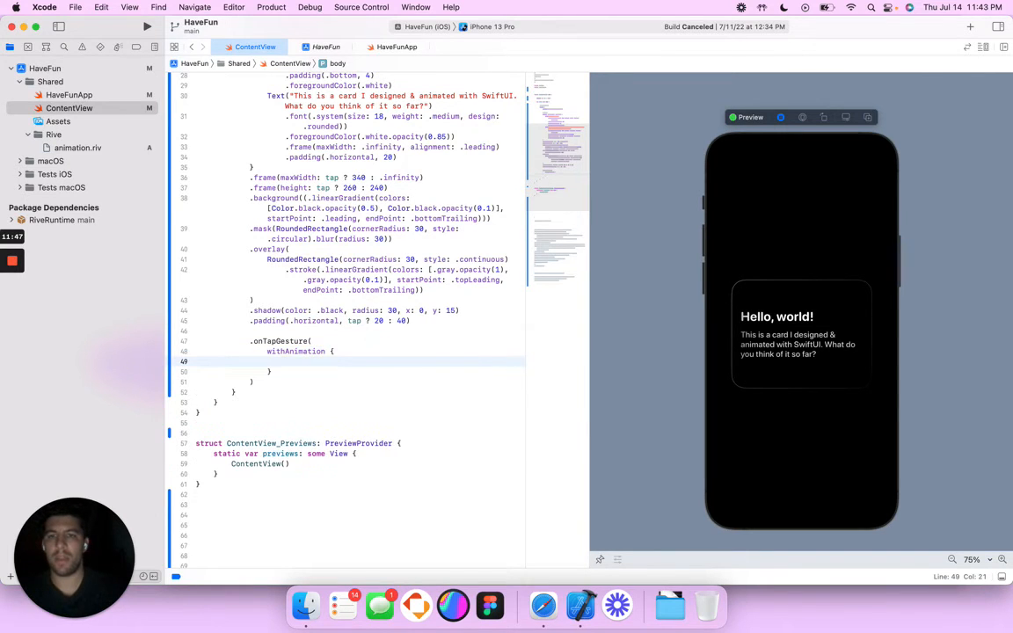
pyautogui.write('ta')
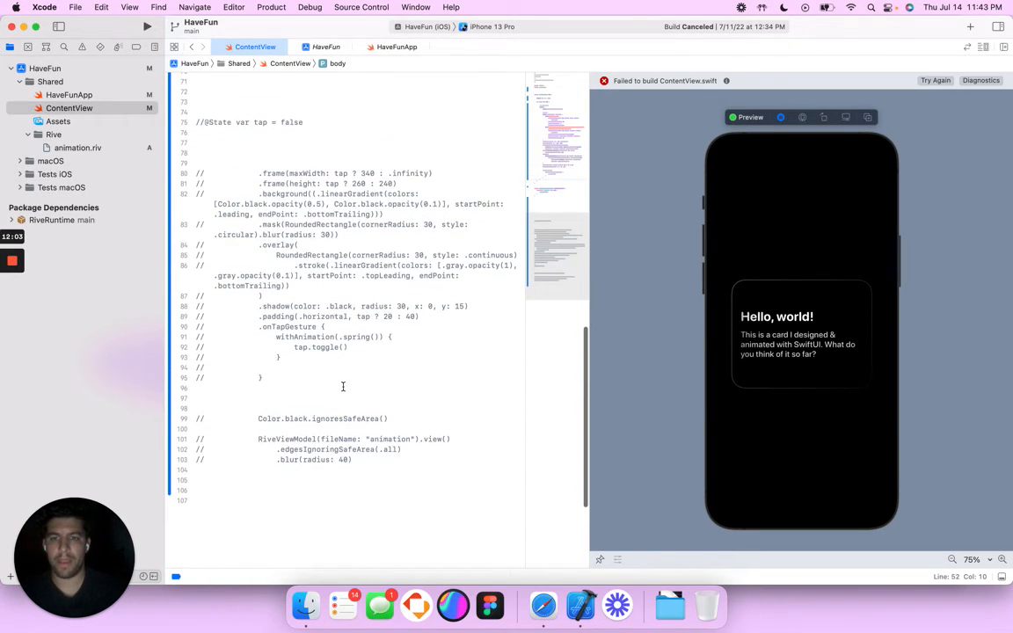
pyautogui.scroll(3)
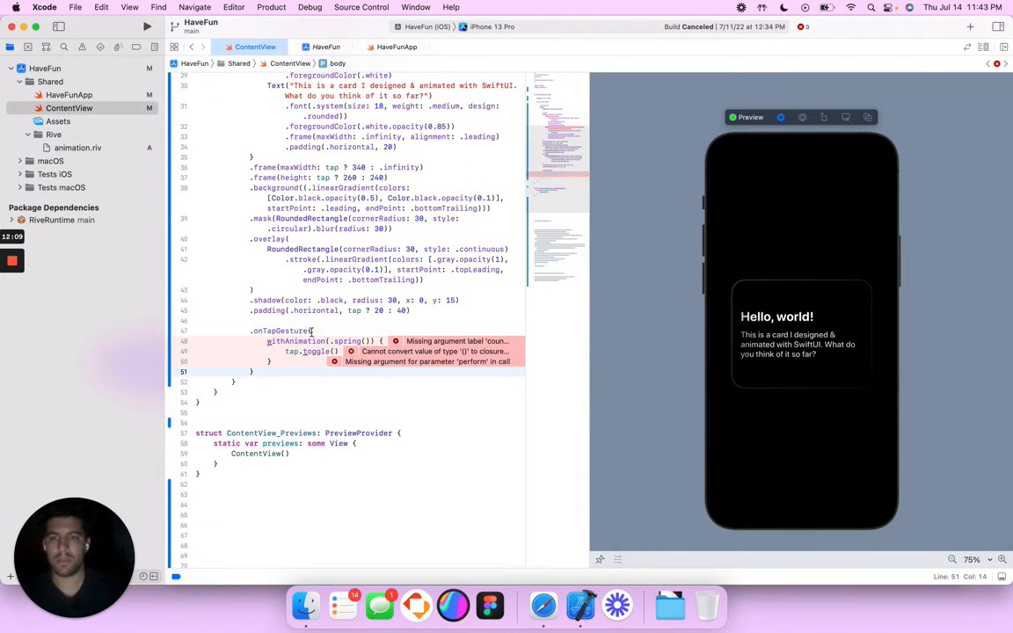
pyautogui.click(312, 330)
pyautogui.write(' {')
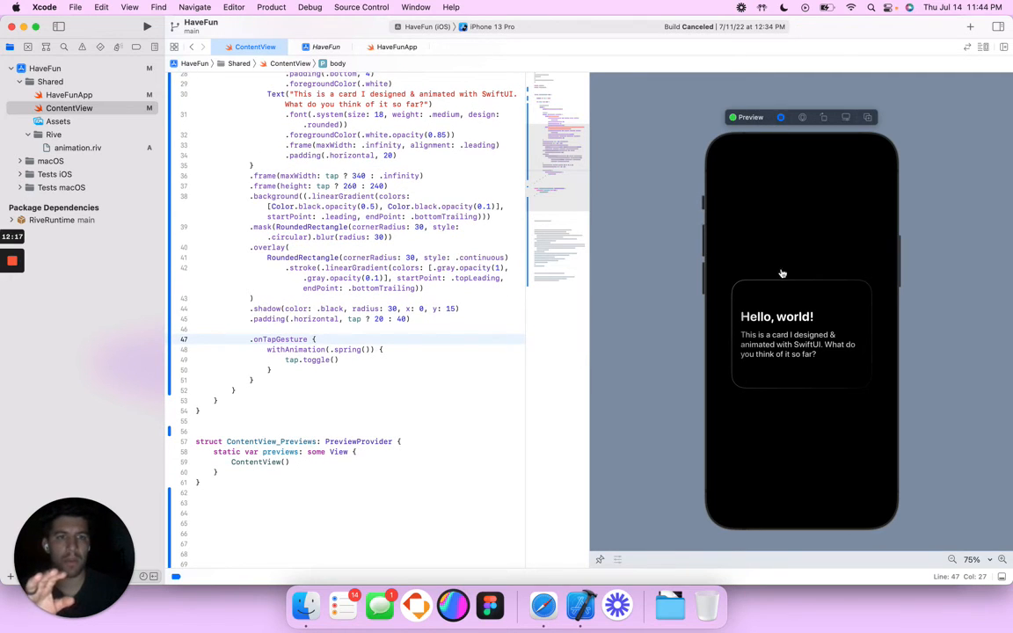
pyautogui.moveTo(801, 234)
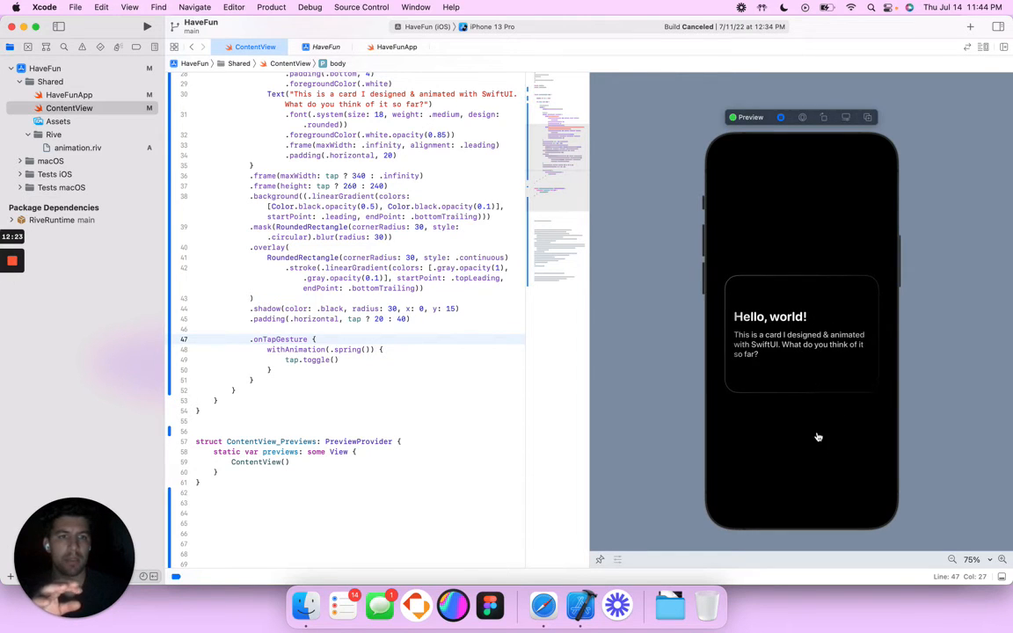
pyautogui.moveTo(804, 361)
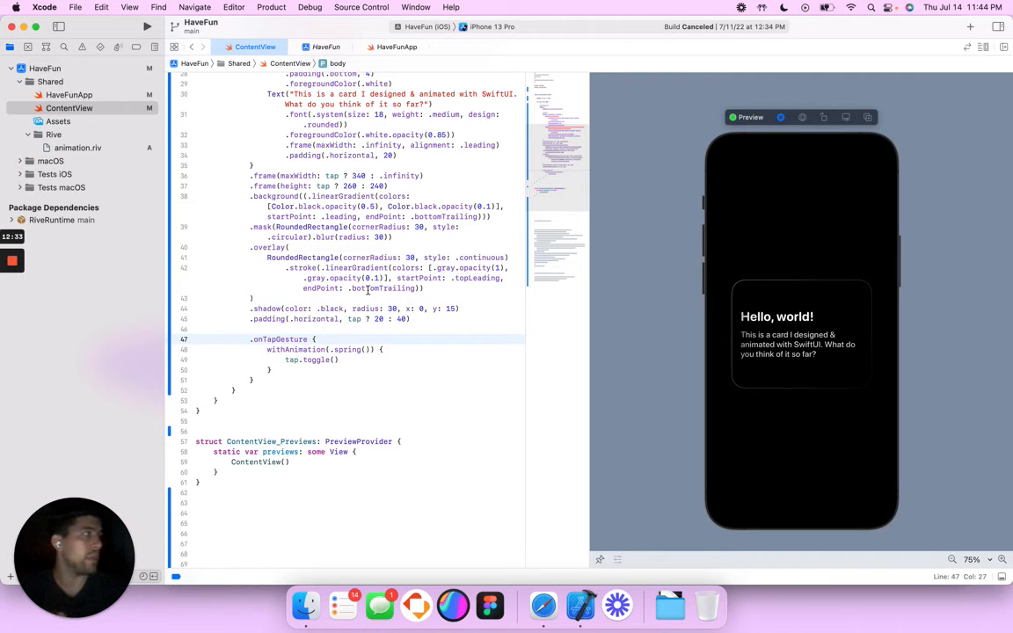
pyautogui.scroll(3)
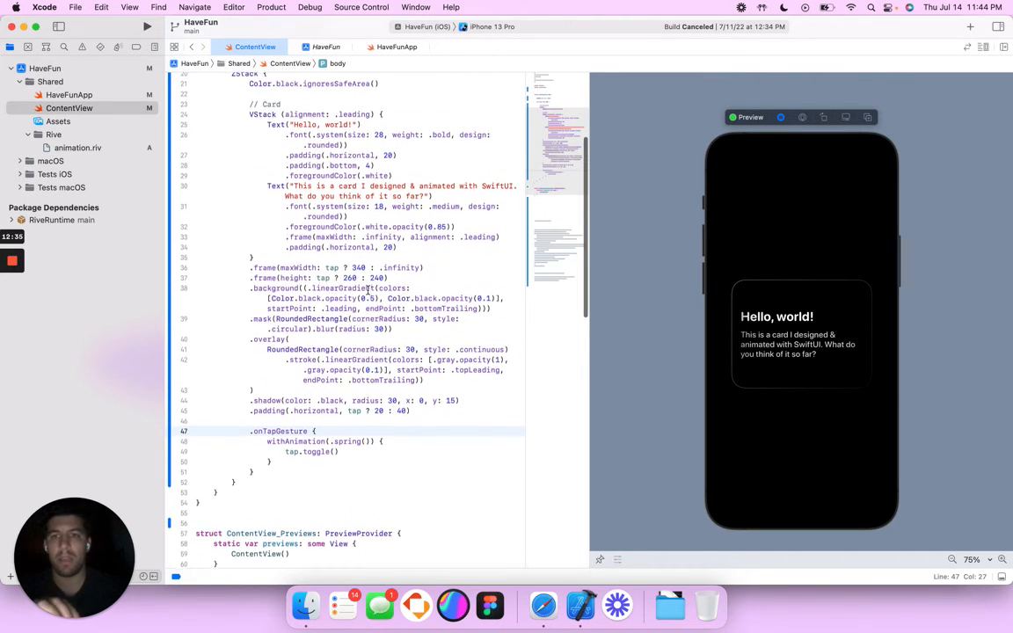
pyautogui.scroll(3)
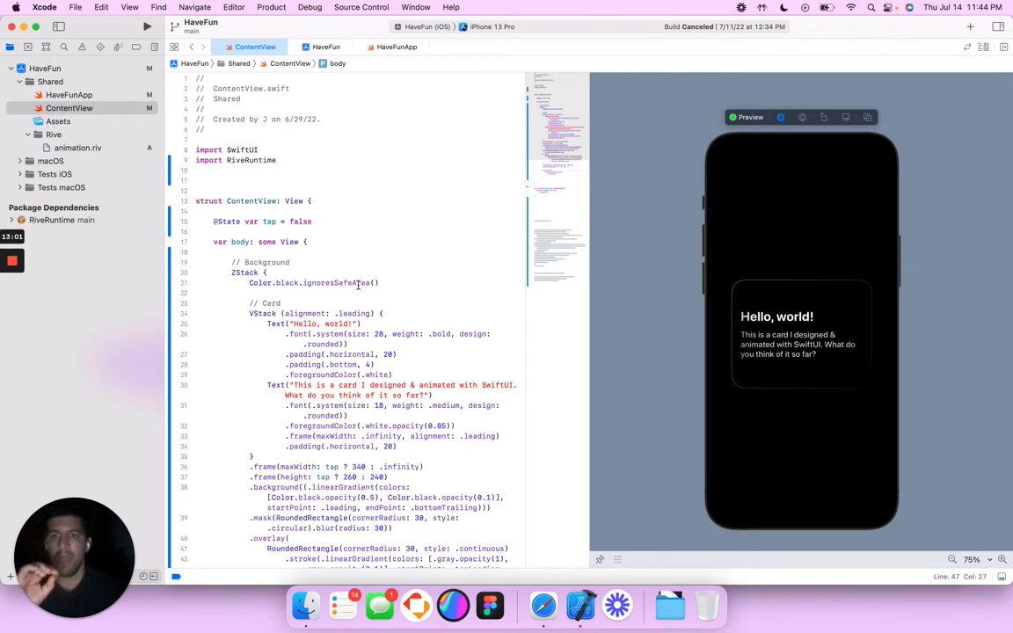
# Insert RiveViewModel(fileName: "animation").view() below Color.black.ignoresSafeArea() and re-indent
pyautogui.click(380, 283)
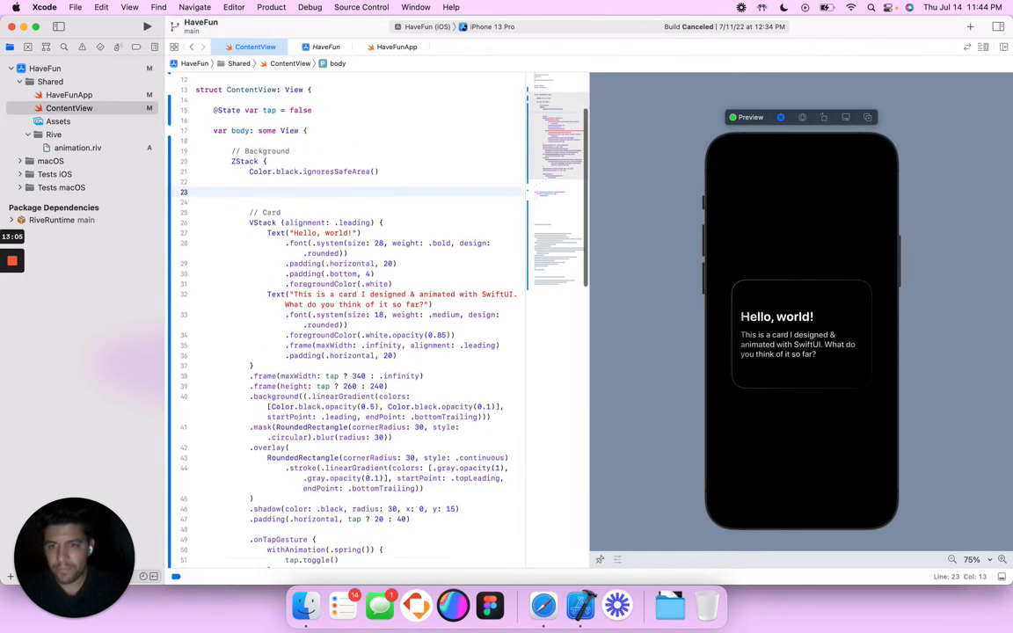
pyautogui.scroll(-3)
pyautogui.write('RiveViewModel(fileName: "animation").view()')
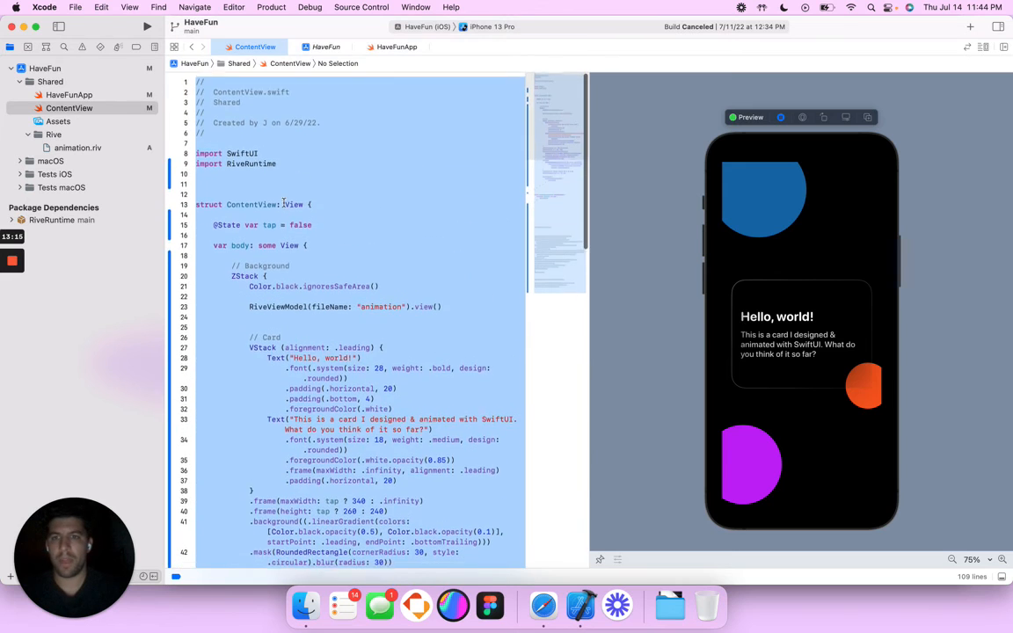
pyautogui.click(283, 307)
pyautogui.write('.')
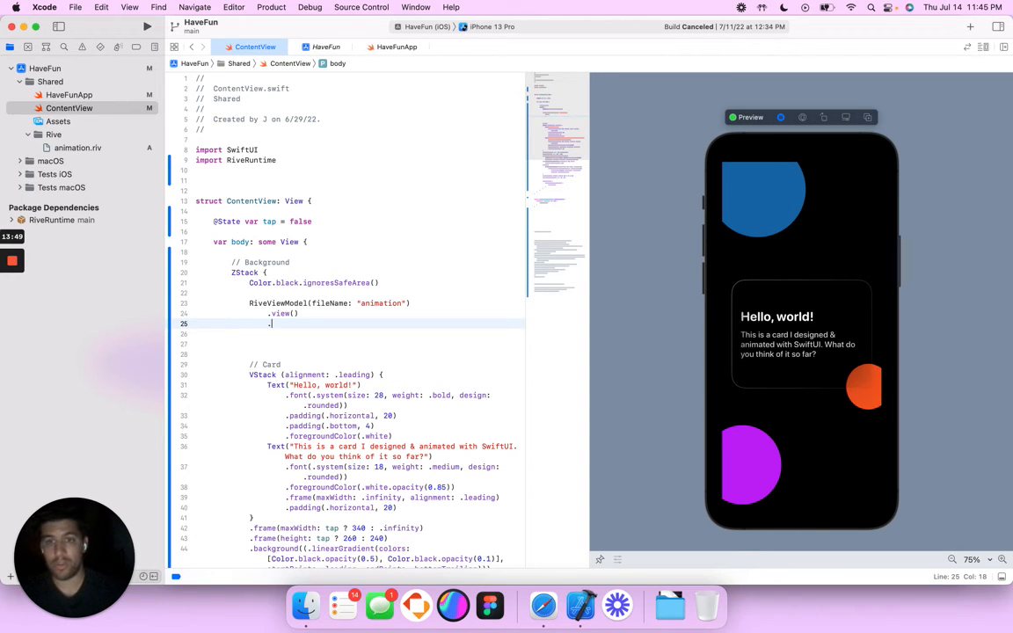
# Give the Rive view .edgesIgnoringSafeArea(.all) and .blur(radius: 40)
pyautogui.write('ignore')
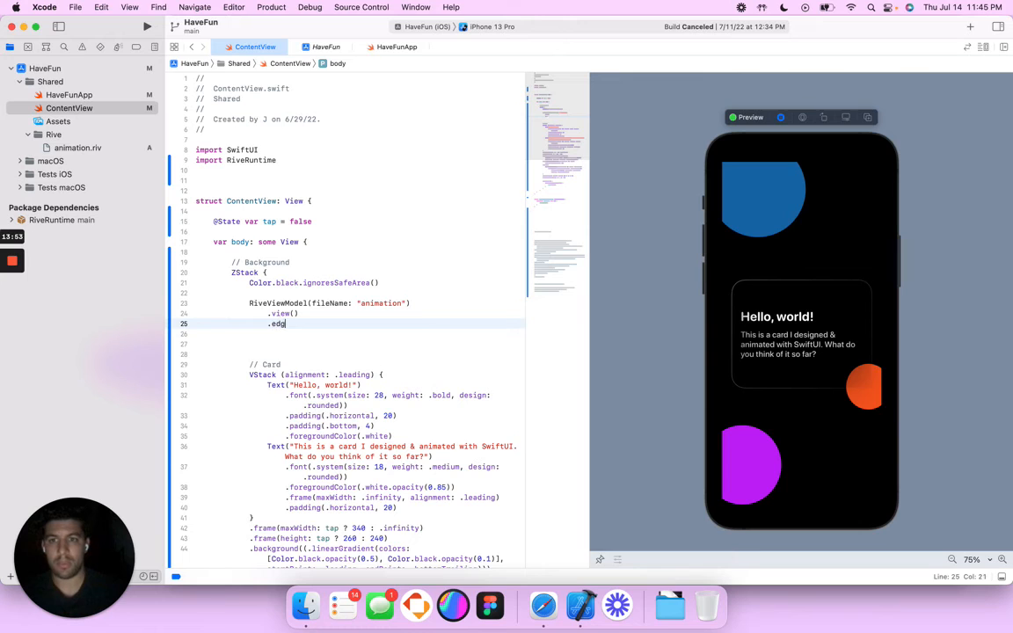
pyautogui.write('es')
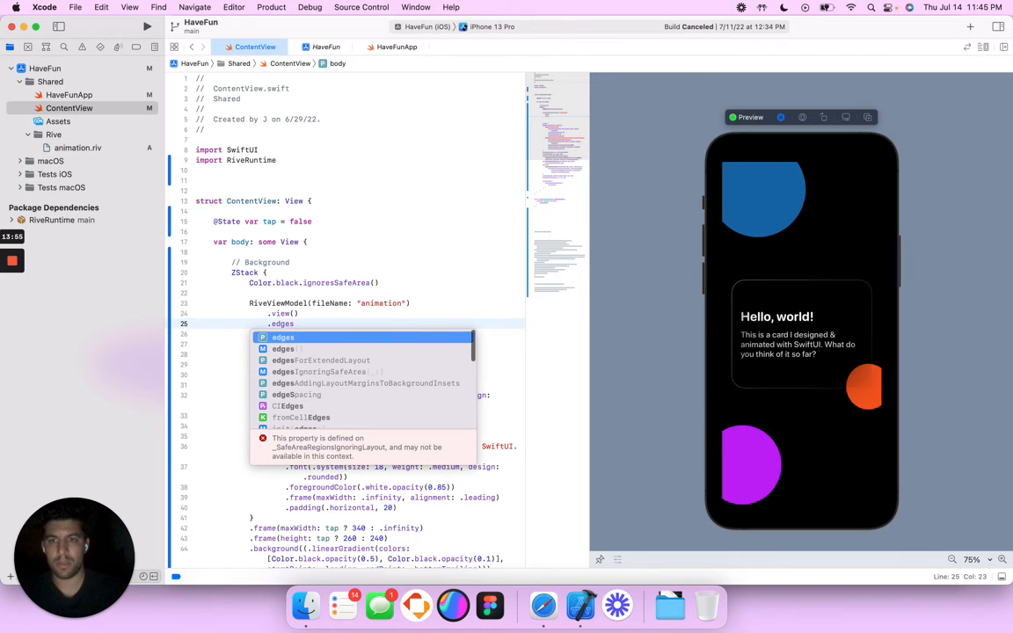
pyautogui.click(344, 371)
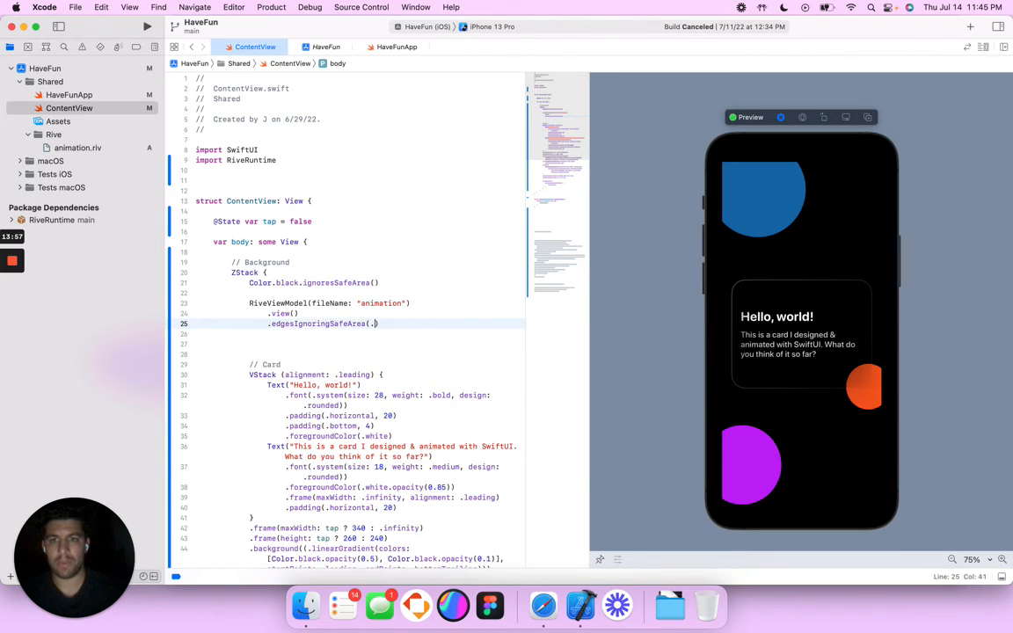
pyautogui.write('all')
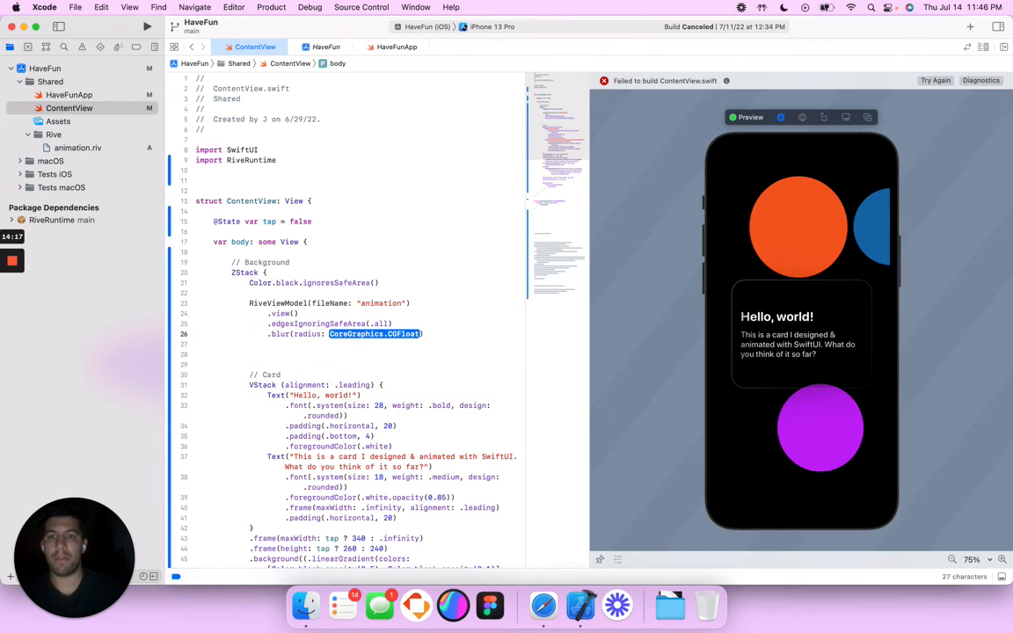
pyautogui.write('40')
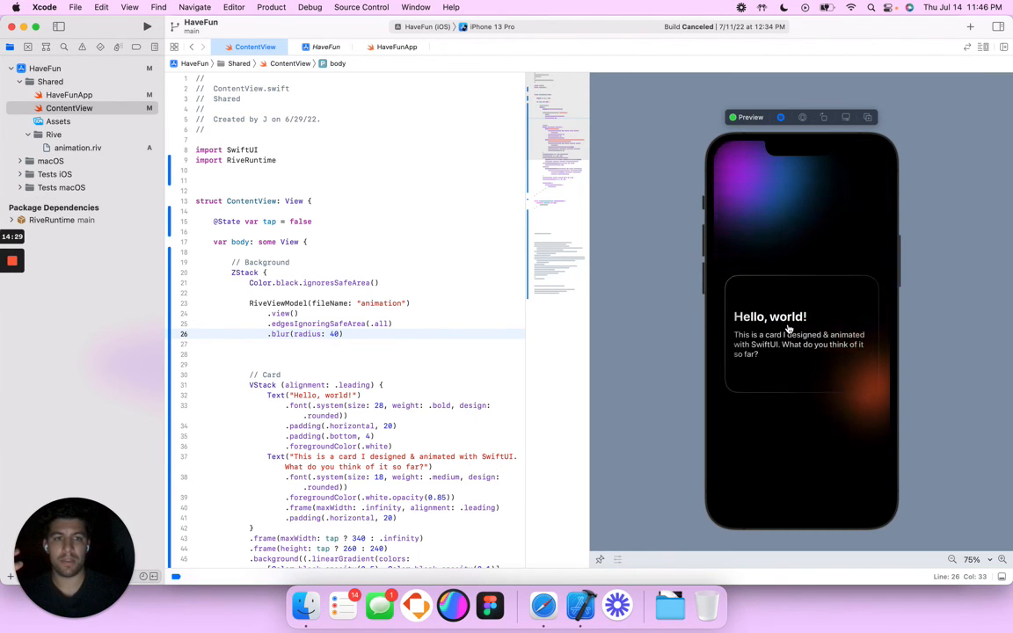
# Add .offset(y: tap ? -200 : 0) below the card's padding
pyautogui.scroll(-3)
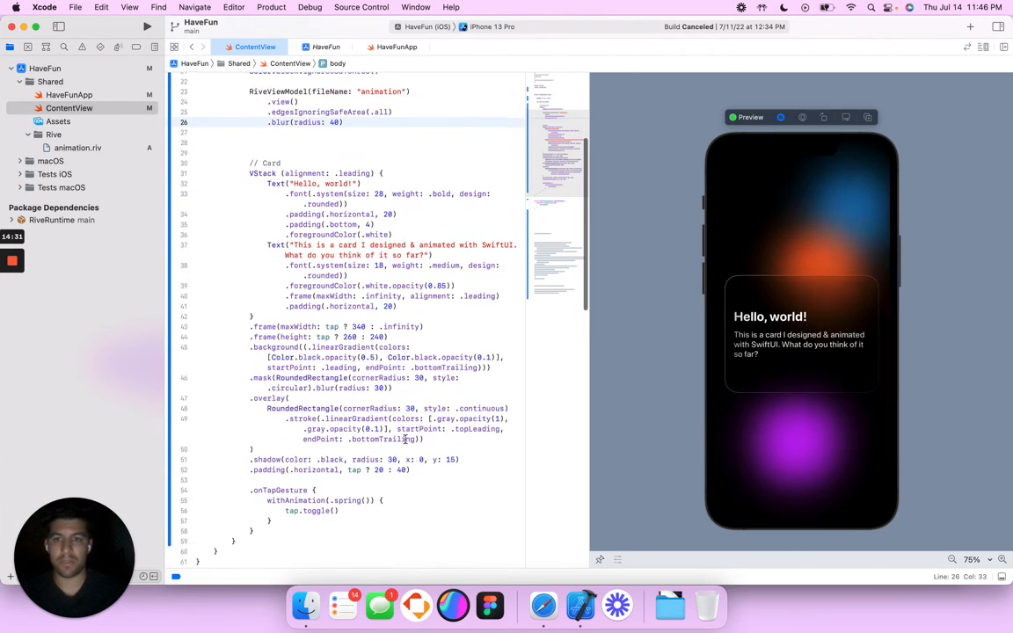
pyautogui.scroll(-3)
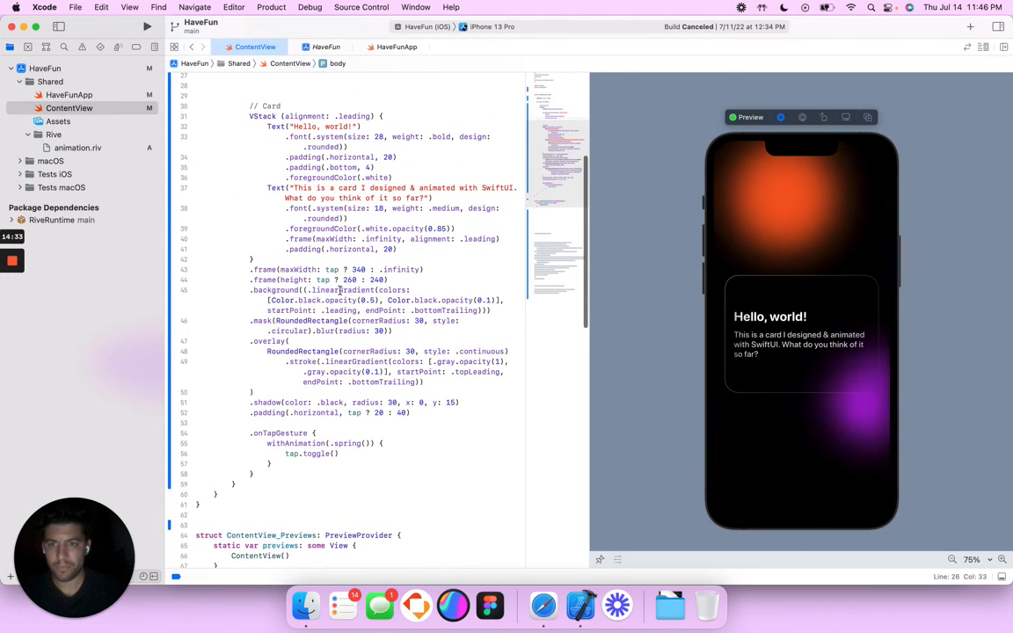
pyautogui.scroll(3)
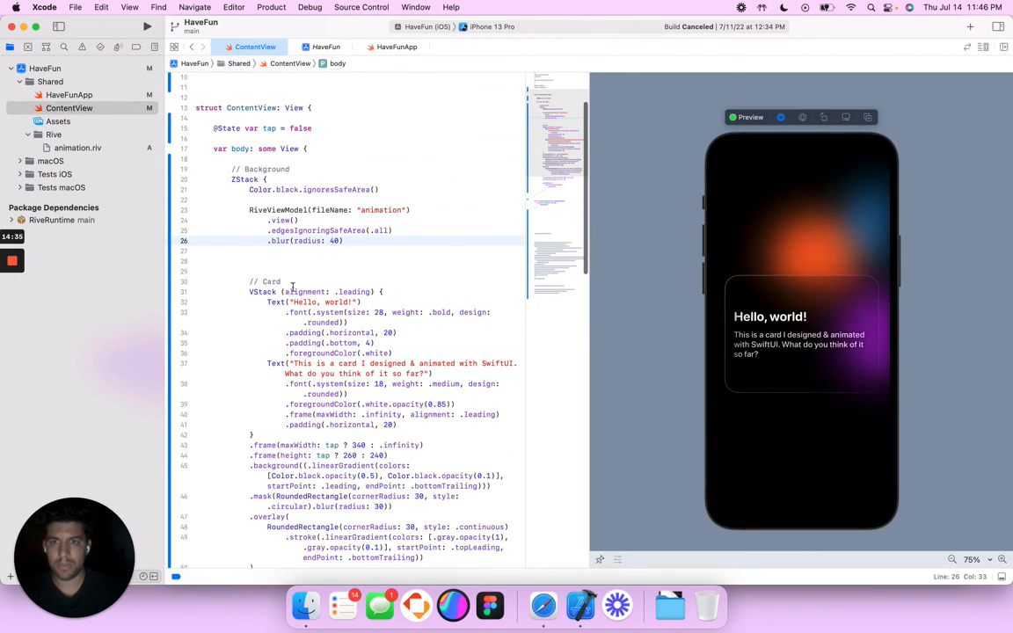
pyautogui.scroll(-3)
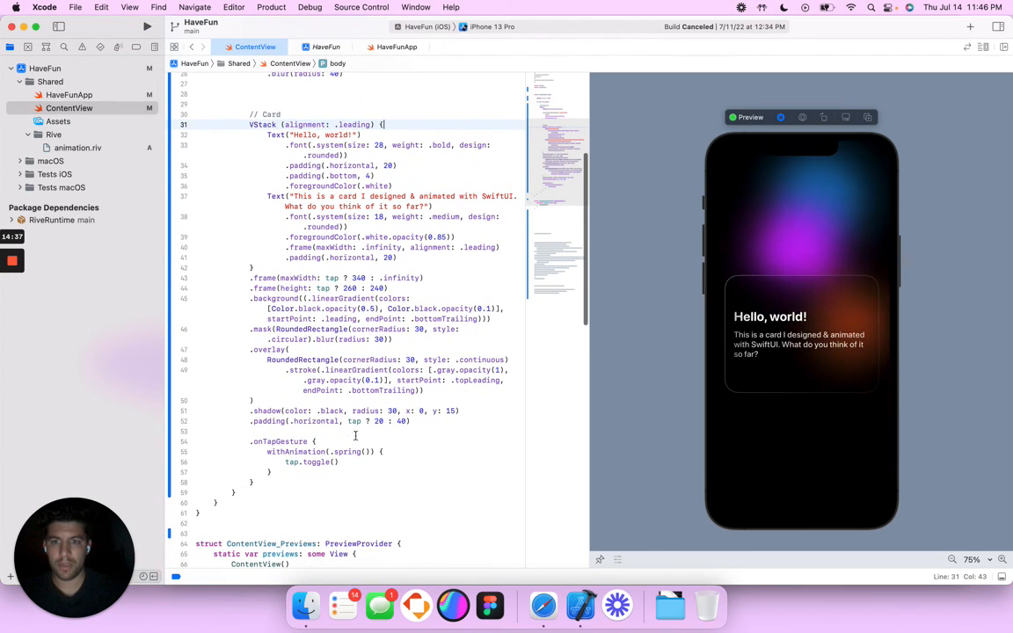
pyautogui.write('.offset(y:')
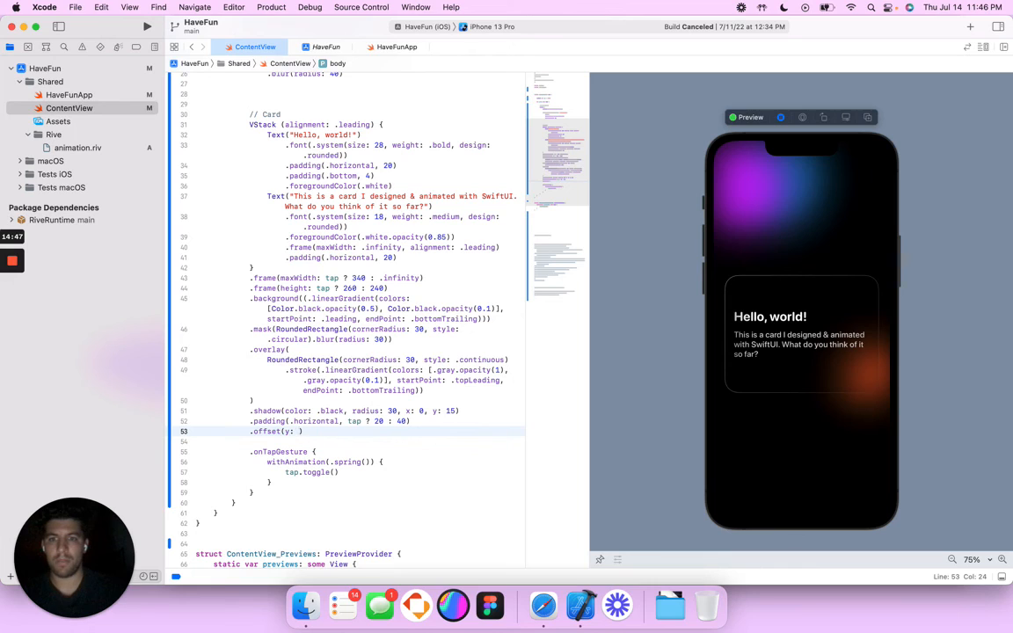
pyautogui.write('tap ?')
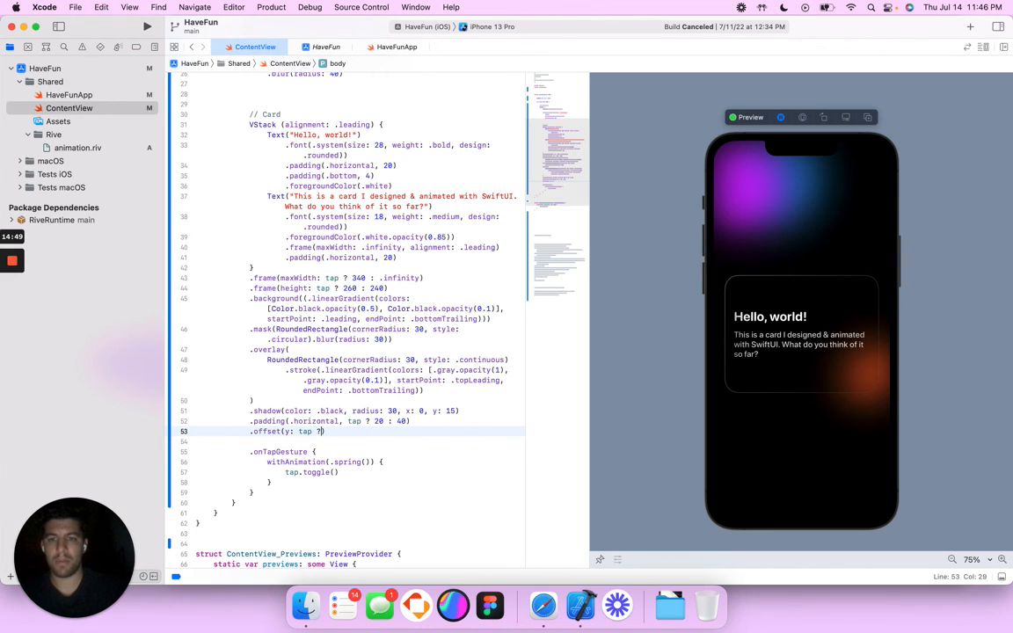
pyautogui.write('-30')
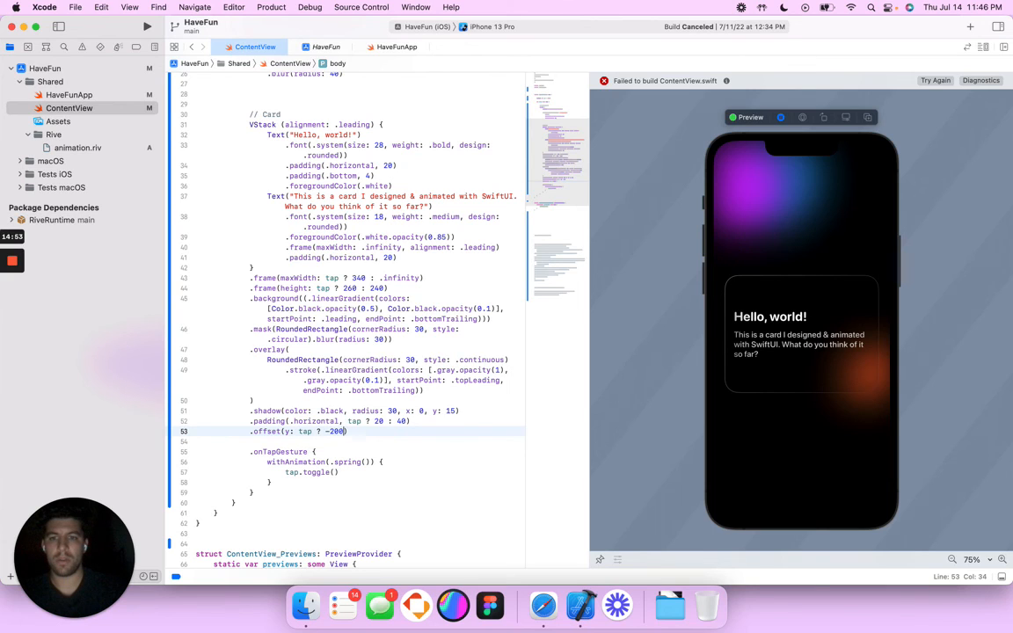
pyautogui.write(': 0')
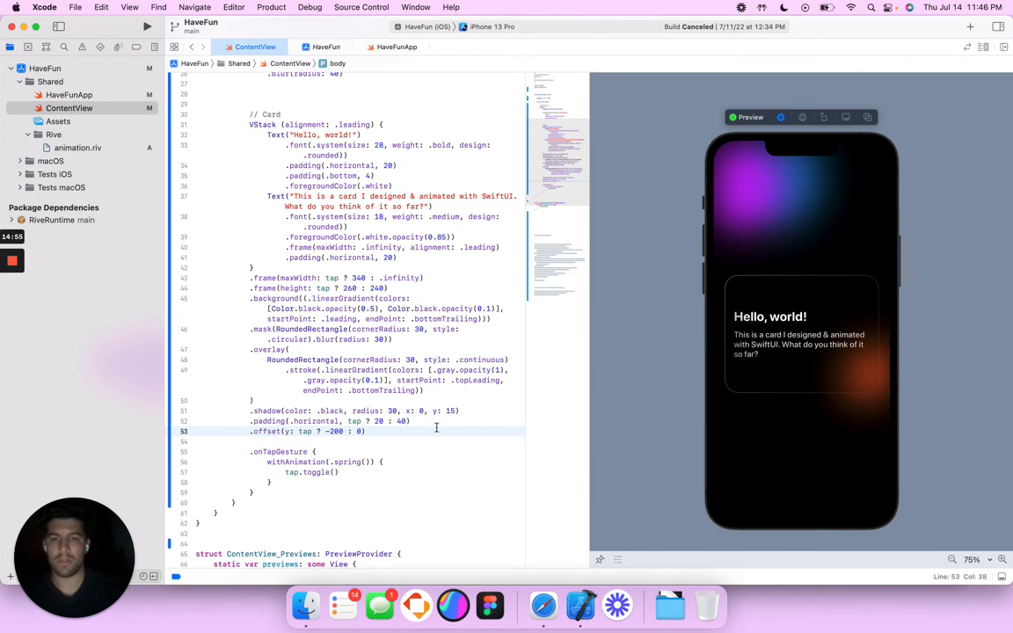
# Tap the card in the live preview to check it rises over the background
pyautogui.click(780, 117)
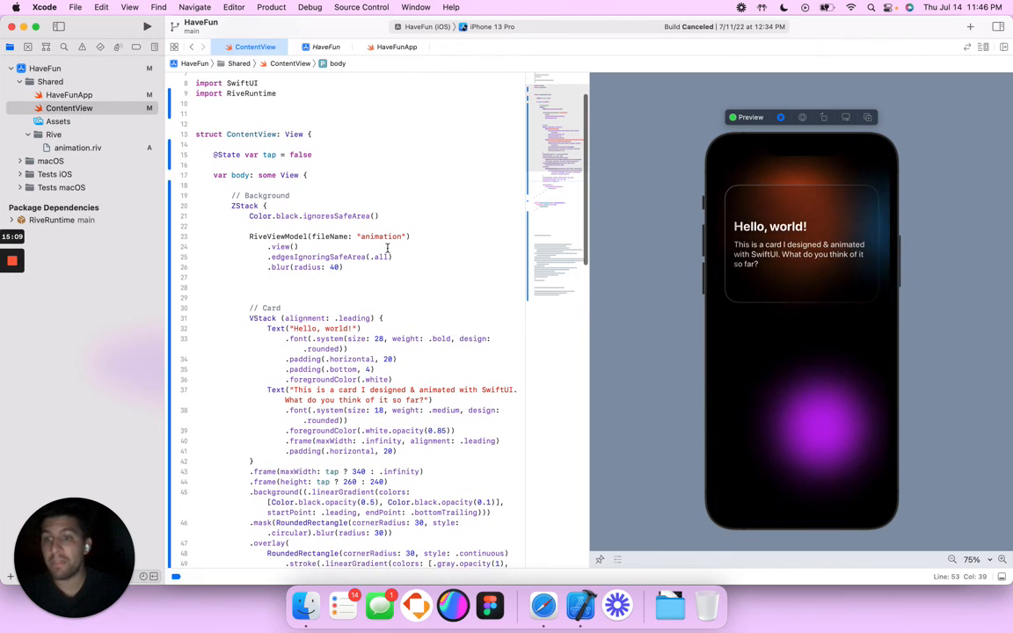
pyautogui.scroll(-3)
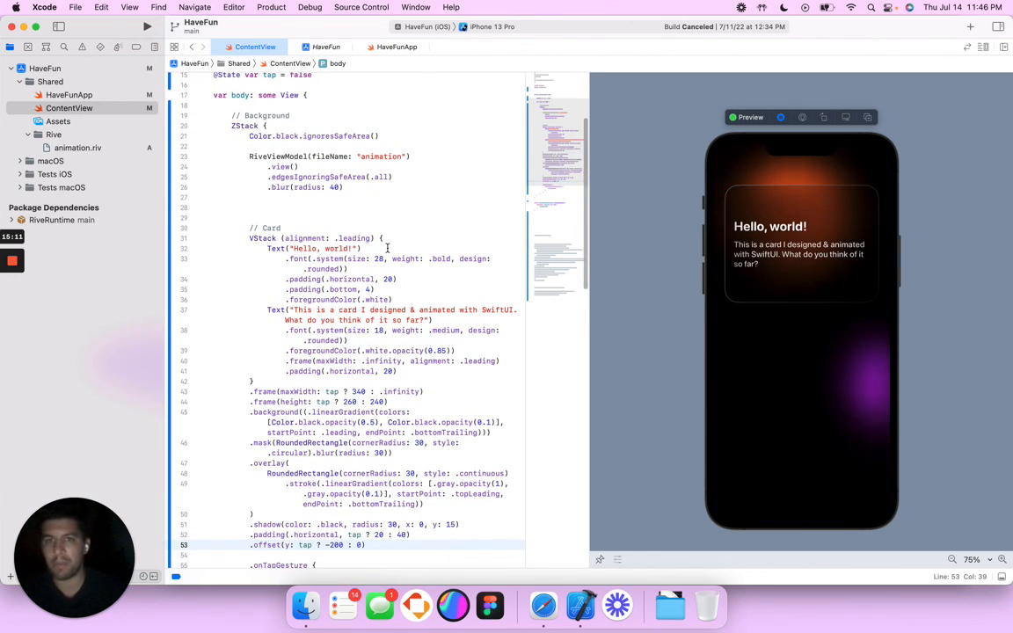
pyautogui.scroll(-3)
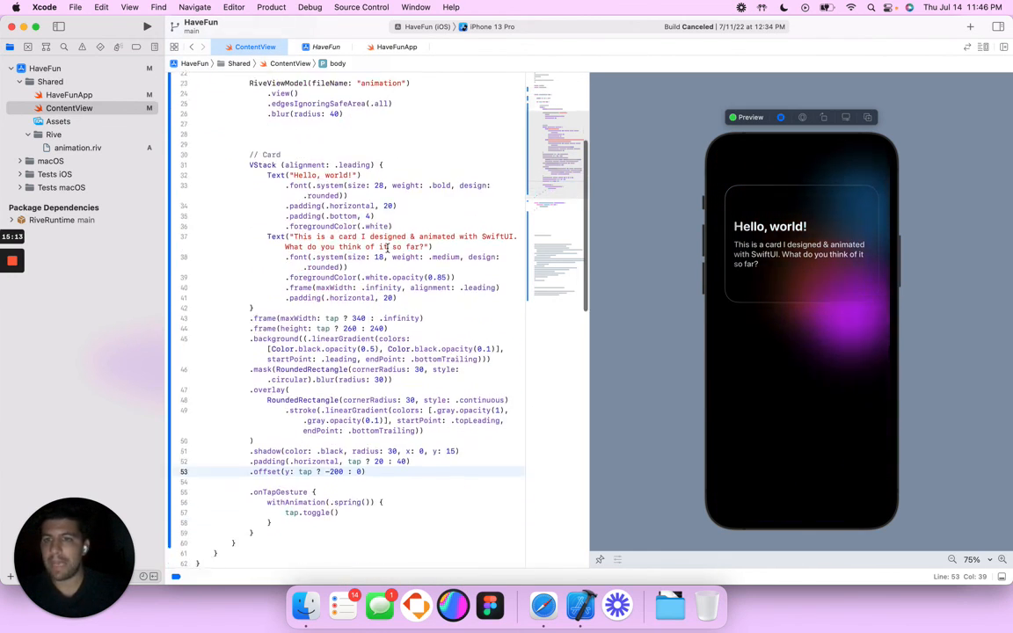
pyautogui.scroll(3)
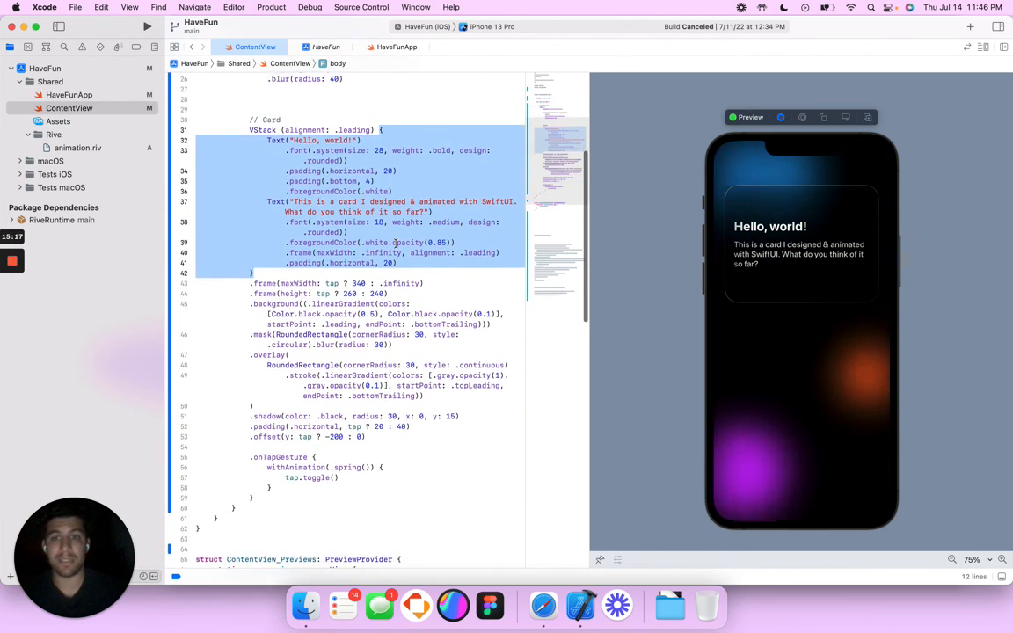
pyautogui.scroll(-3)
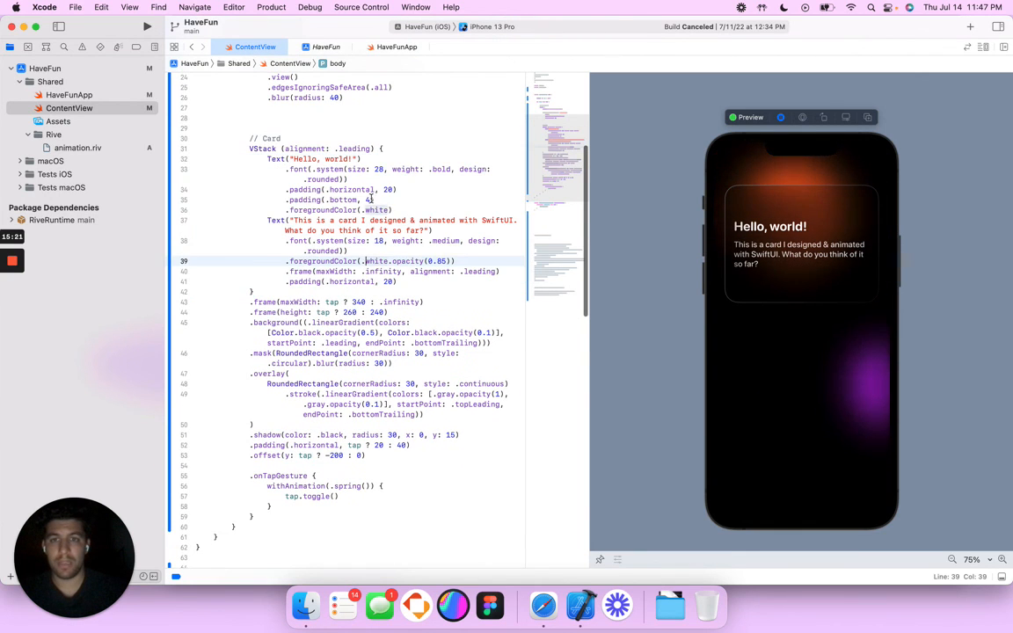
pyautogui.moveTo(312, 169); pyautogui.dragTo(393, 209)
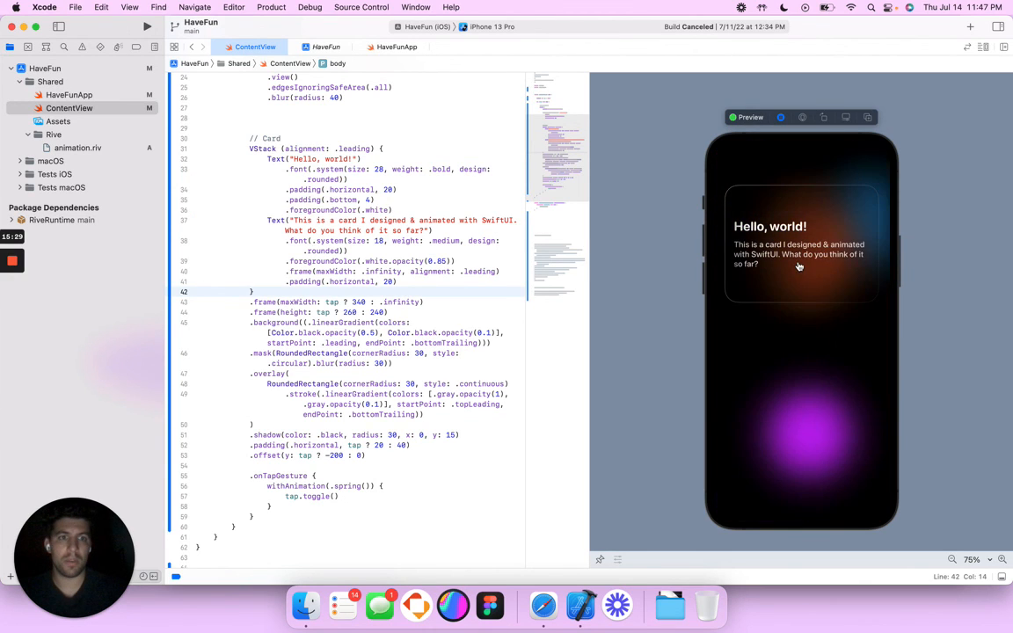
# Switch the canvas preview to Selectable mode, ending live interaction
pyautogui.click(799, 266)
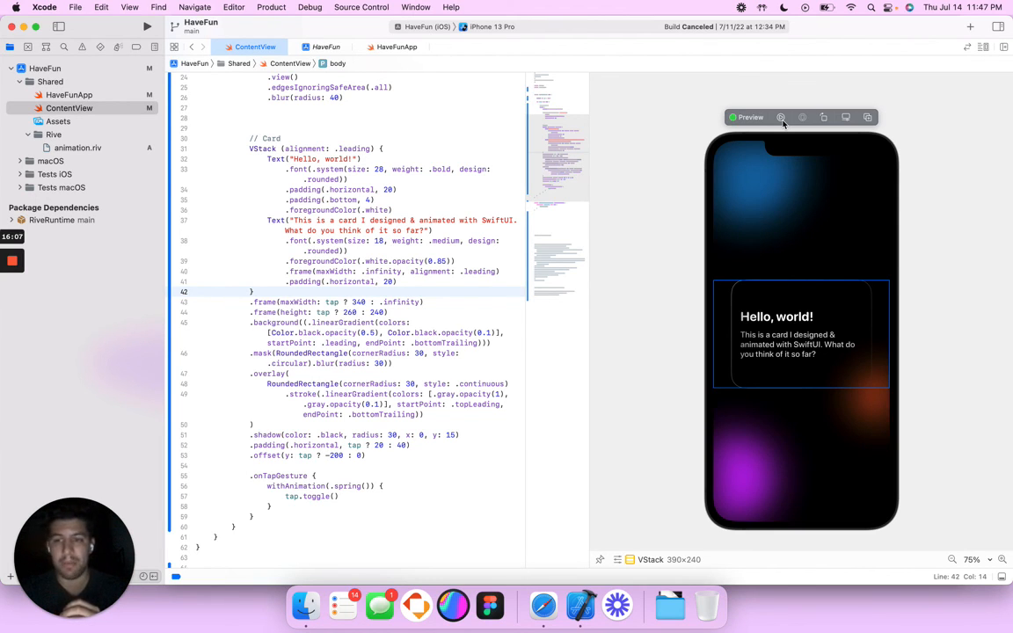
pyautogui.moveTo(192, 189)
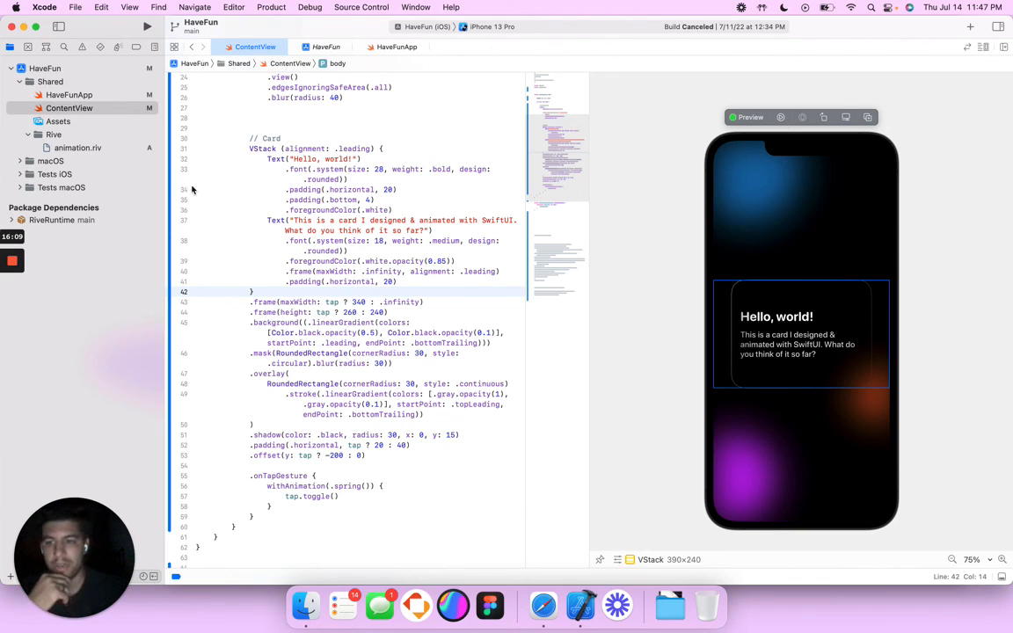